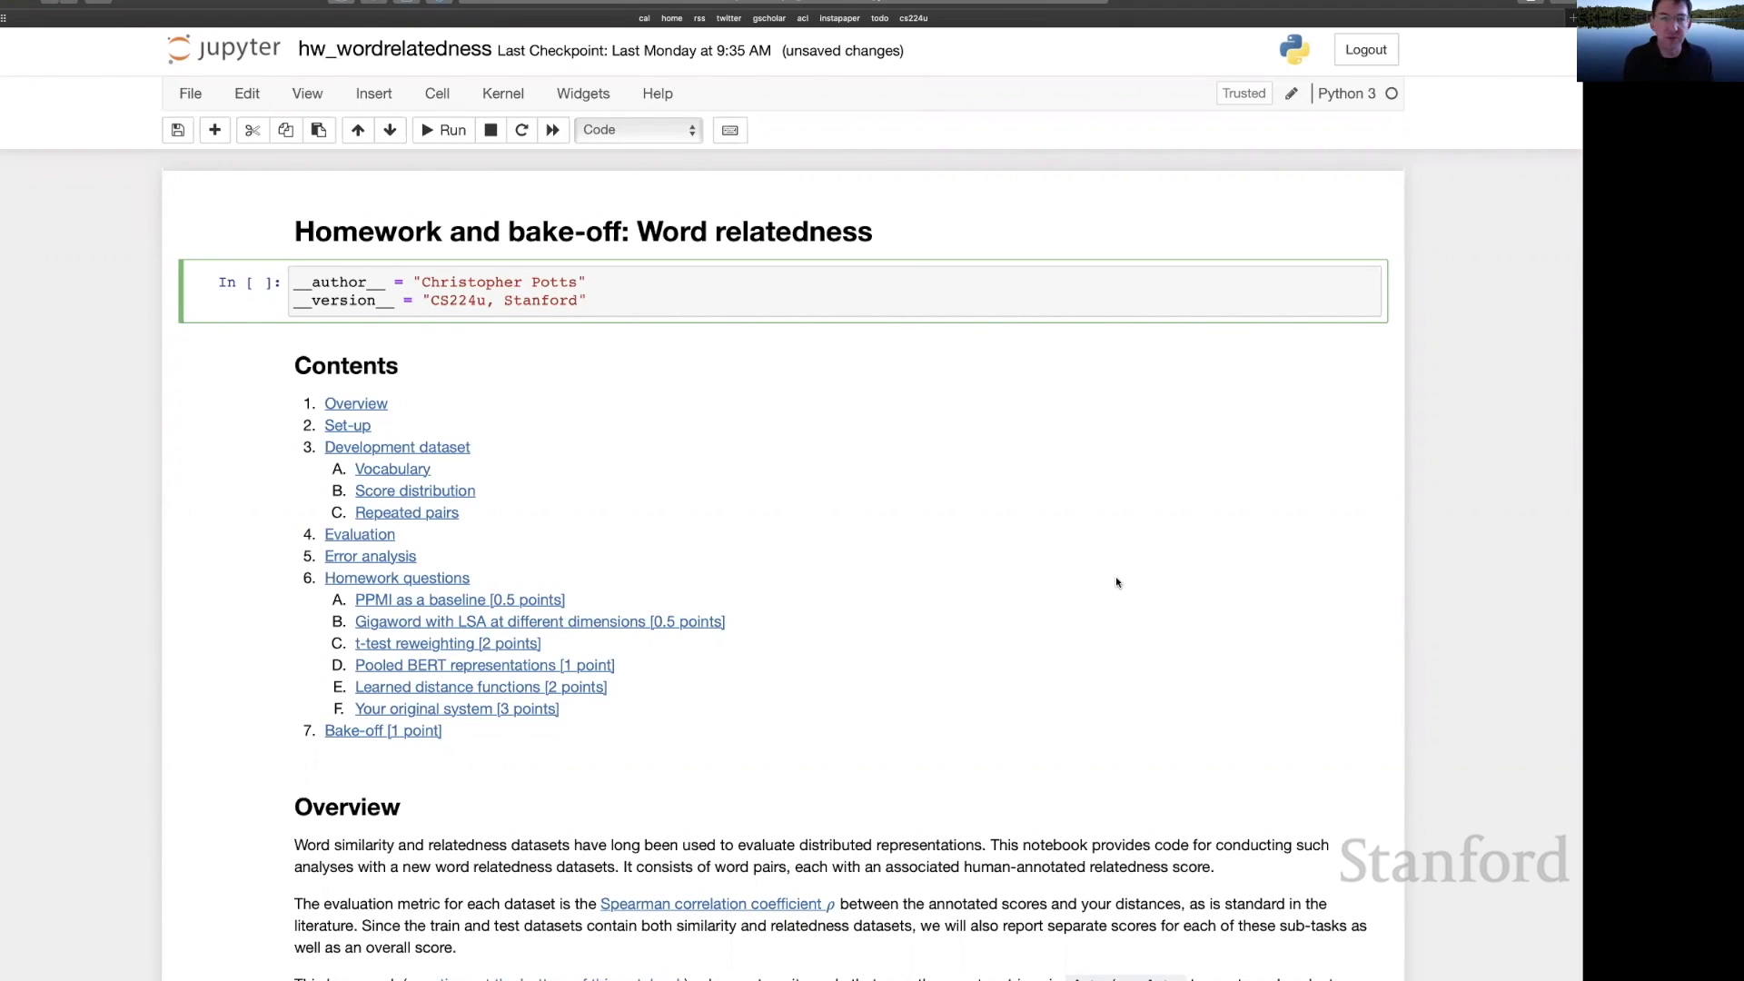
- Run the set-up imports through dev_df.shape[0], previewing five word pairs and counting 5012
click(587, 301)
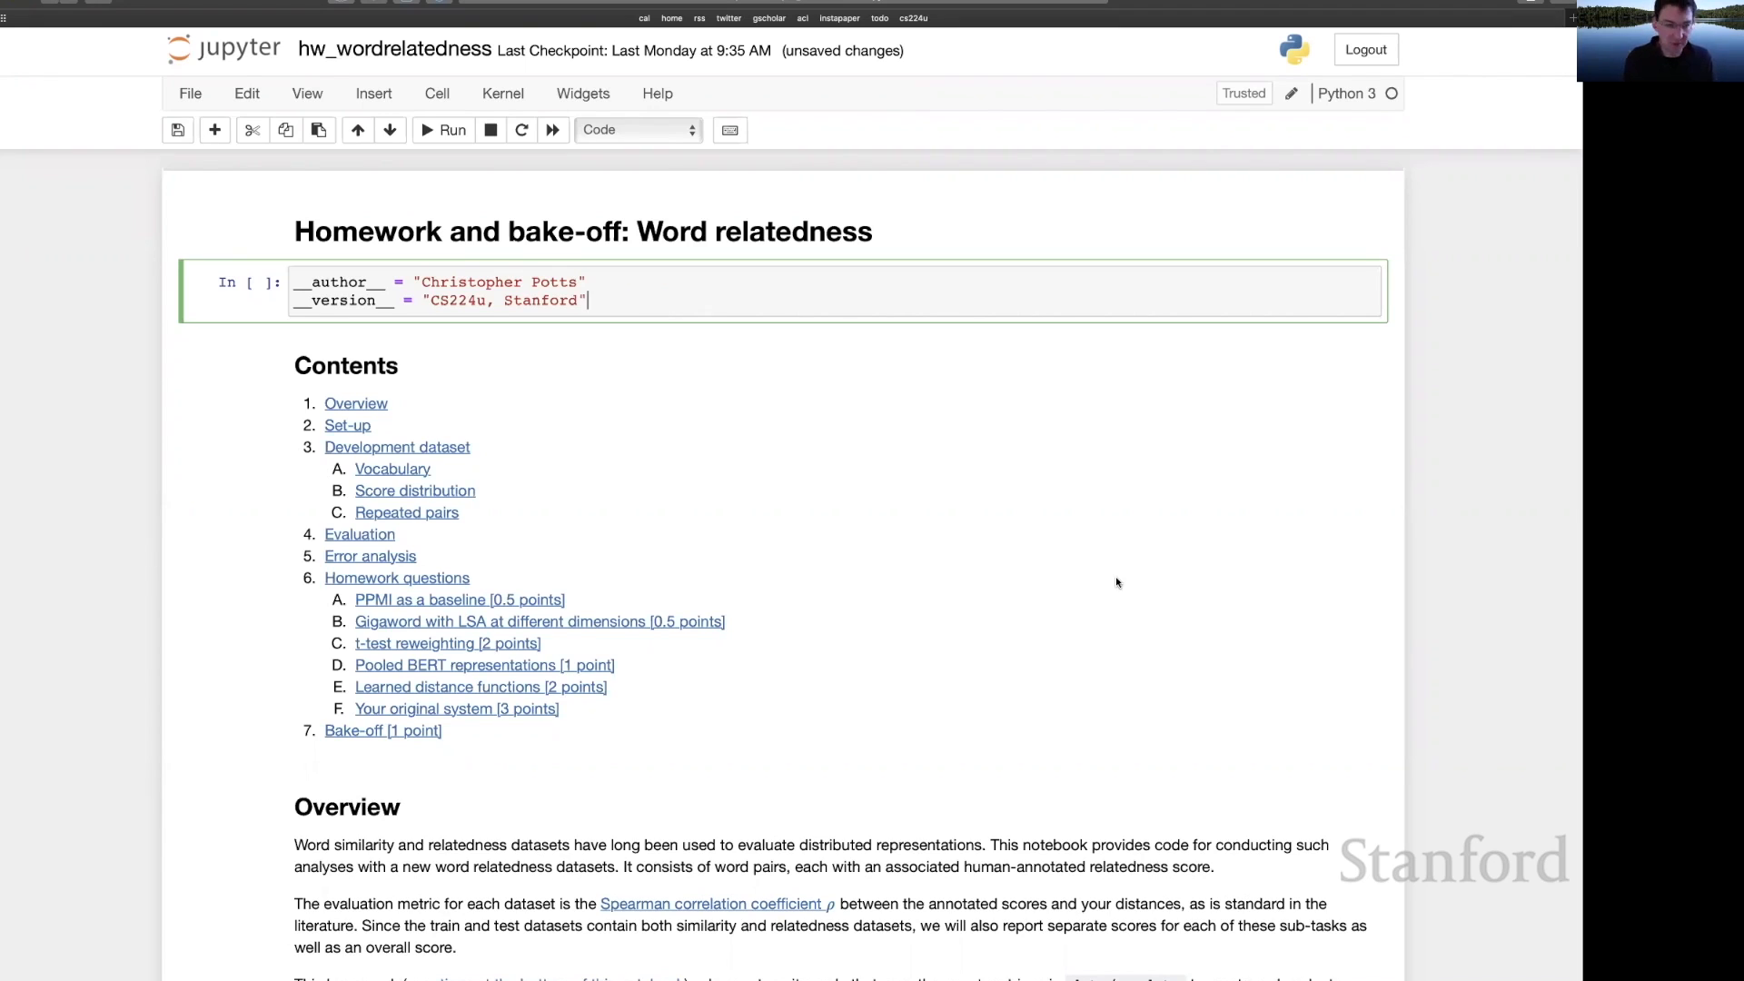
scroll(down, 3)
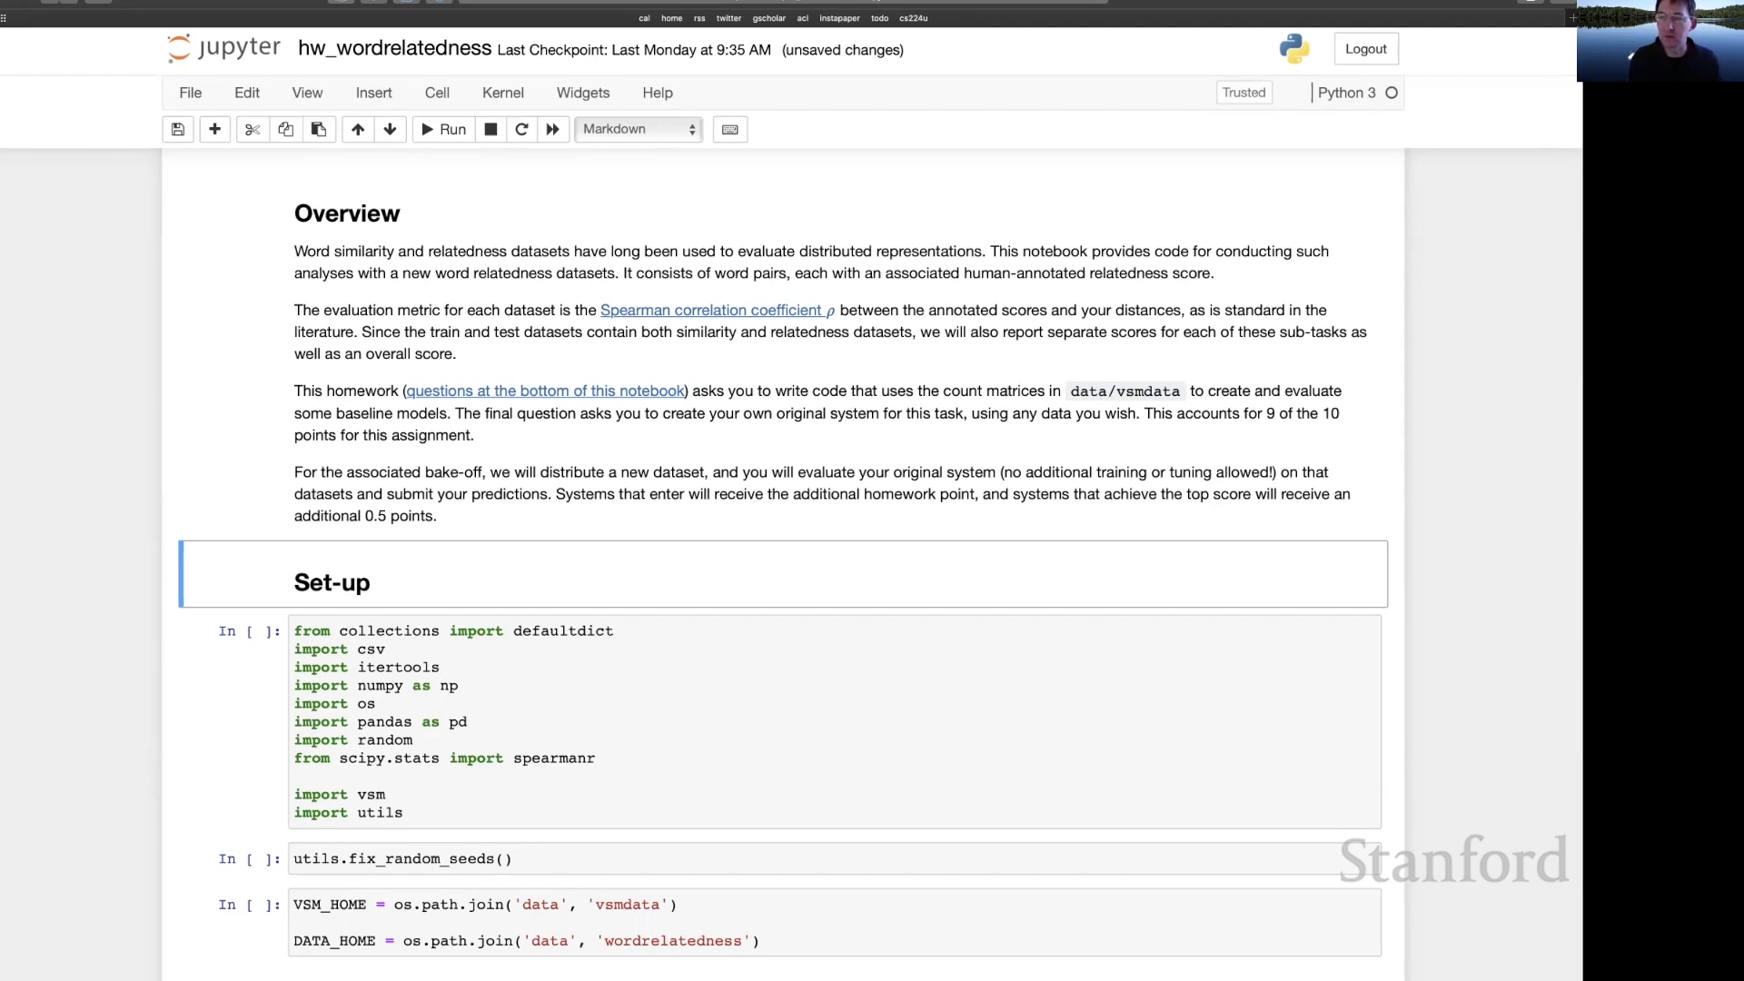
mouse_move(684, 319)
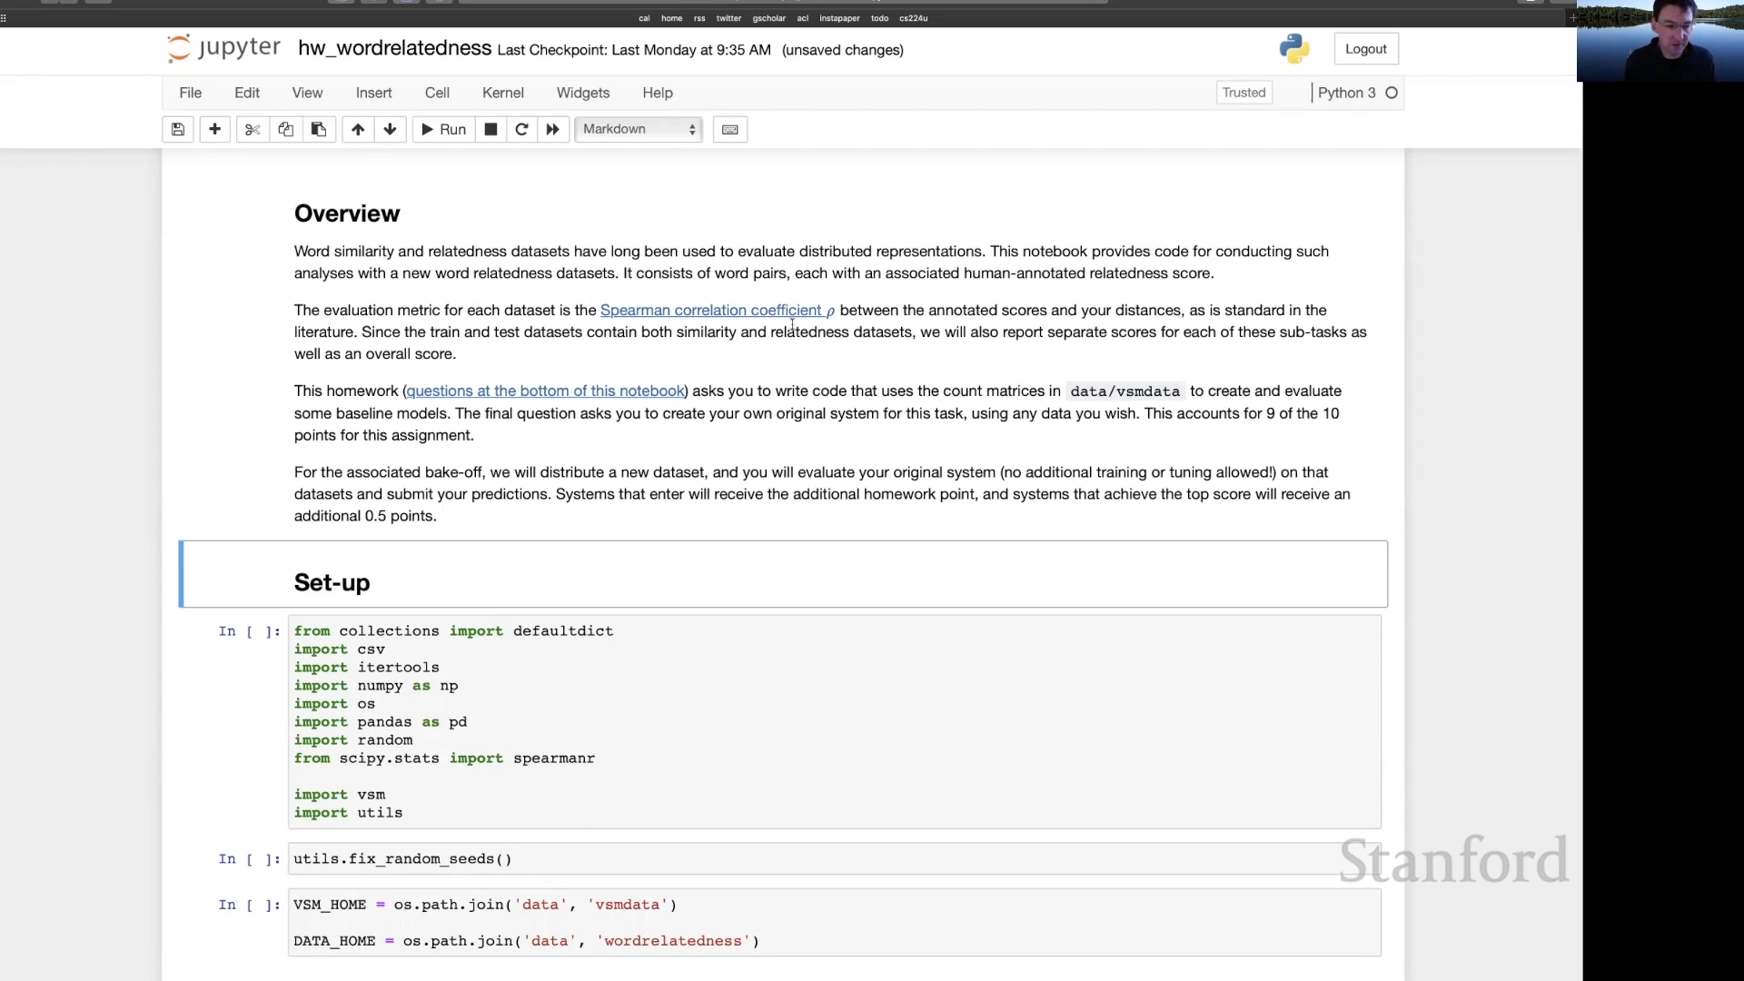
click(442, 129)
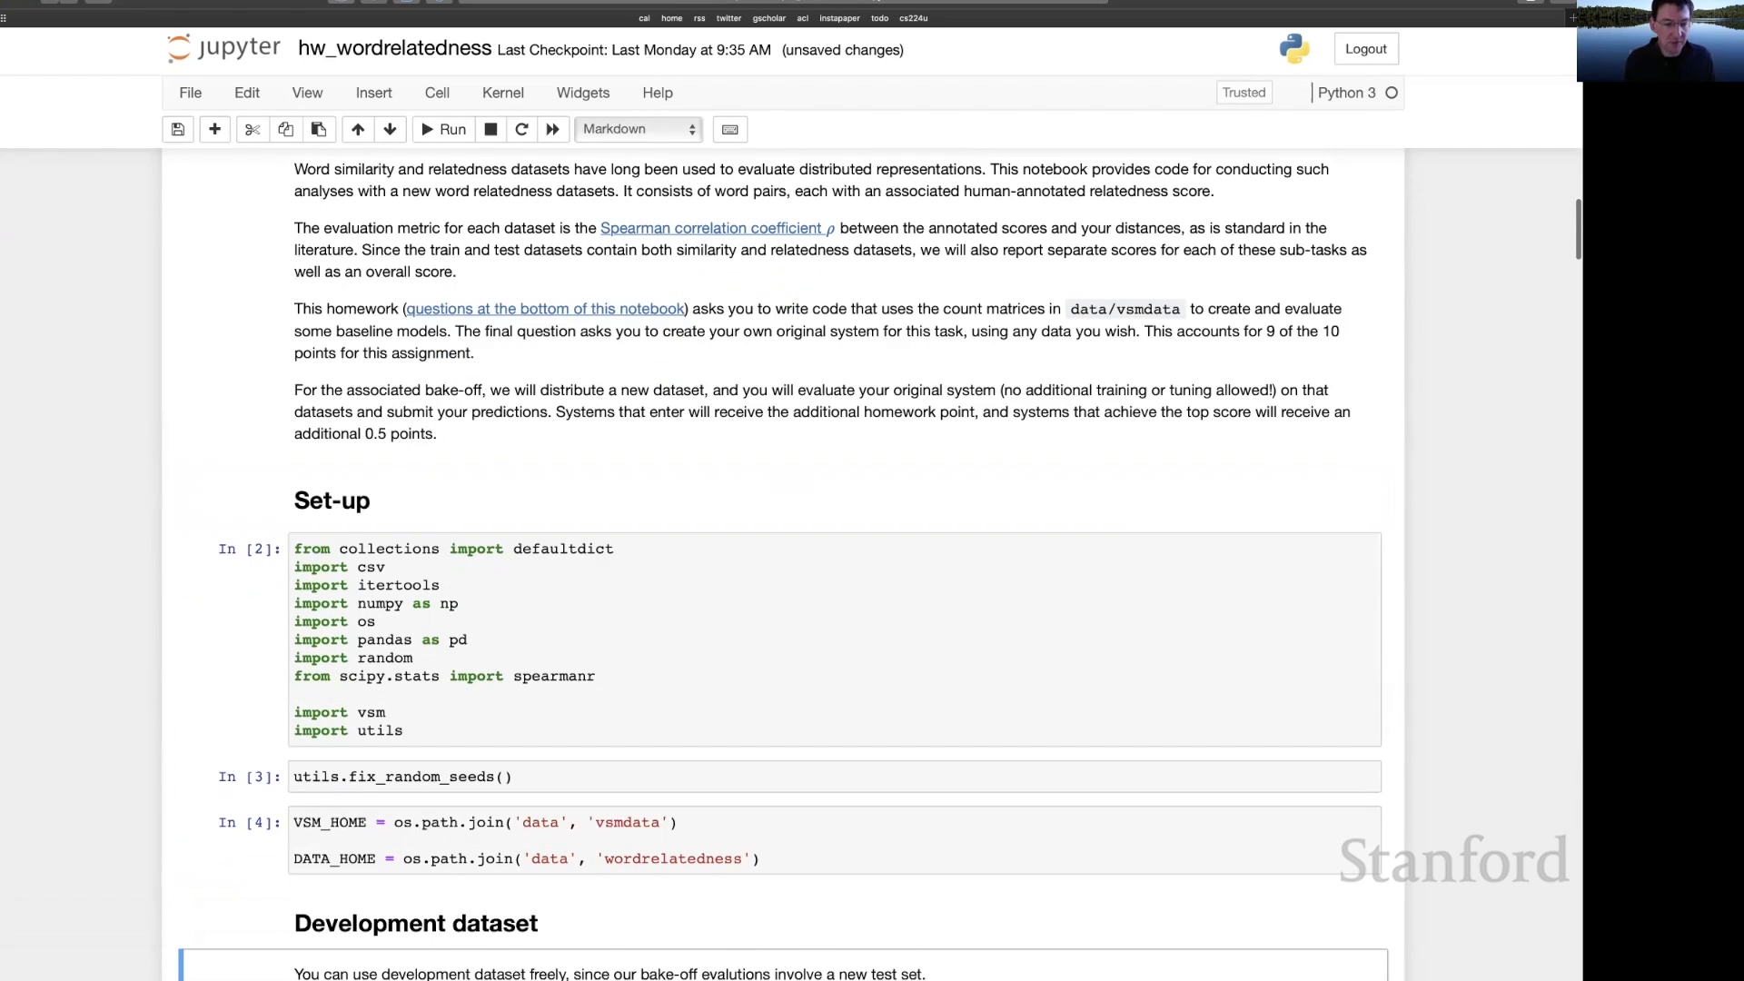
scroll(down, 3)
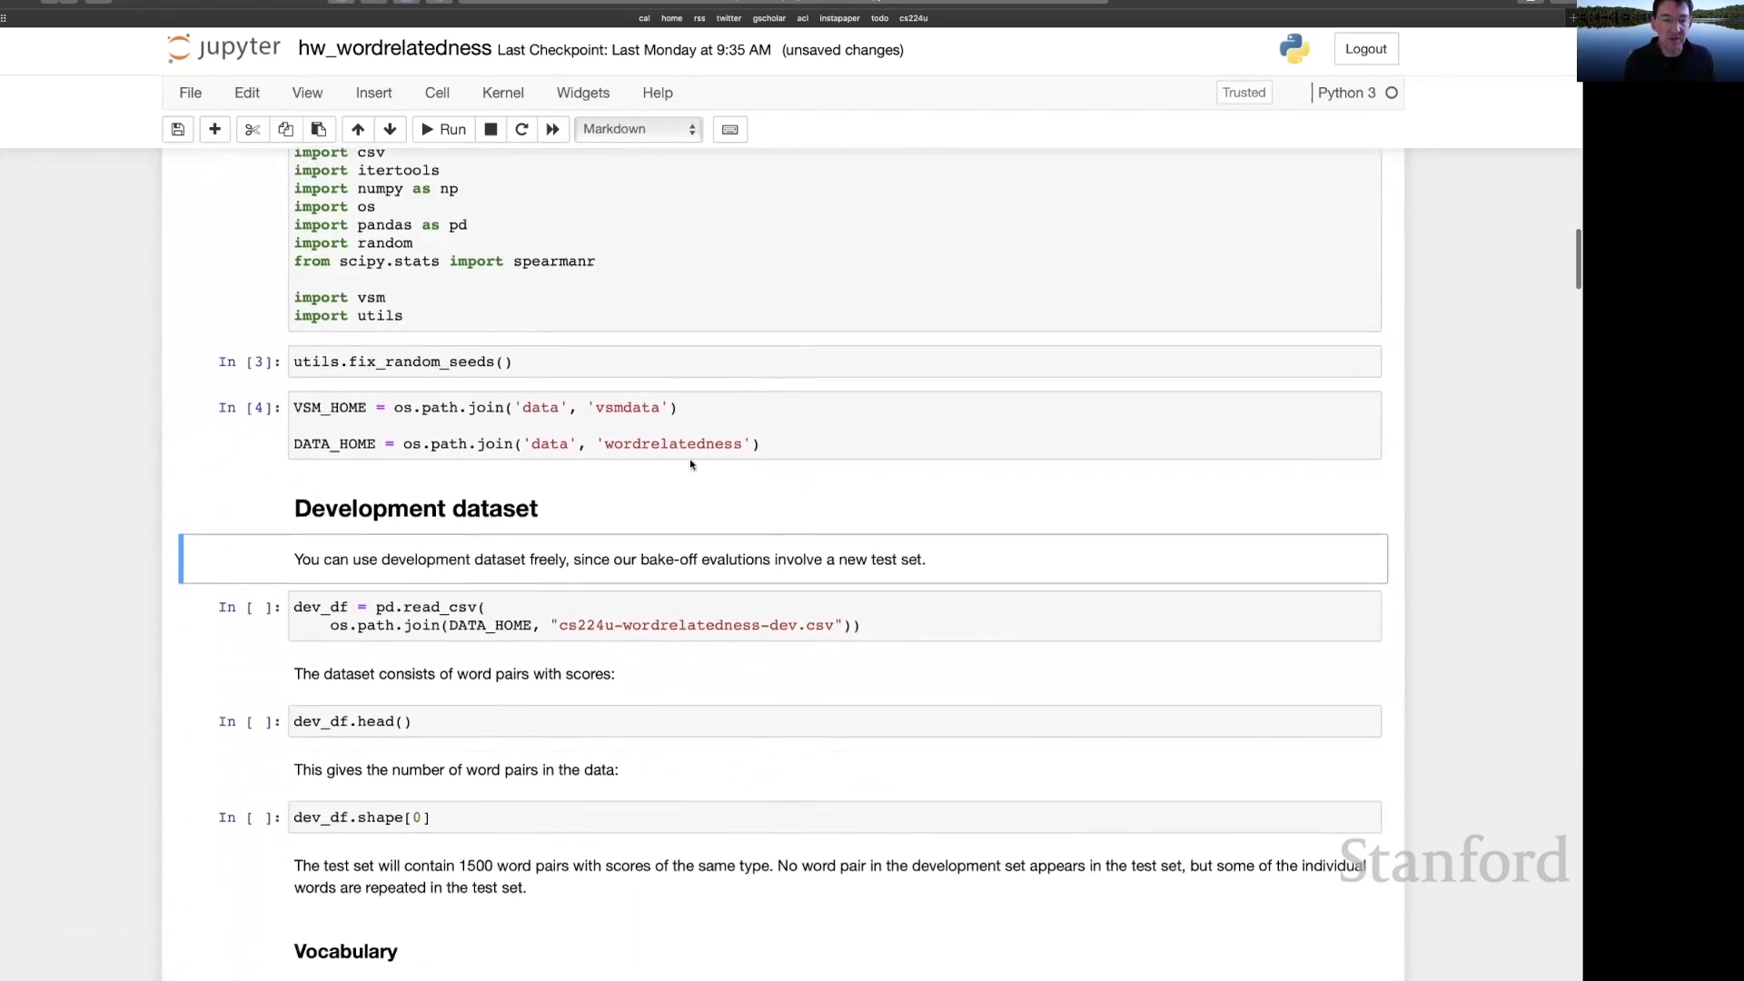
scroll(down, 3)
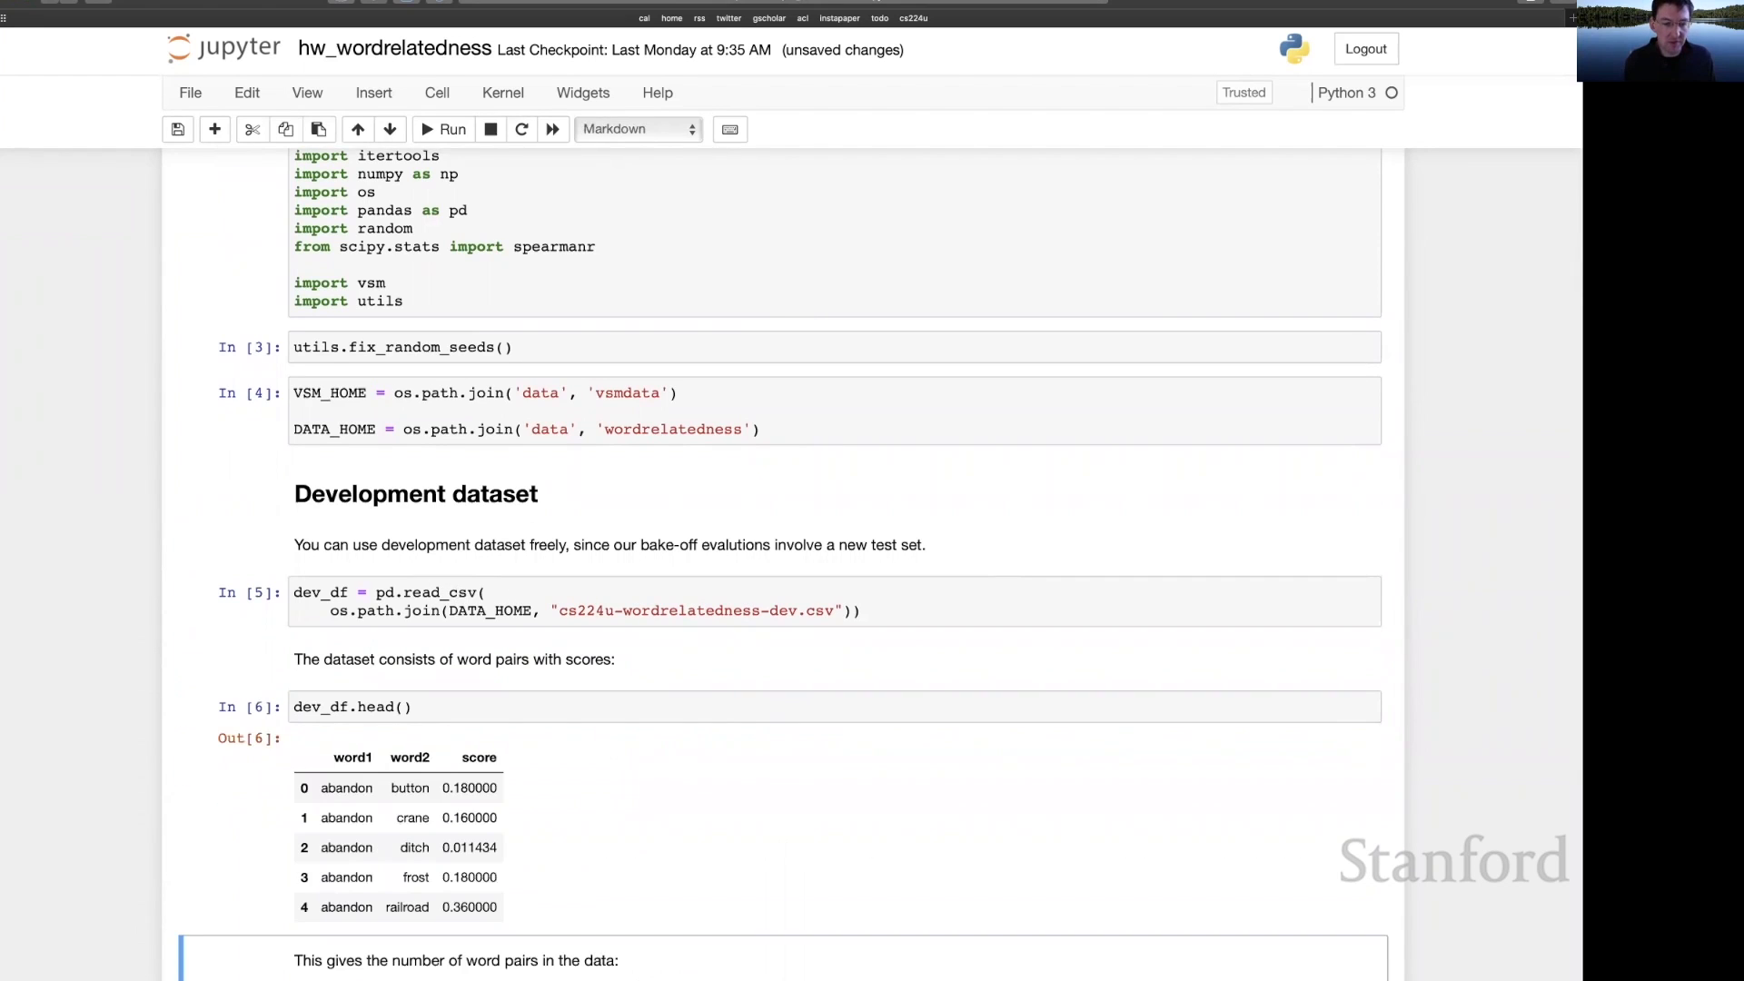
scroll(down, 3)
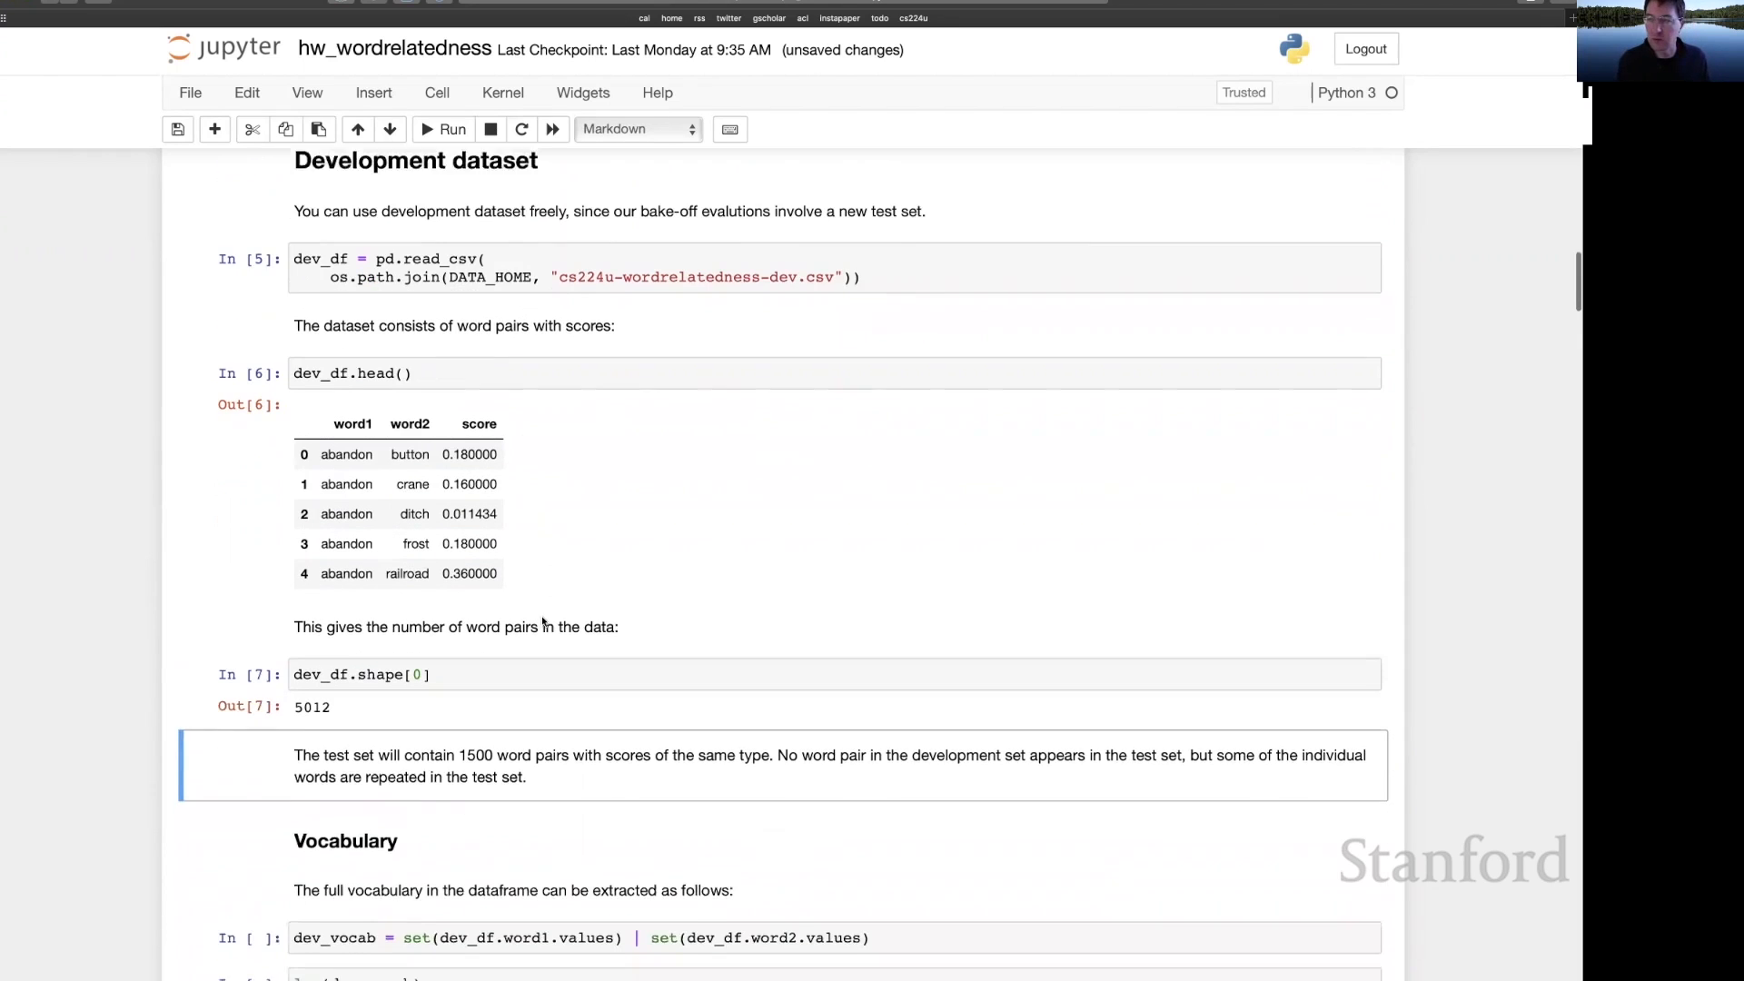
- Scroll down to the Vocabulary section's dev_vocab extraction cells
scroll(down, 3)
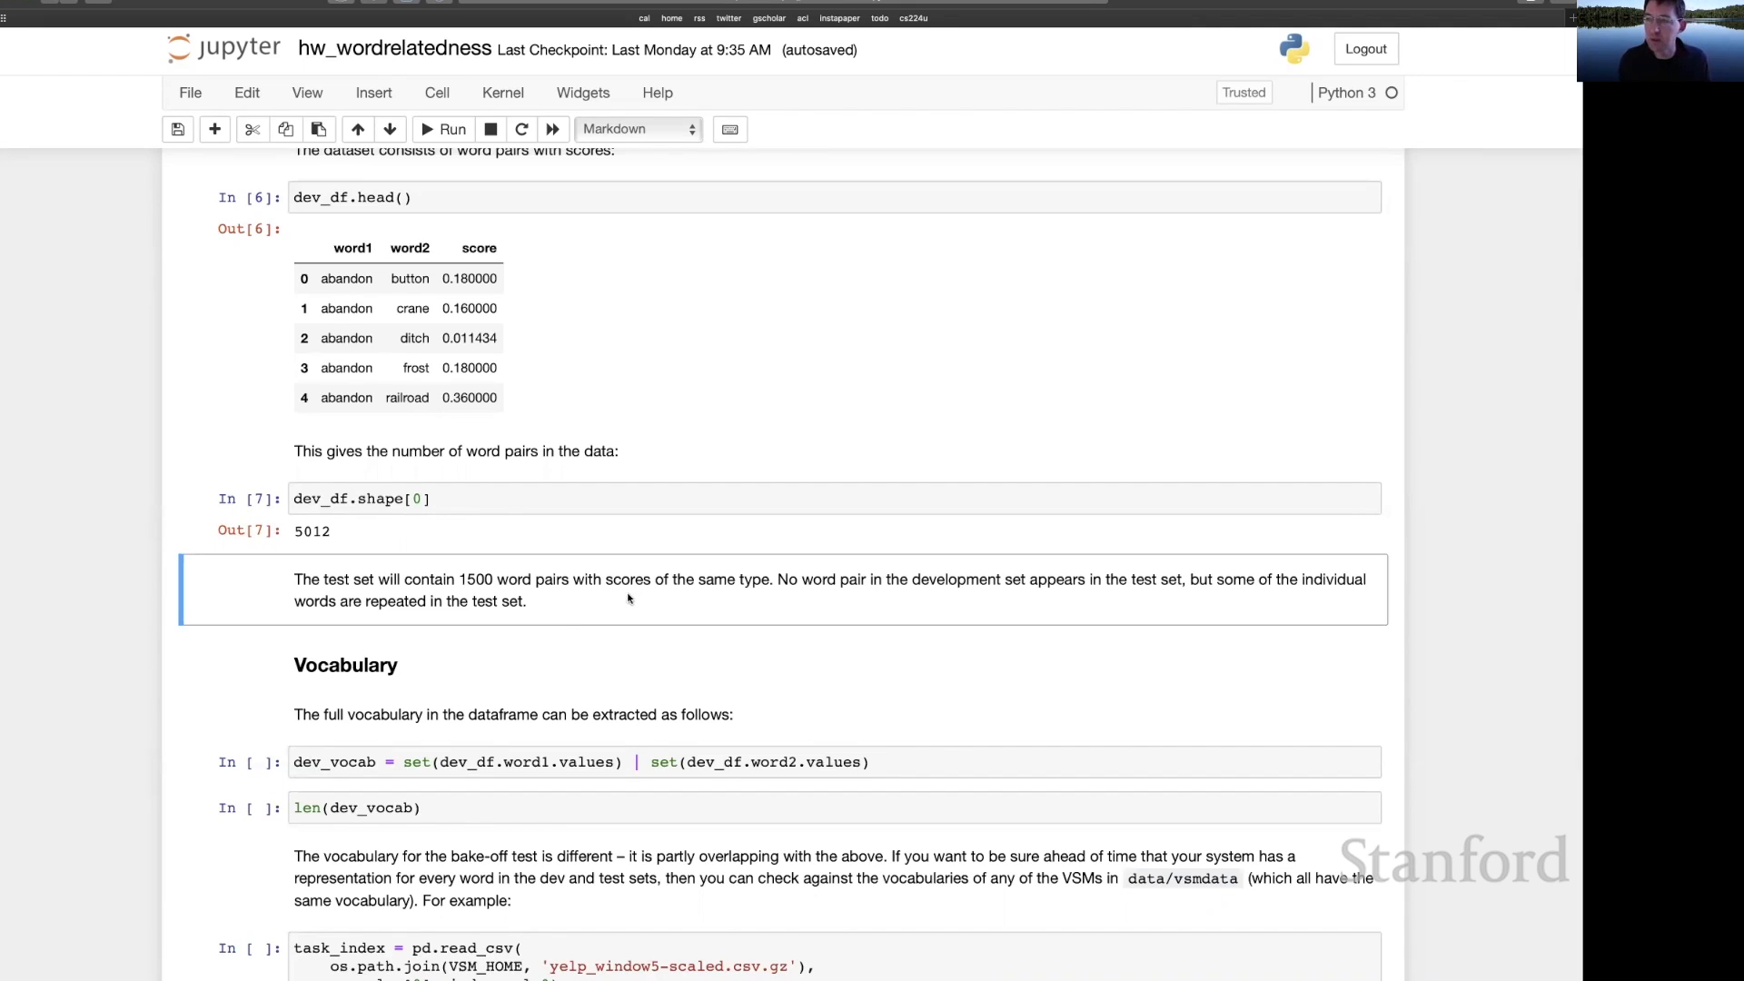
mouse_move(772, 592)
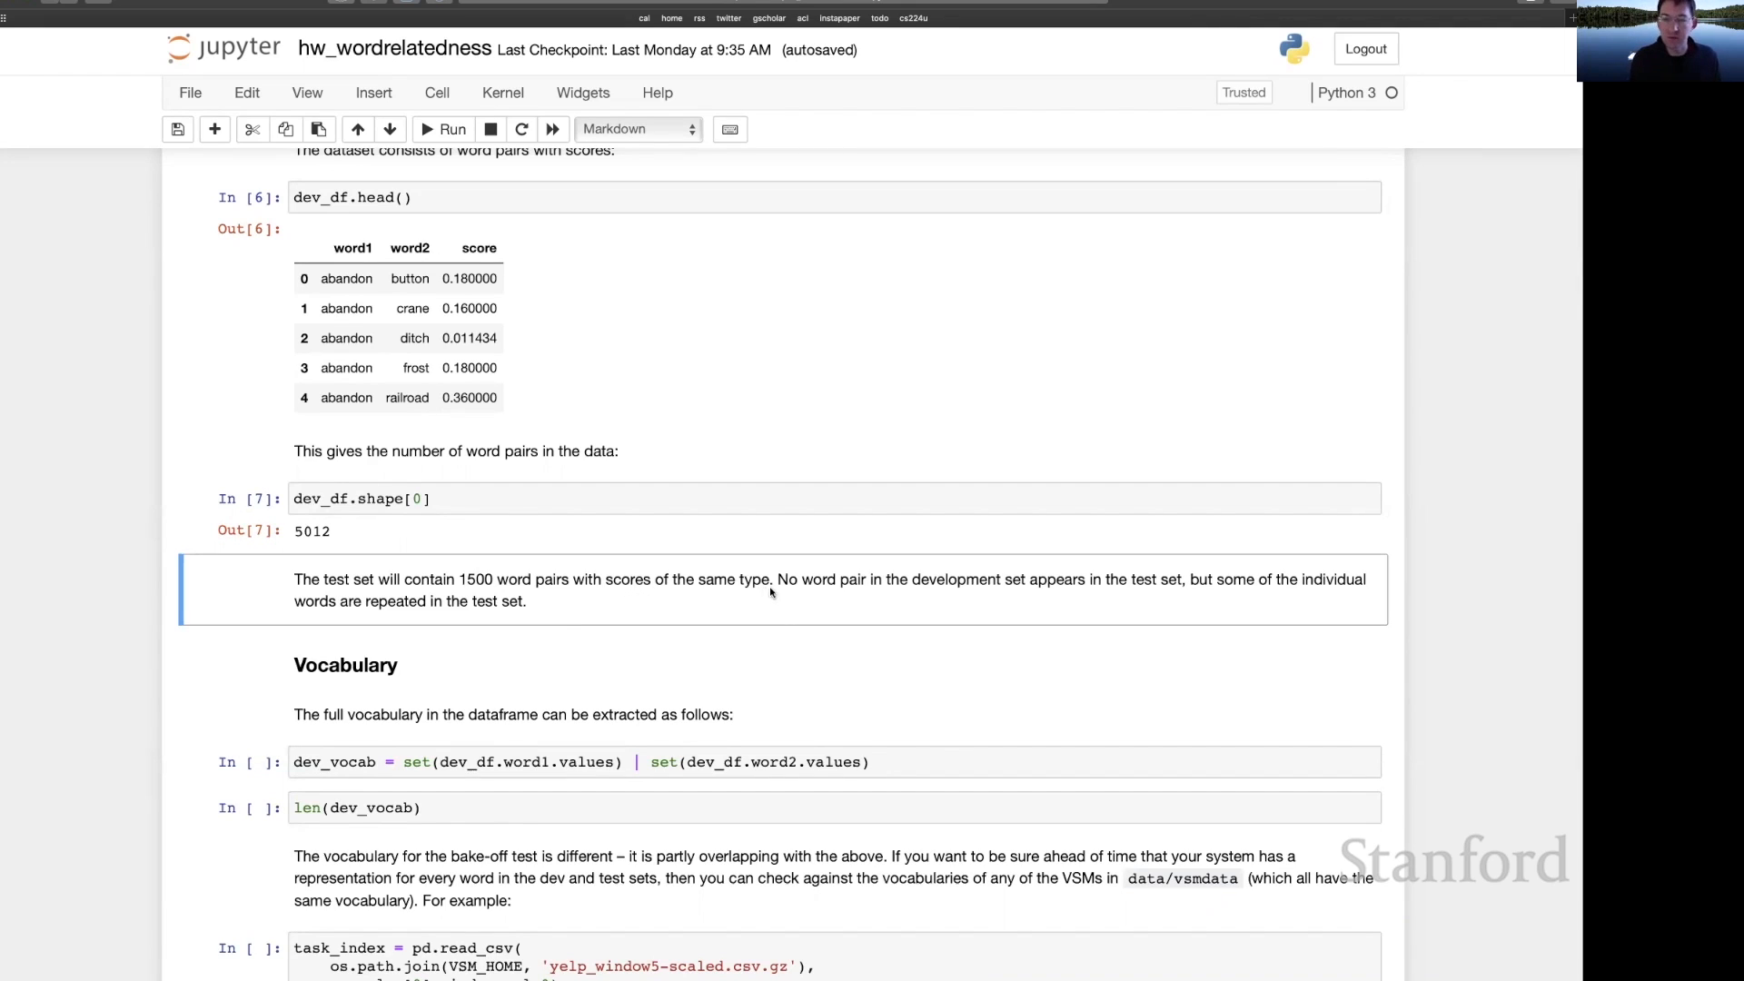
mouse_move(578, 352)
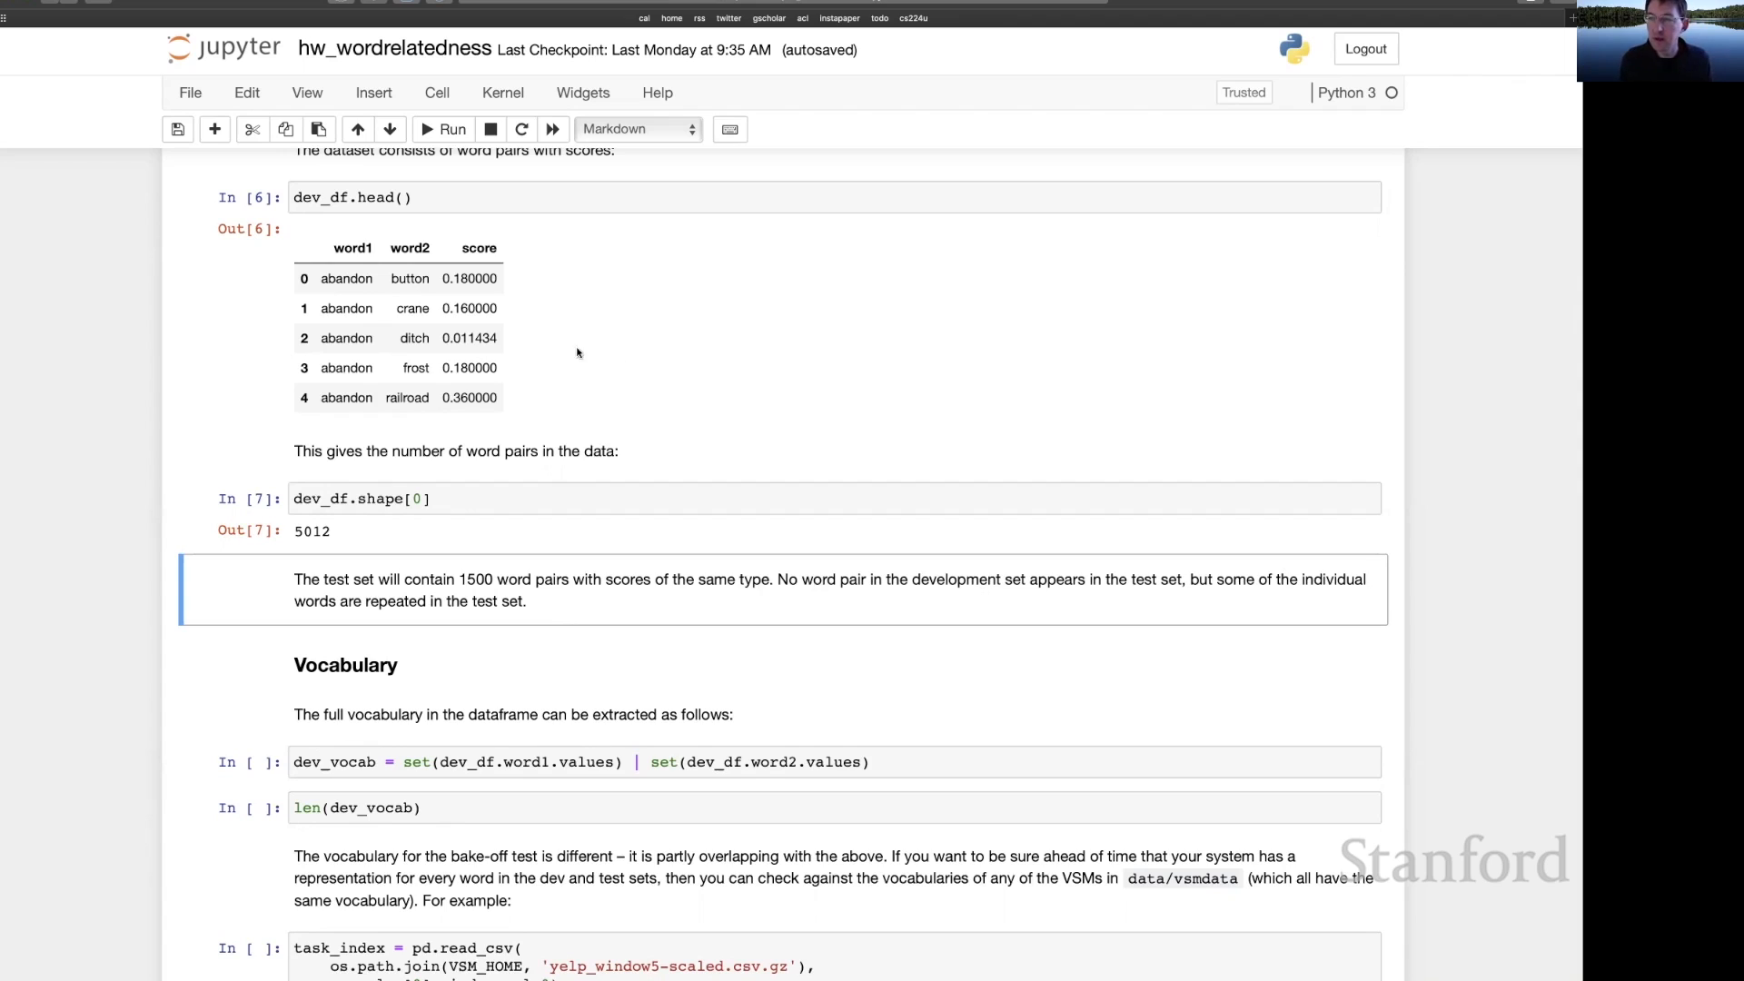
mouse_move(559, 362)
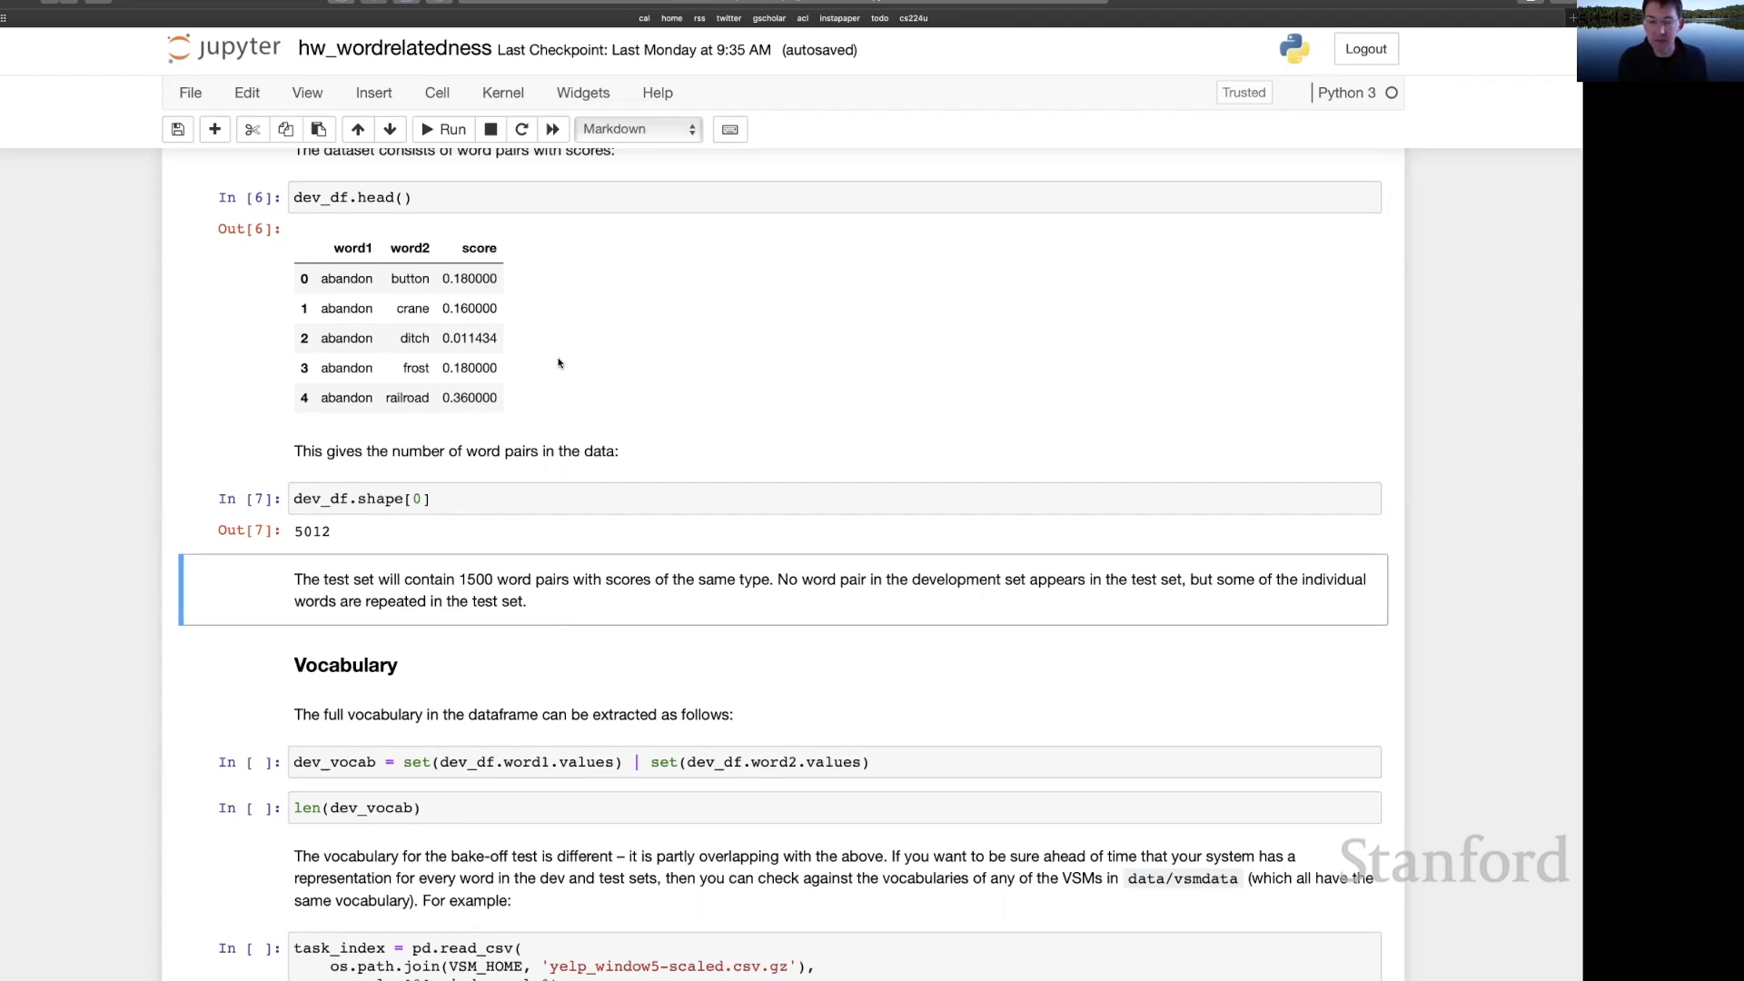
mouse_move(568, 367)
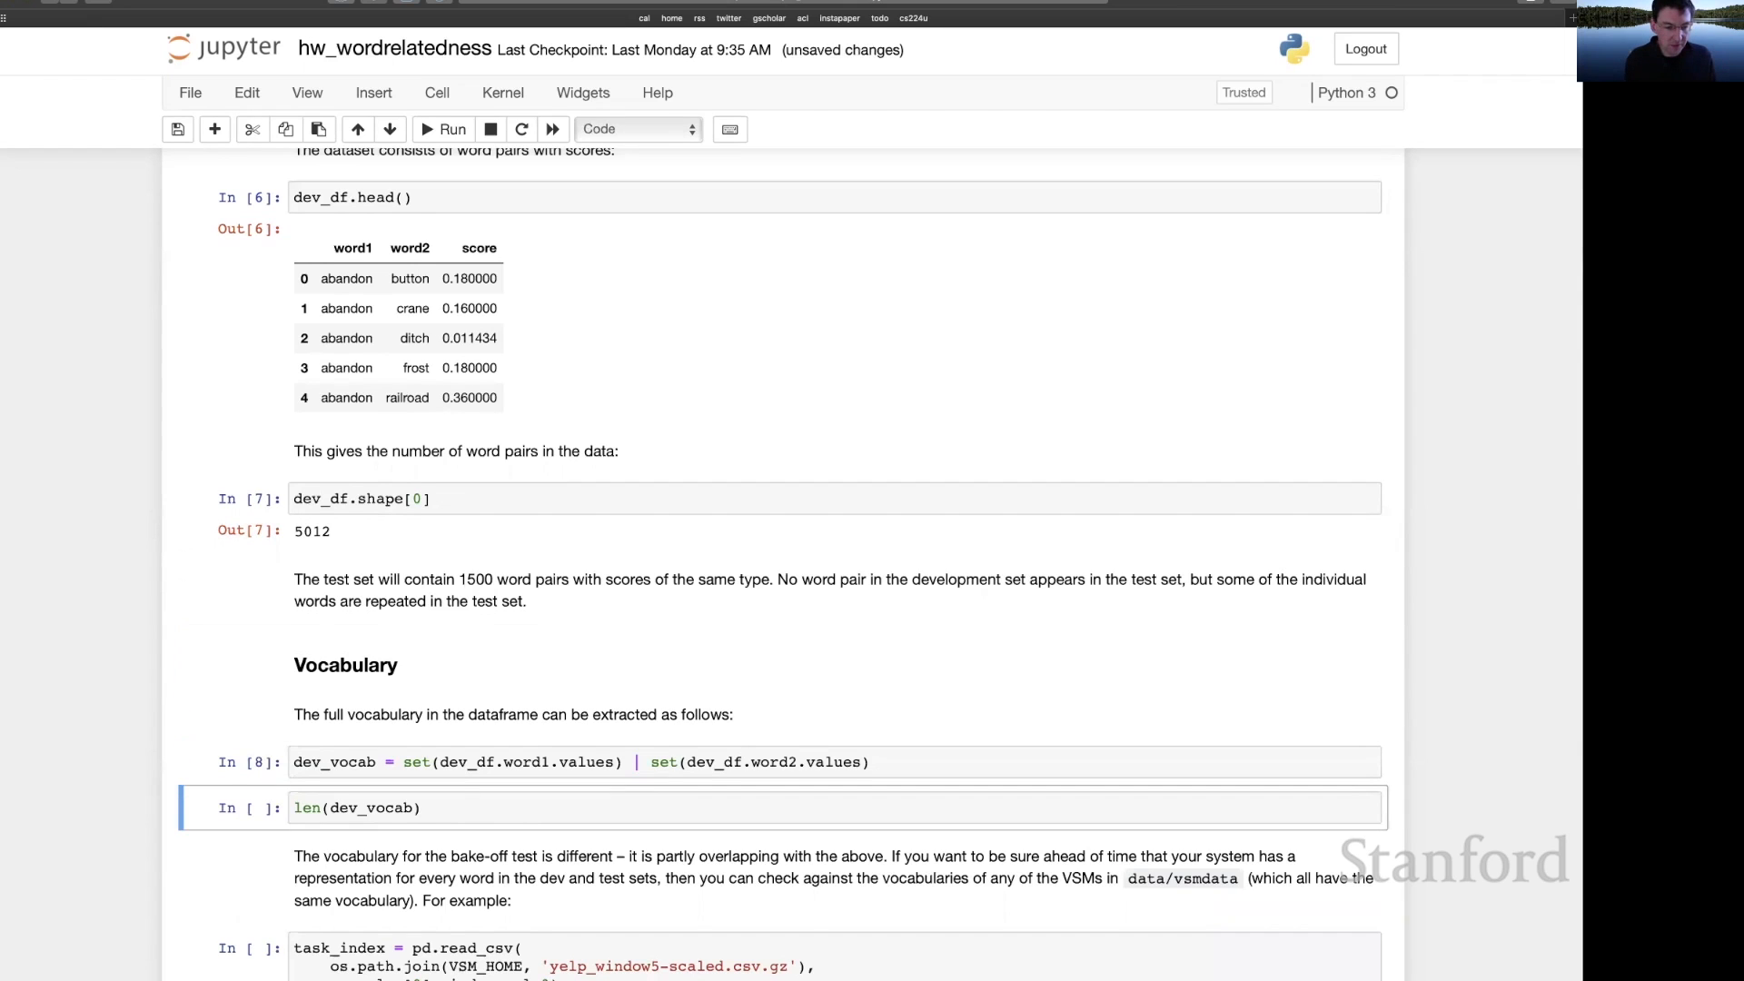
- Run len(dev_vocab), reporting a development vocabulary of 2805 words
key(Shift+Enter)
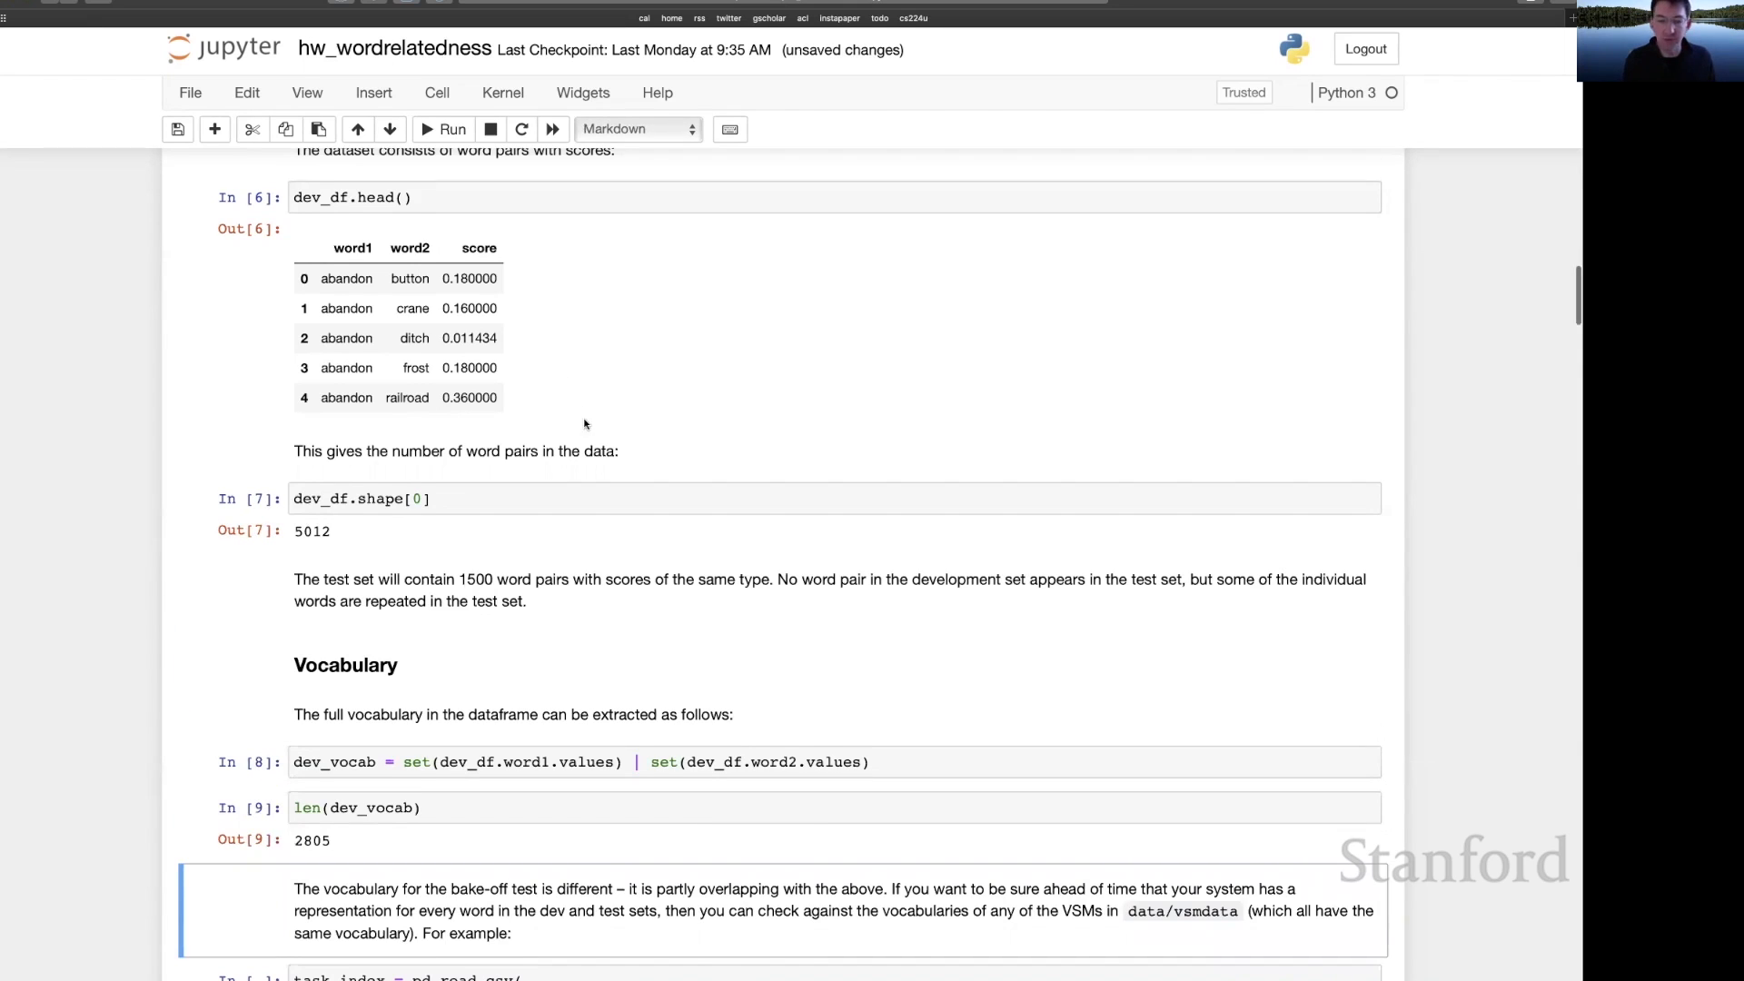
scroll(down, 3)
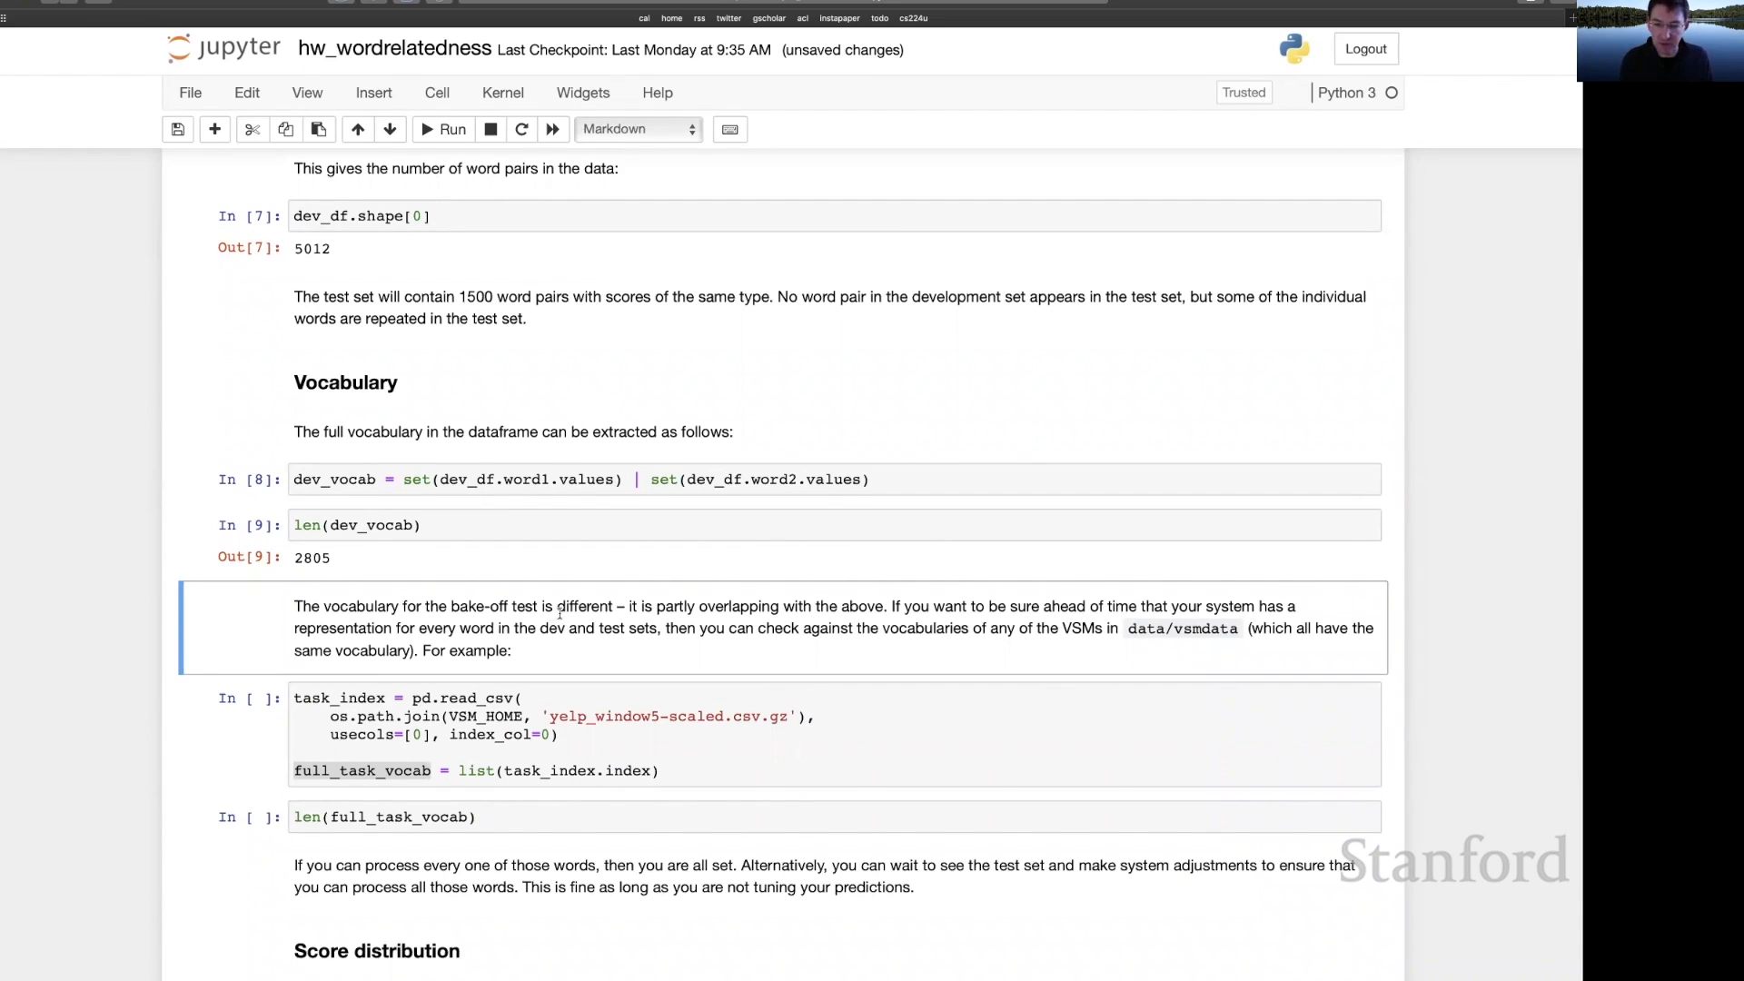
mouse_move(727, 620)
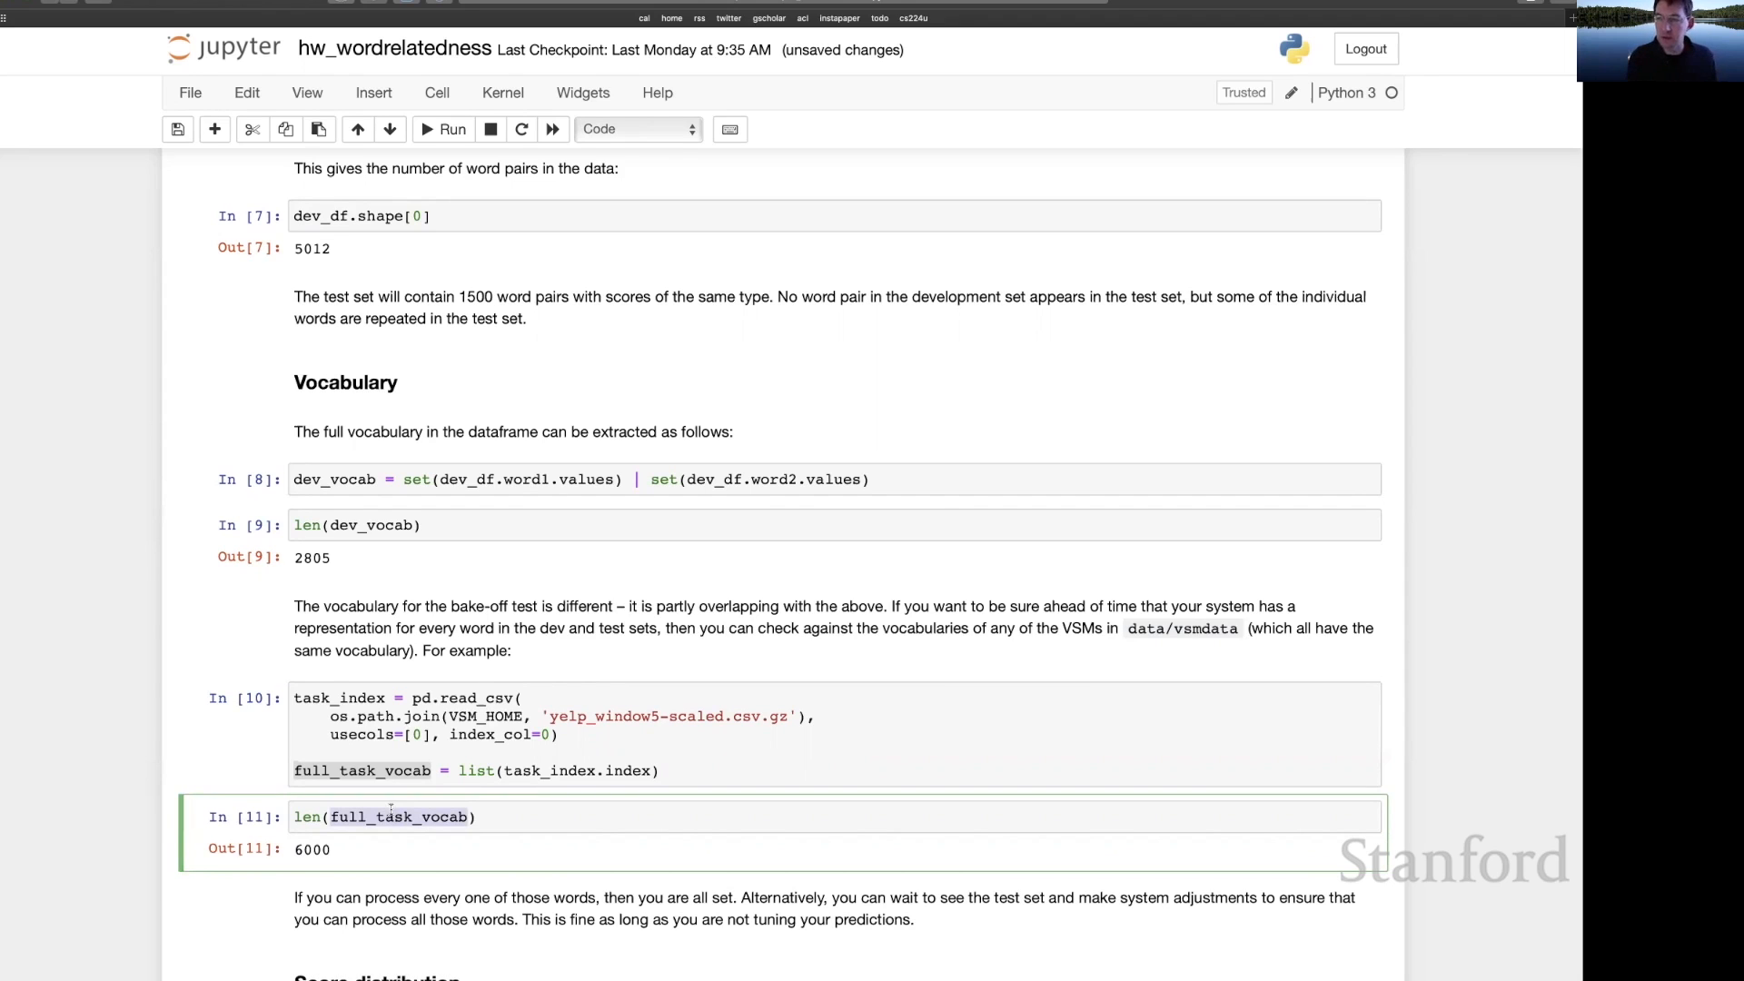
scroll(down, 3)
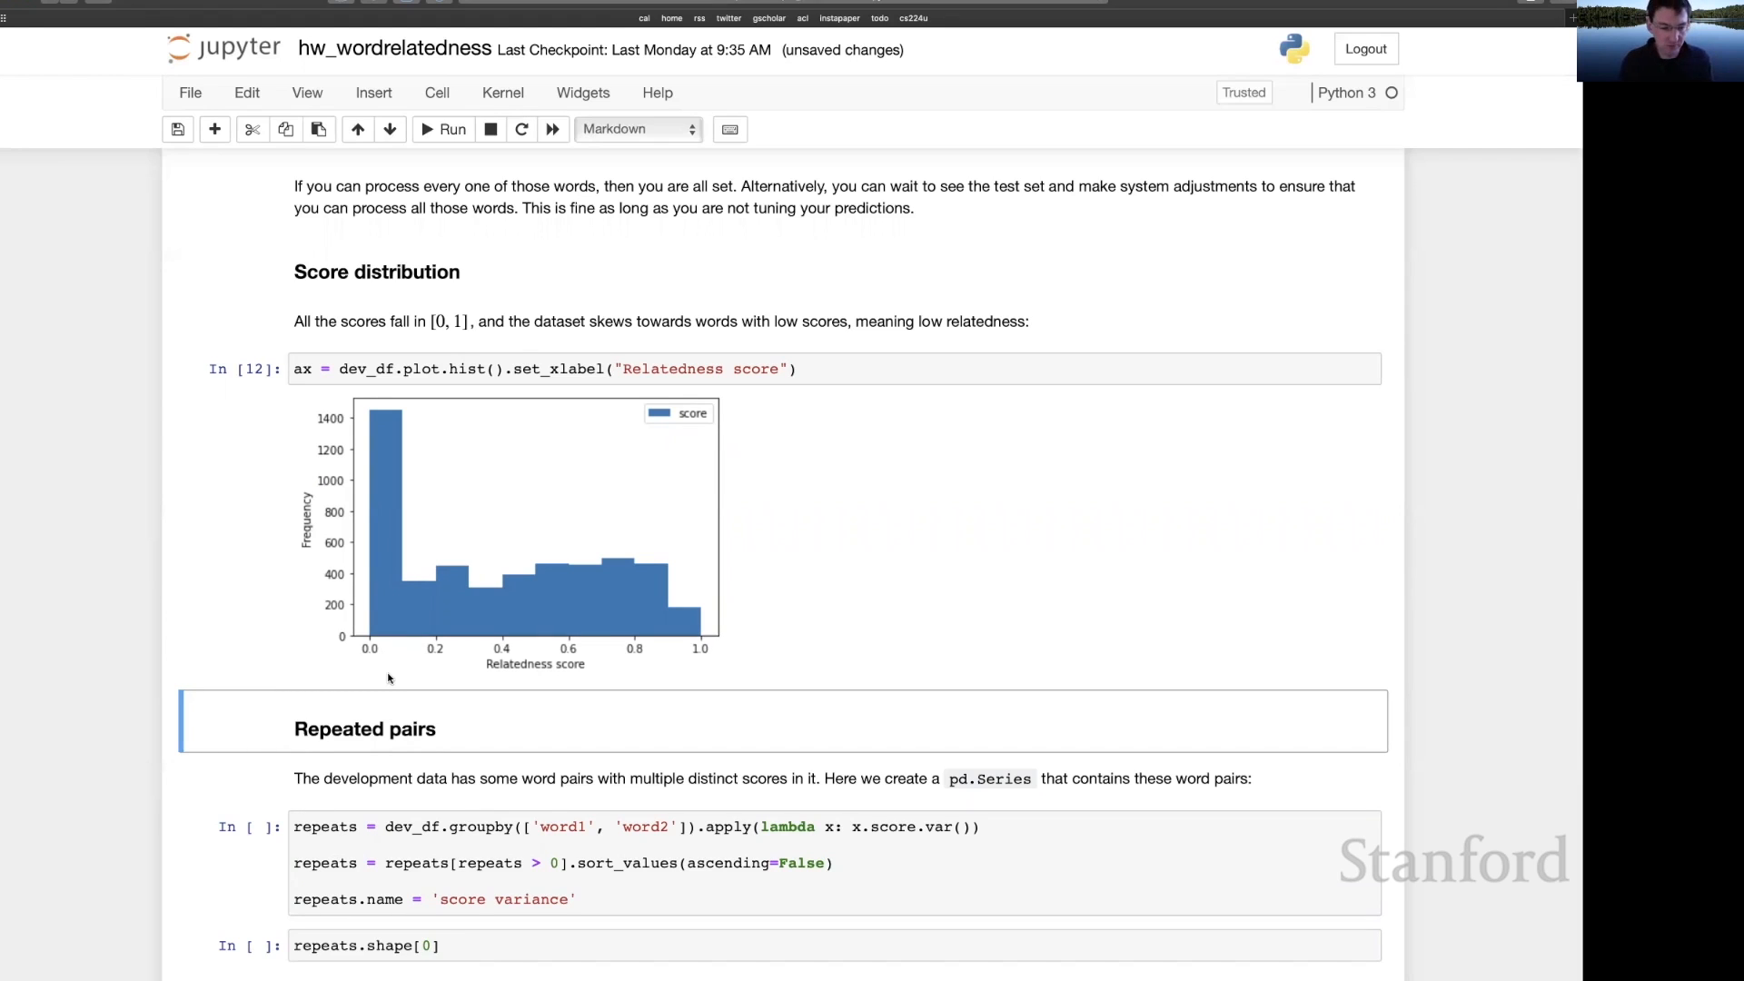
scroll(down, 3)
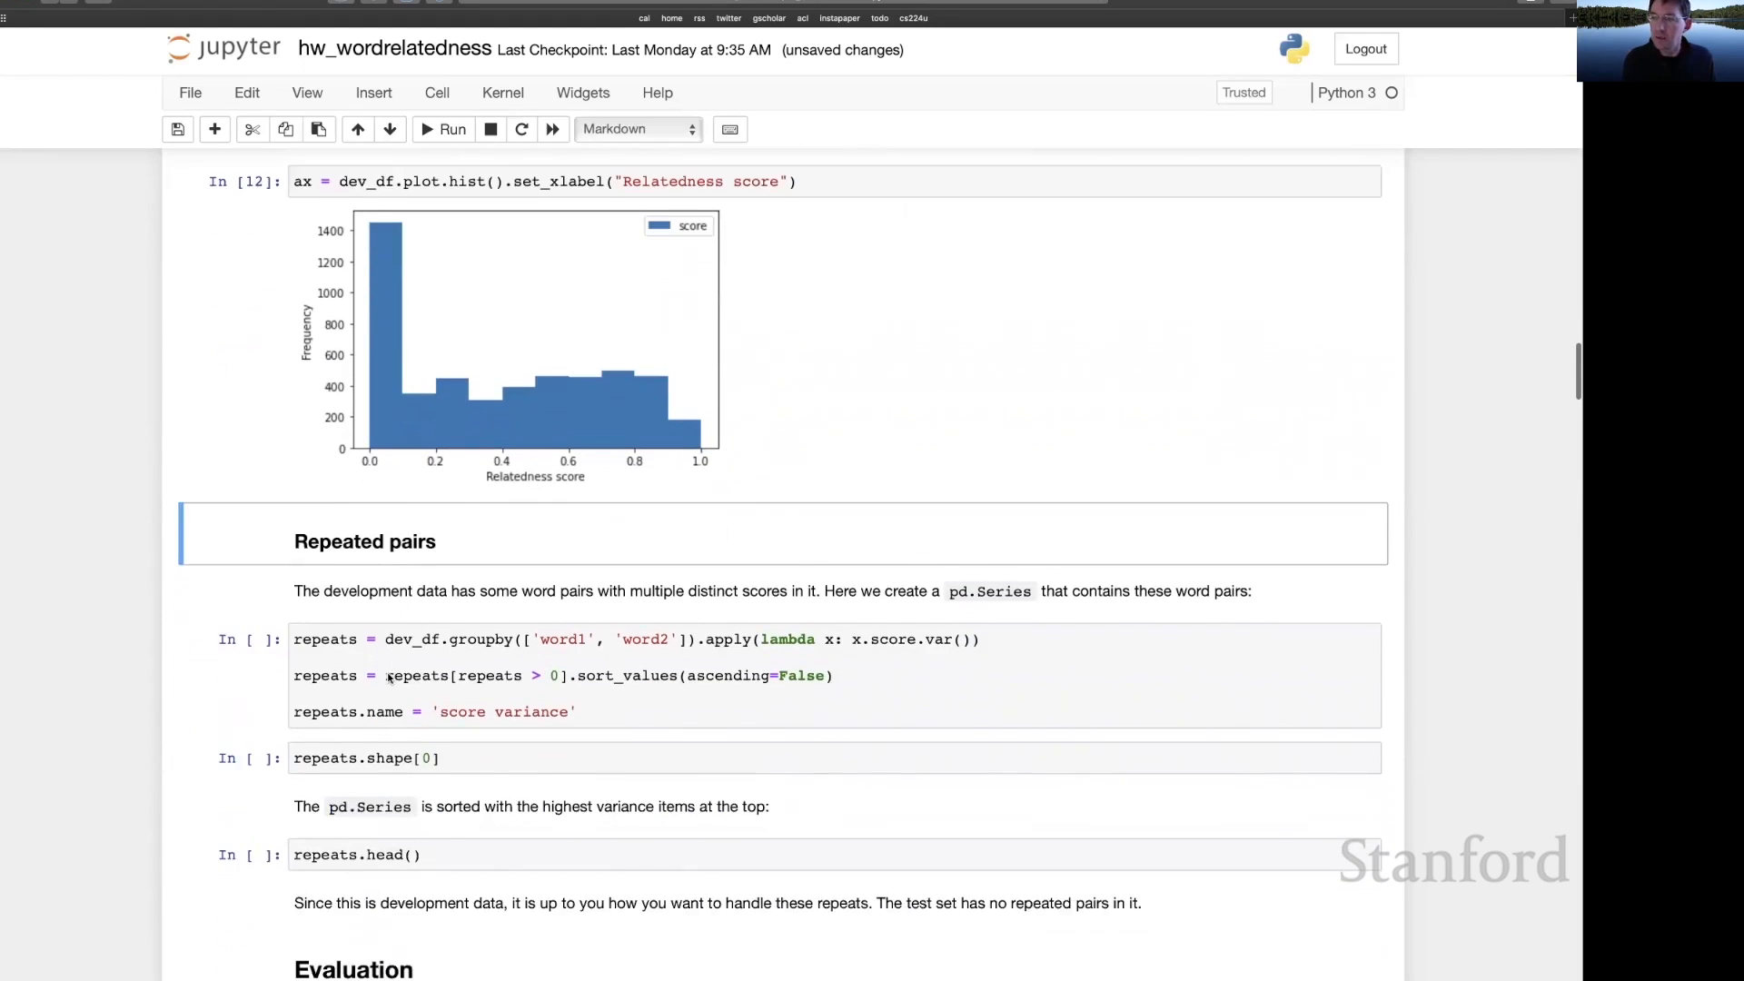
scroll(down, 3)
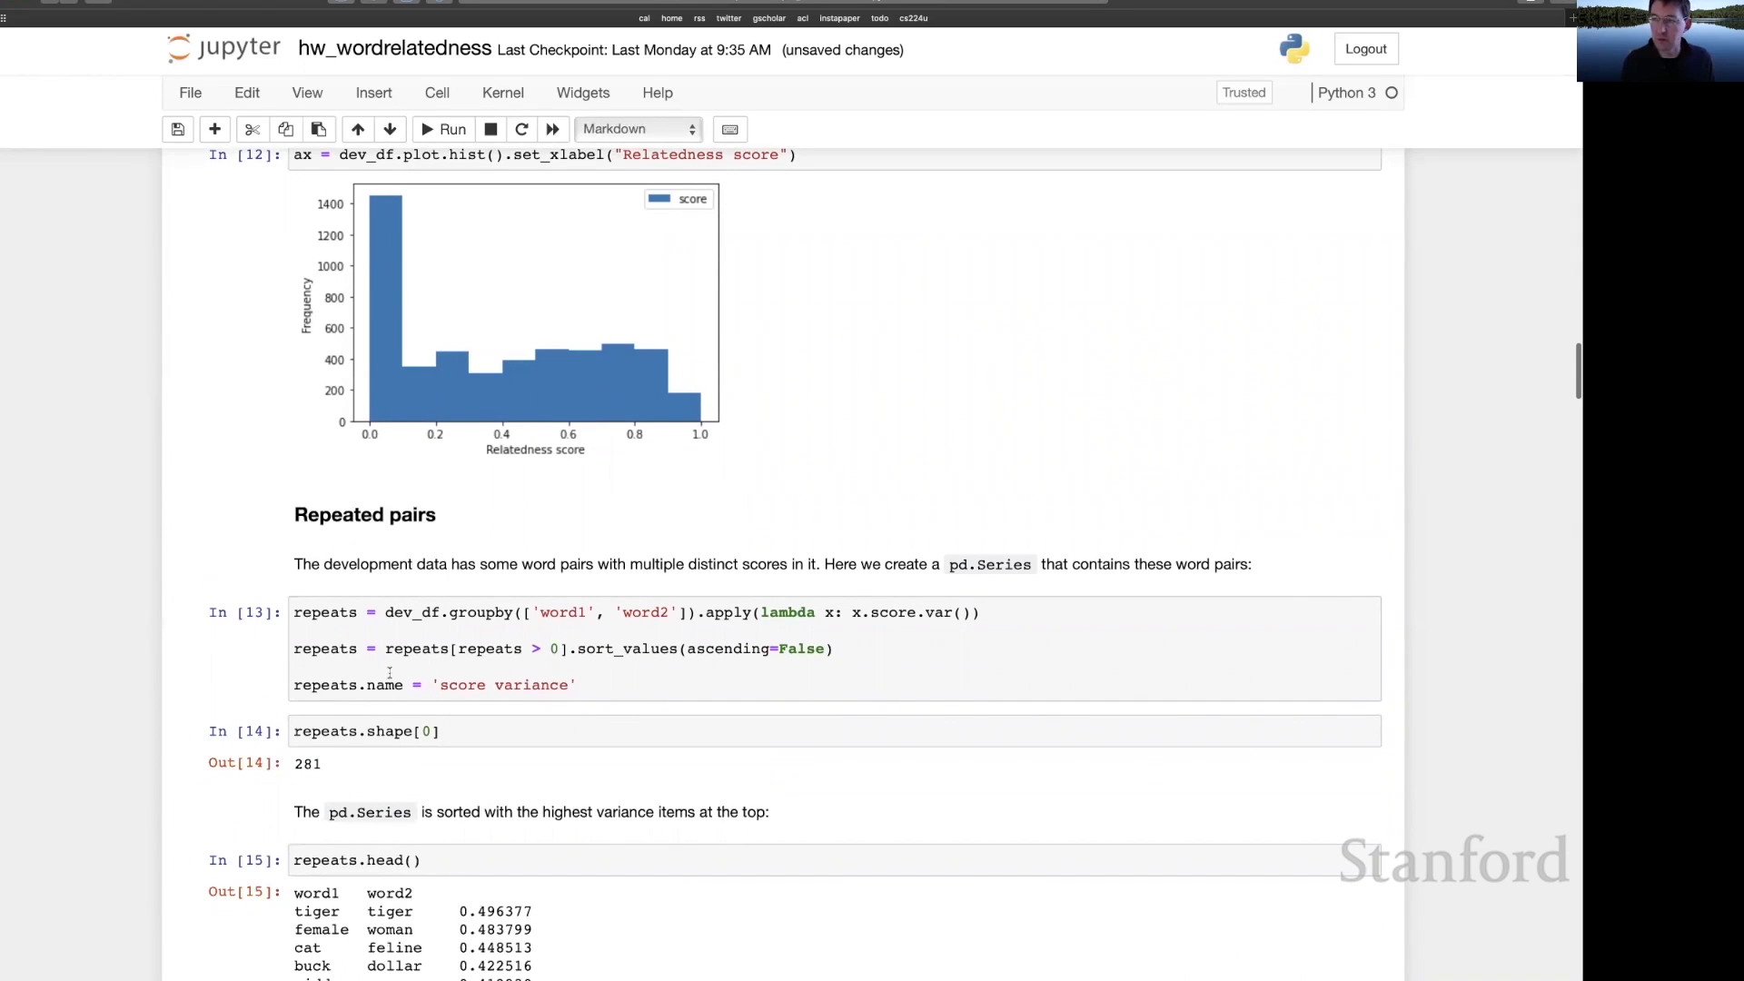
scroll(down, 3)
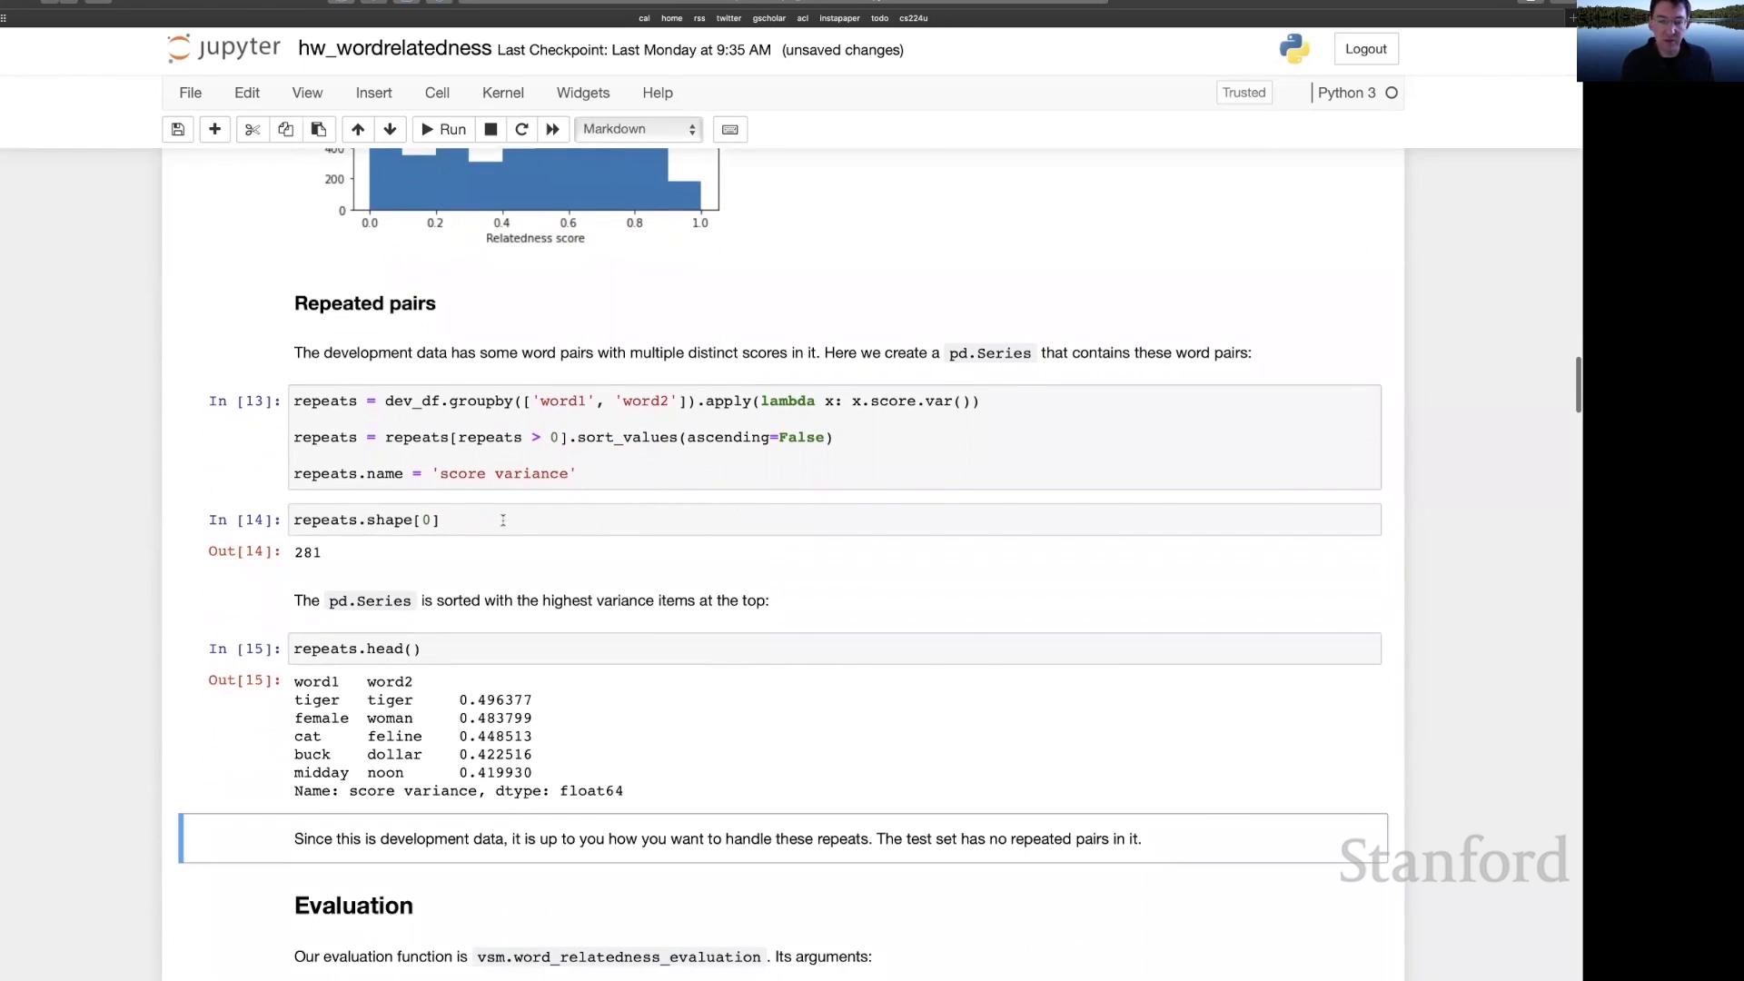
mouse_move(388, 547)
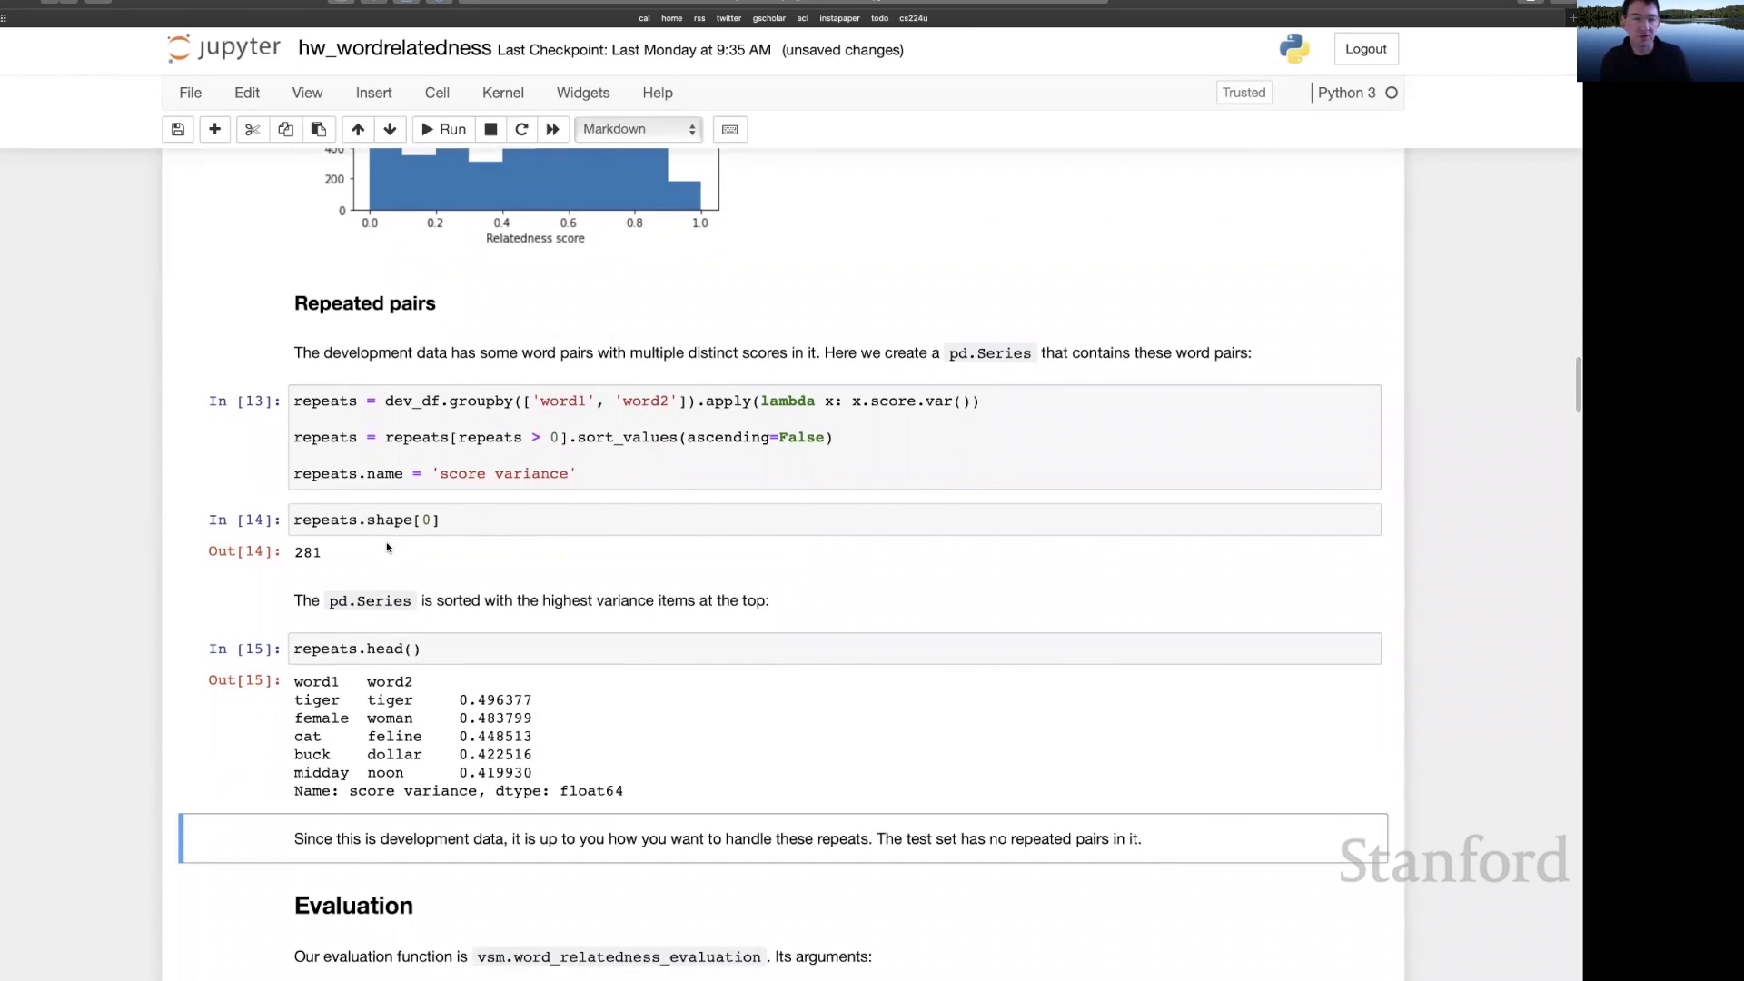
mouse_move(468, 547)
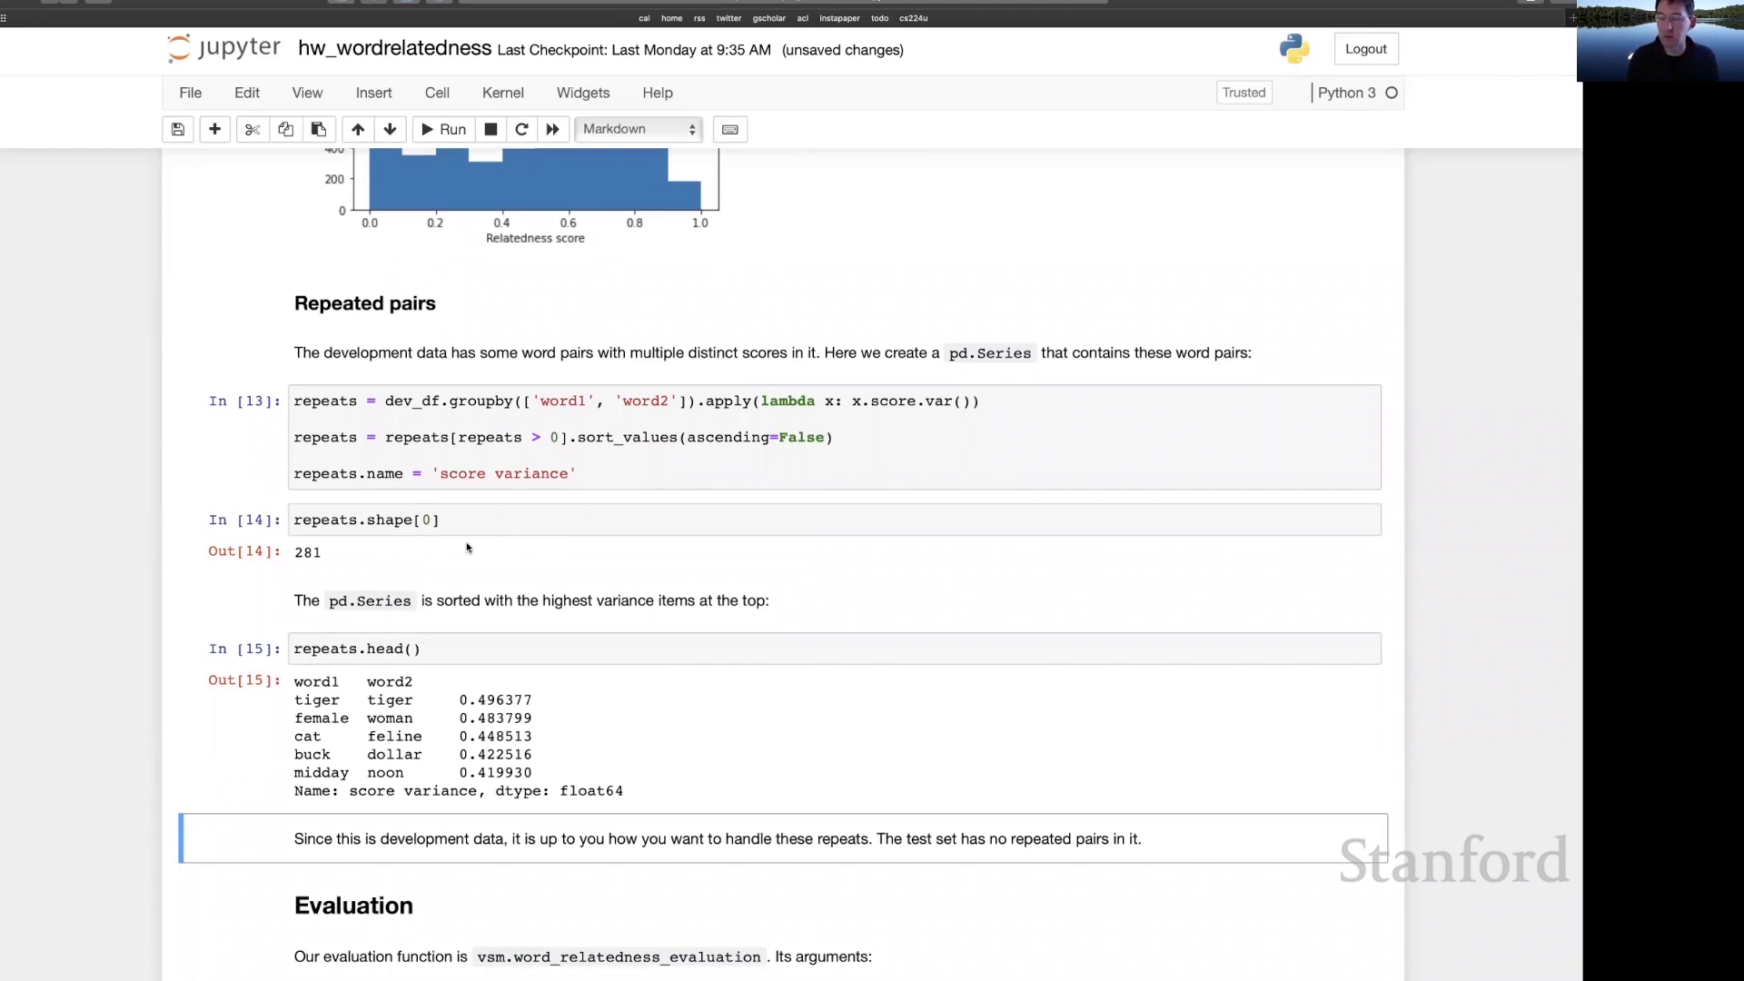
mouse_move(476, 549)
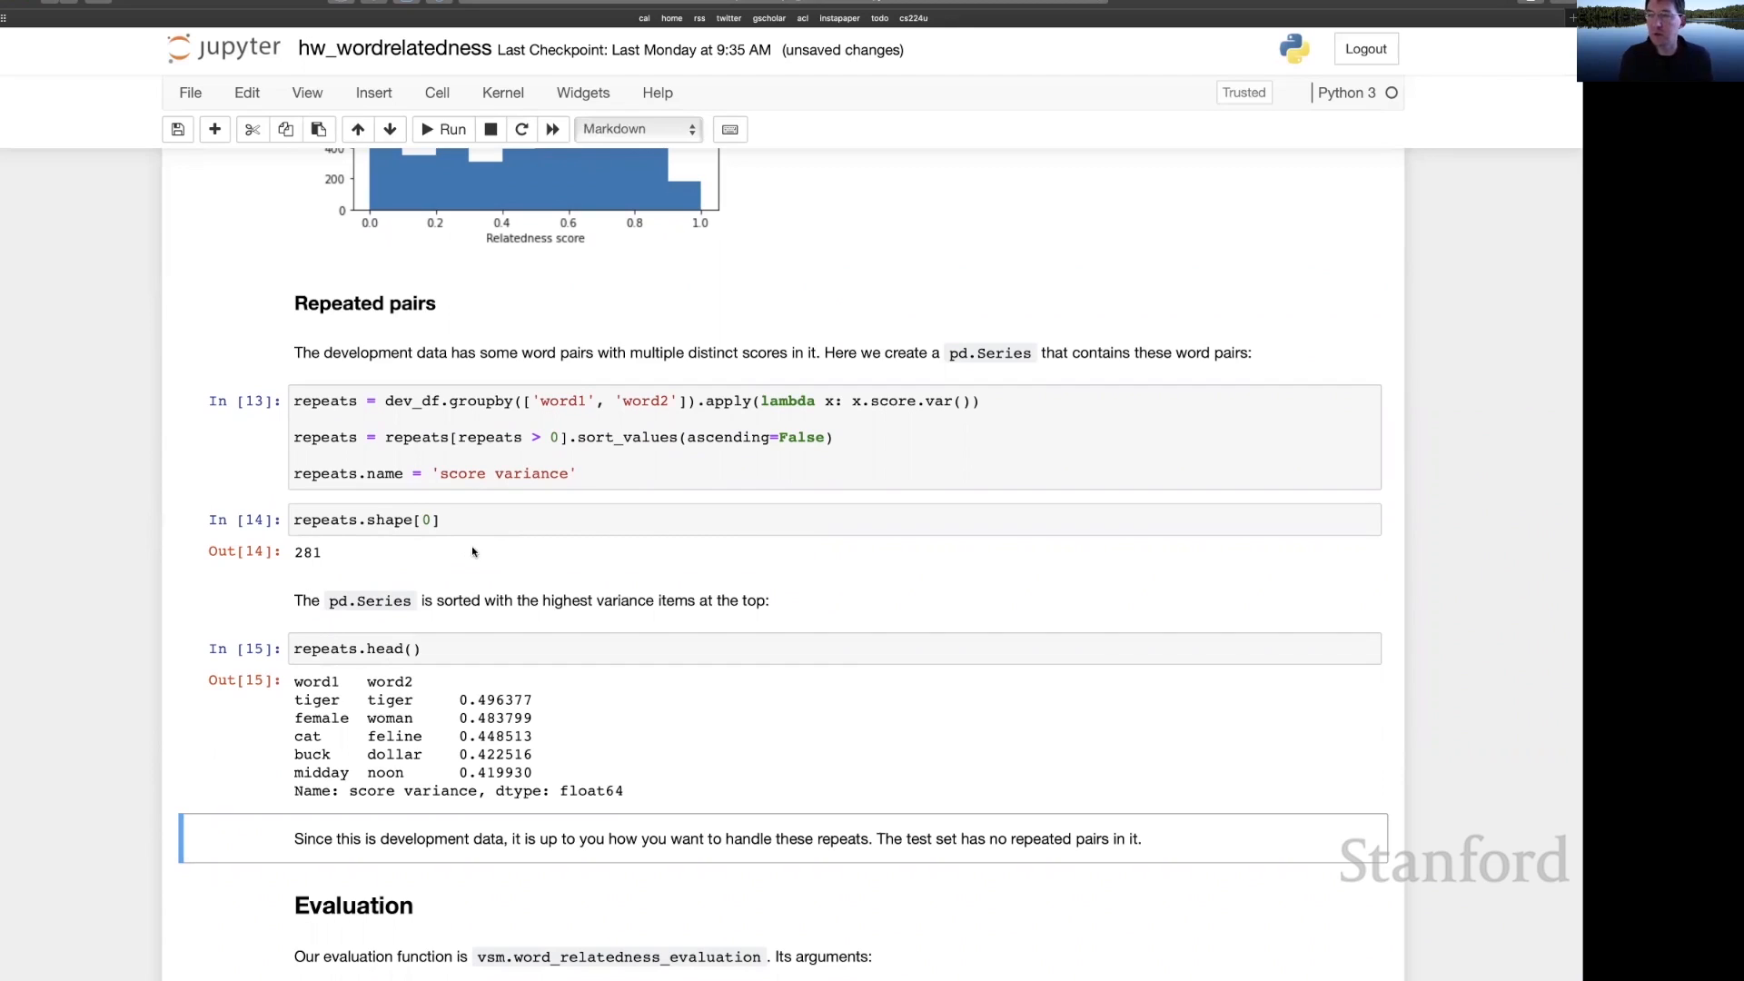
mouse_move(488, 554)
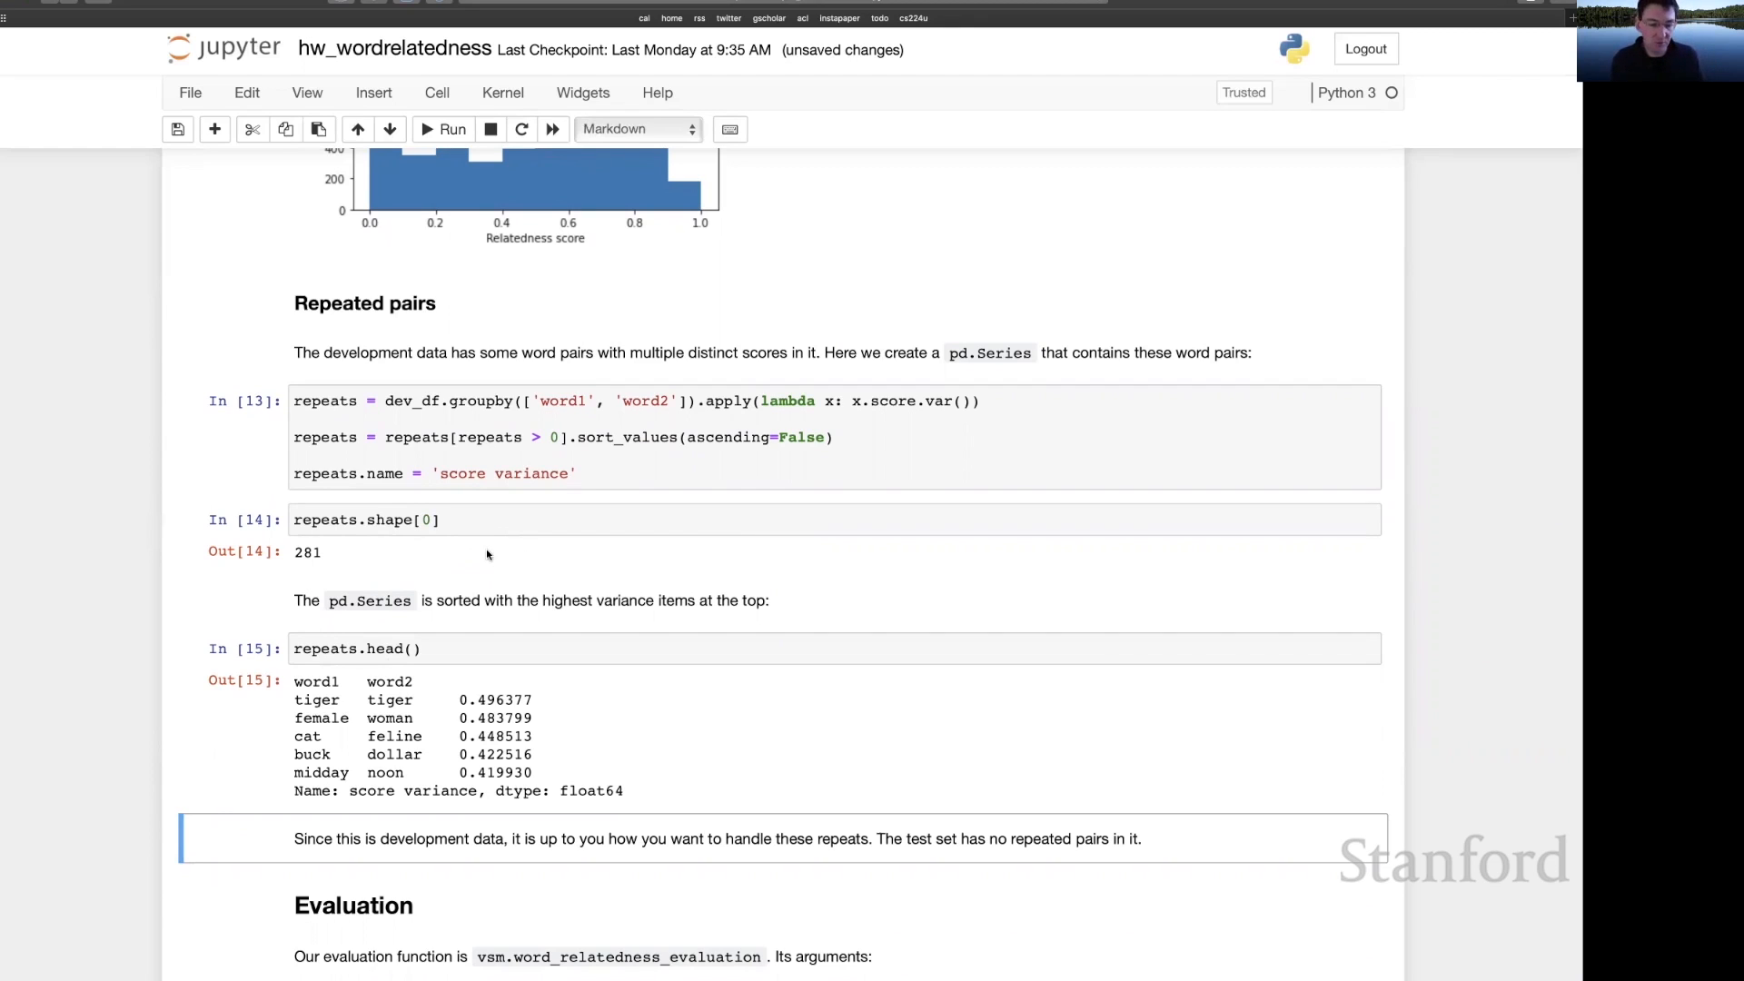
mouse_move(570, 551)
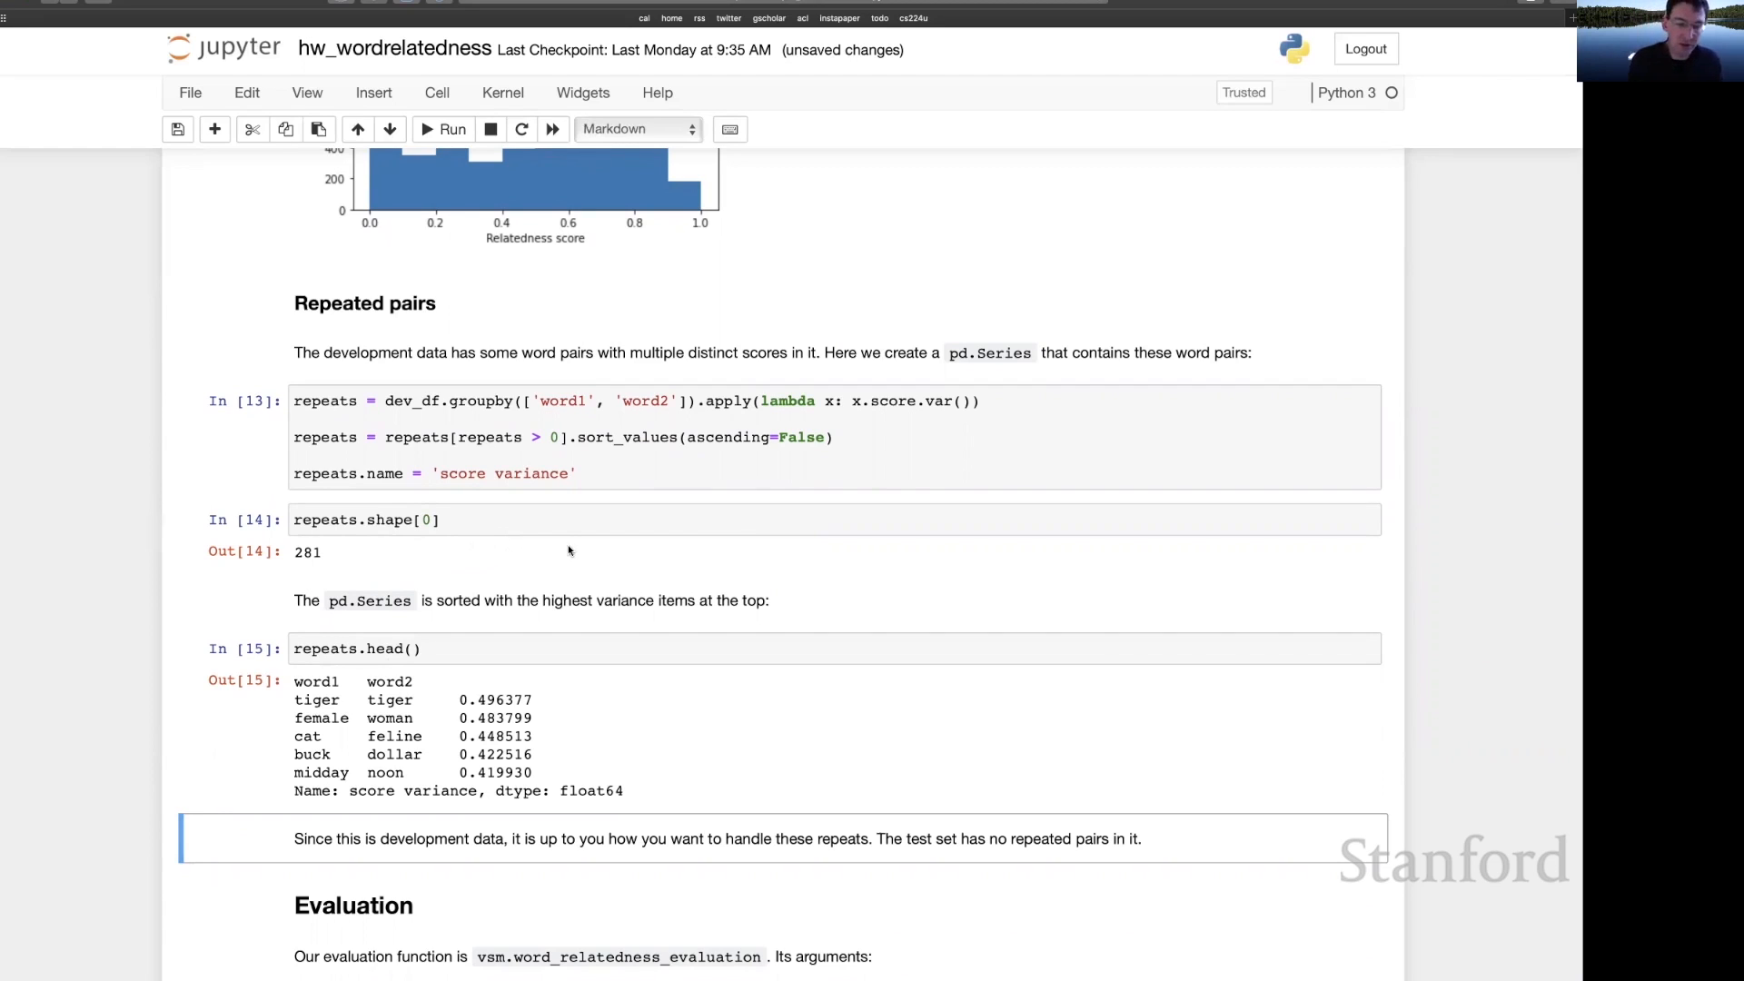
scroll(down, 3)
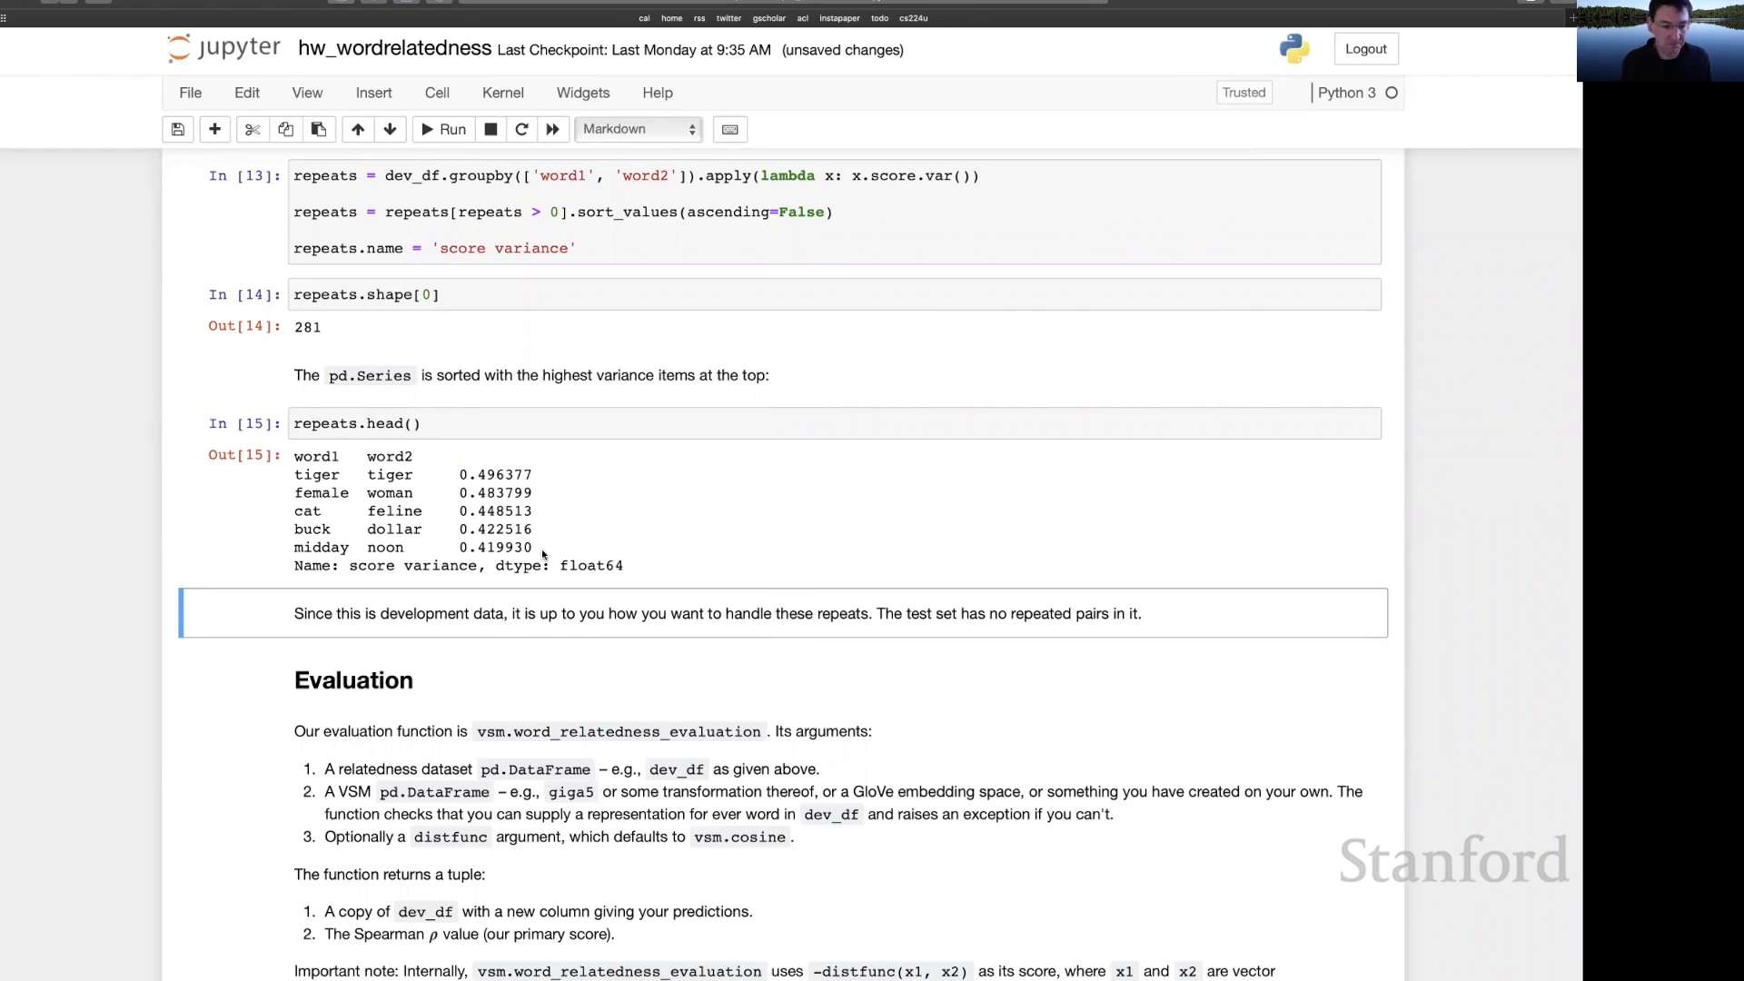
- Load the giga window-5 count_df and run word_relatedness_evaluation on the development data
scroll(down, 3)
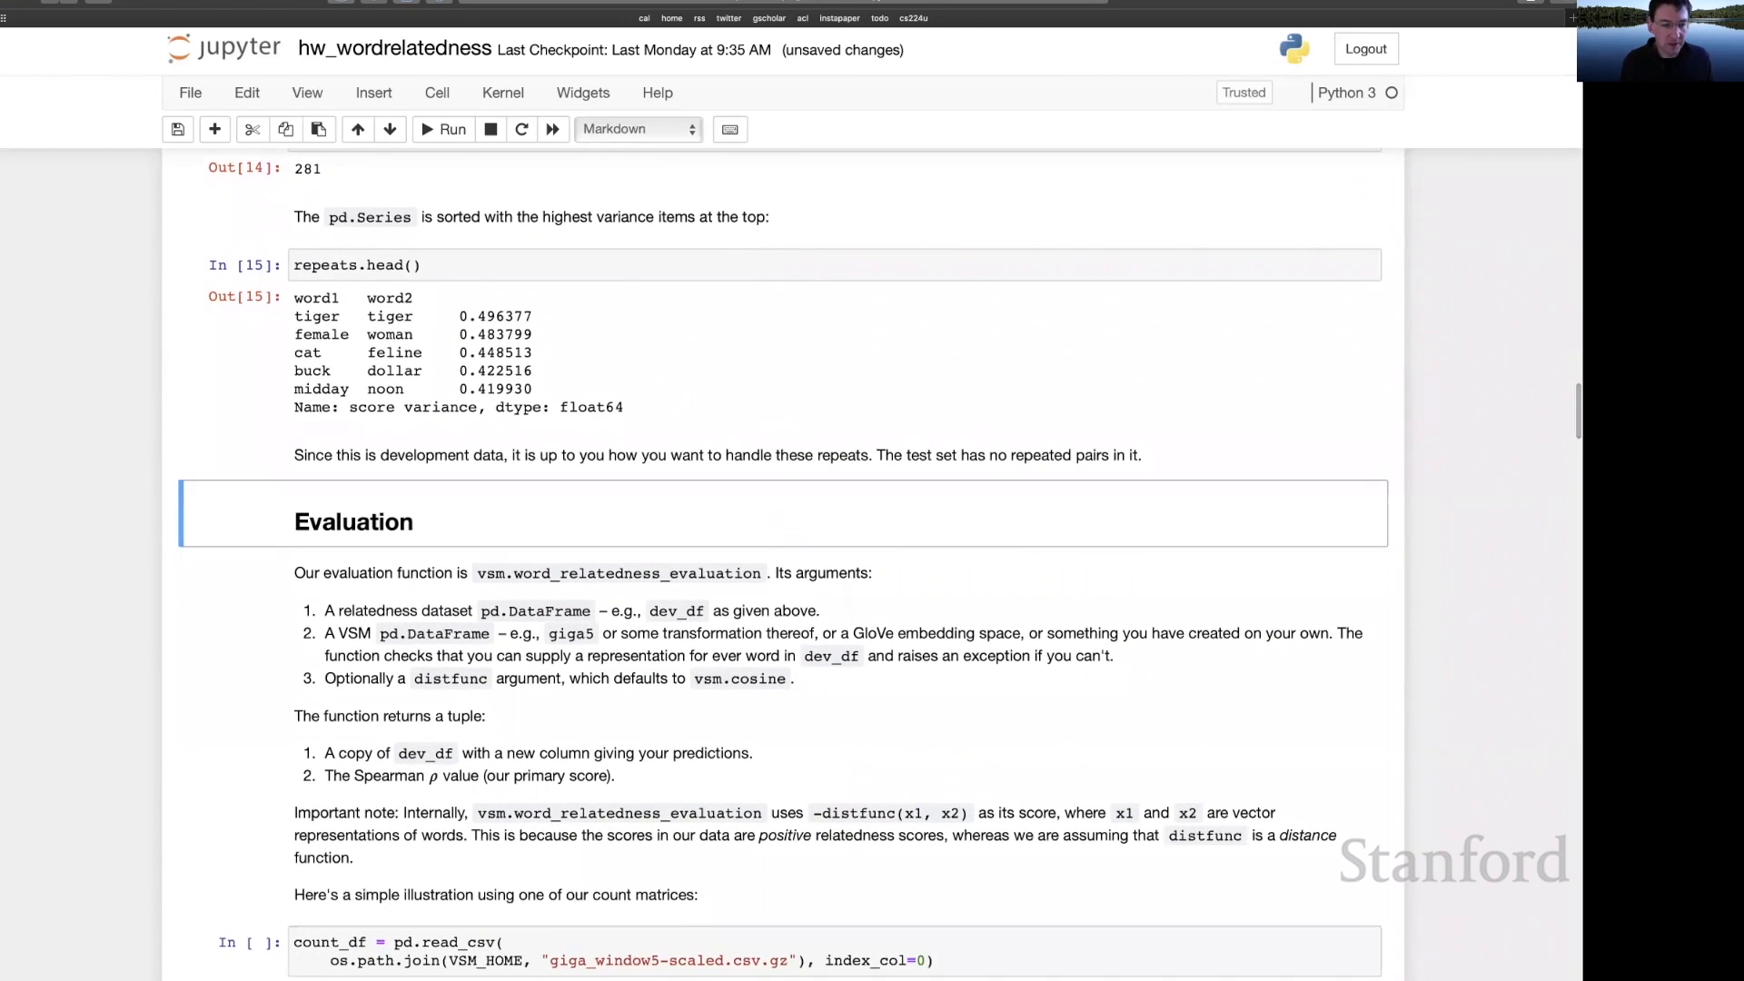
scroll(down, 3)
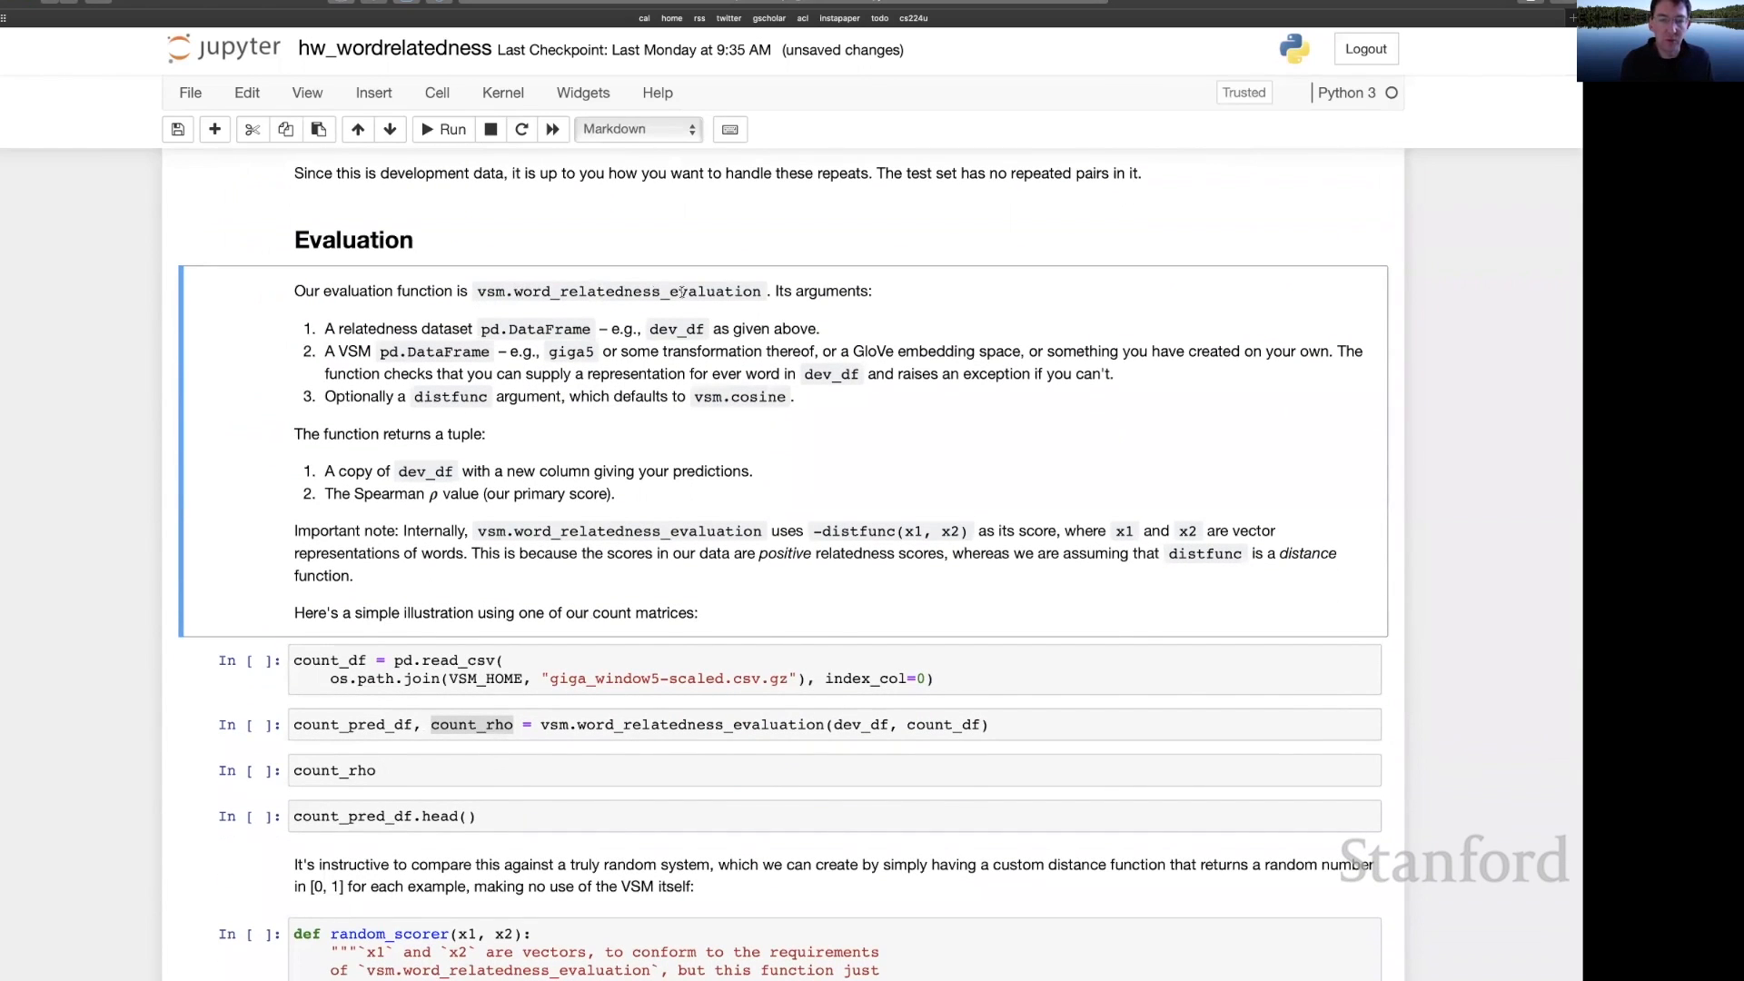
scroll(down, 3)
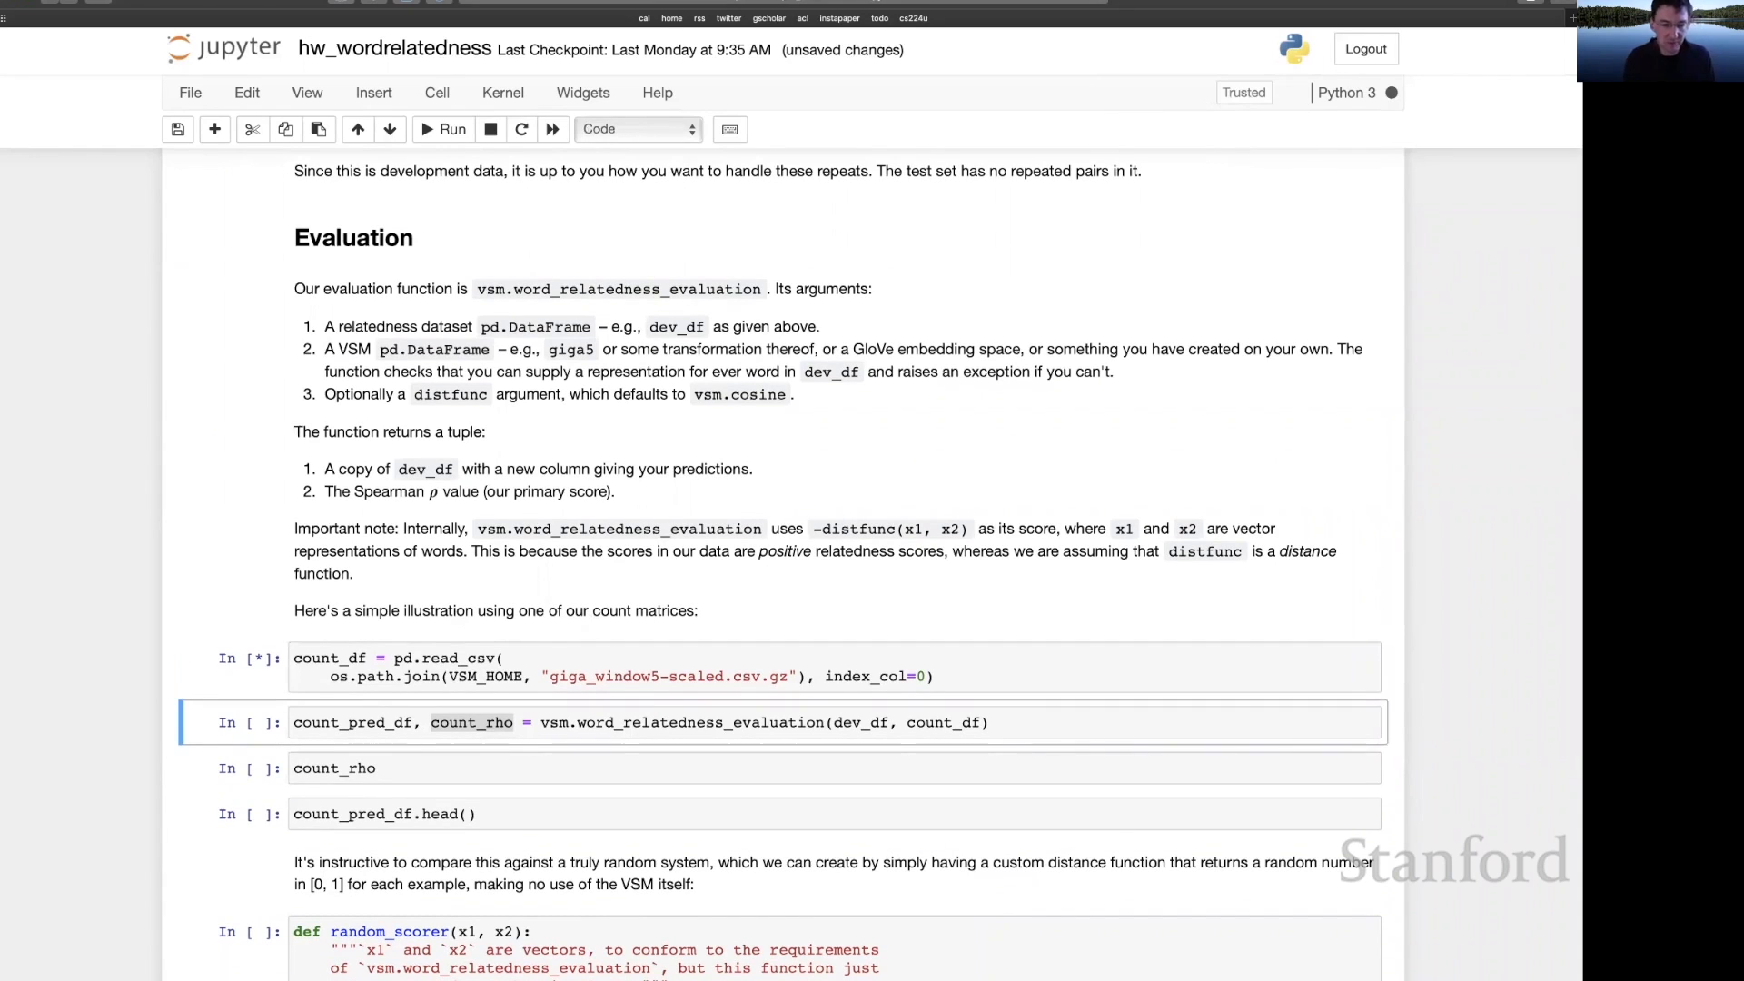
click(330, 658)
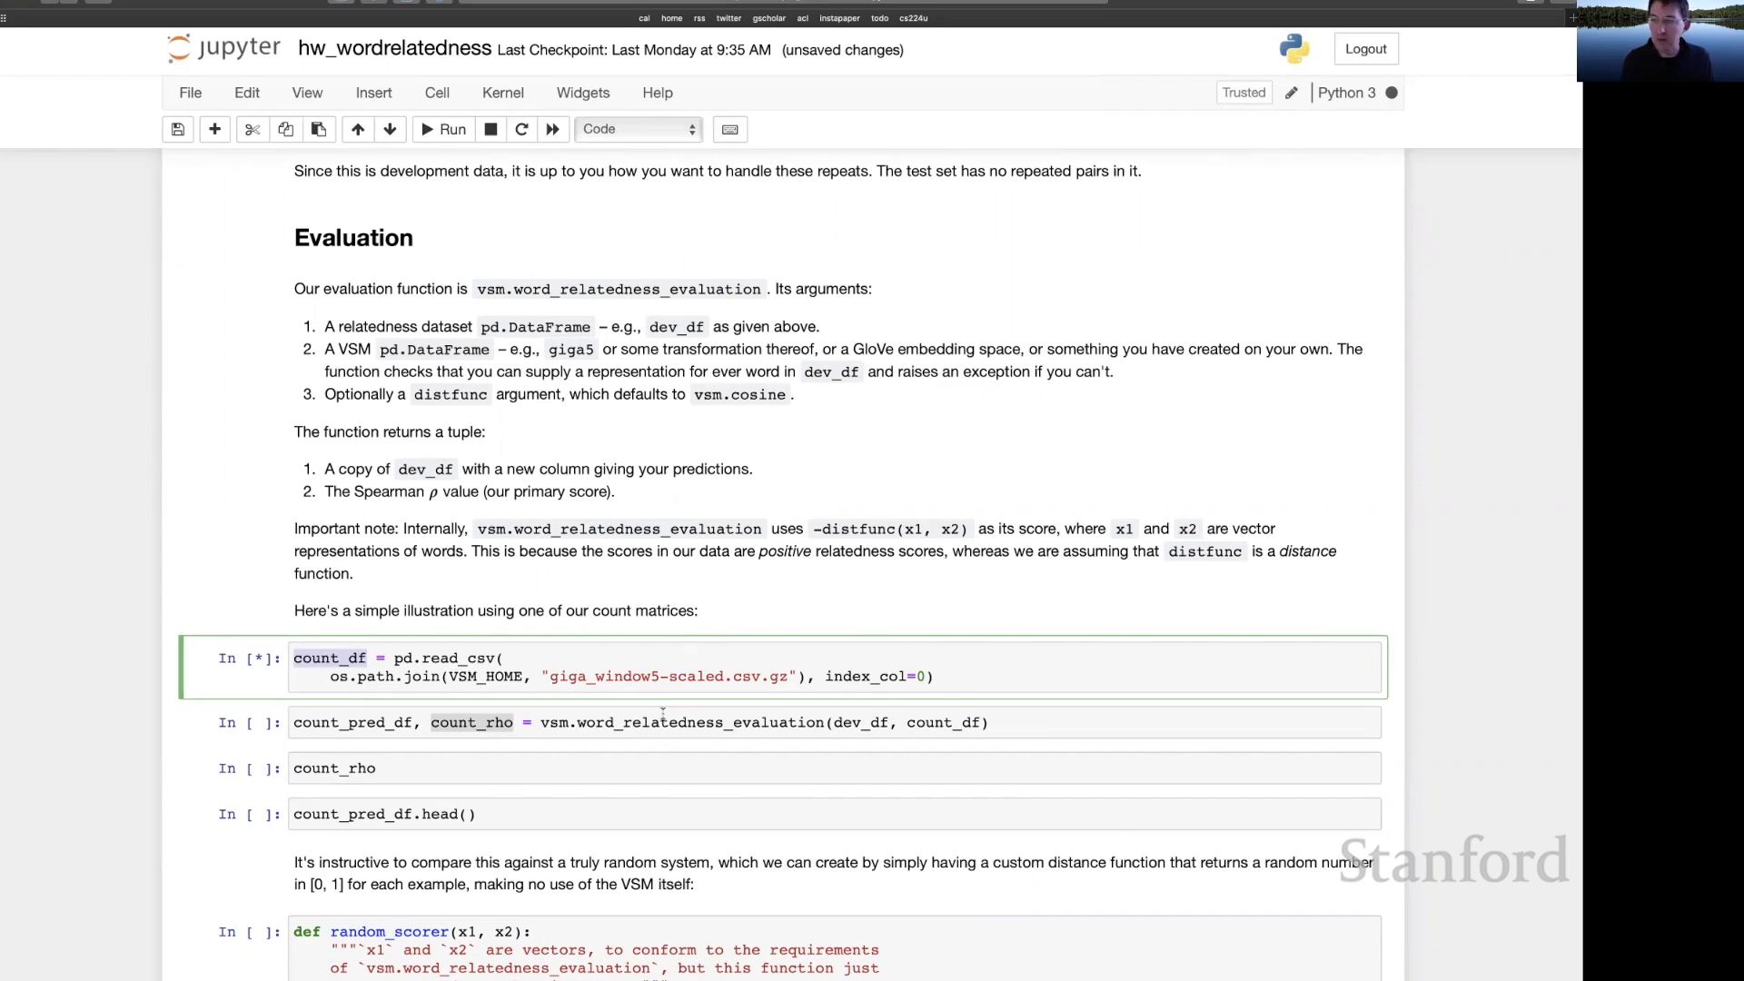
click(644, 722)
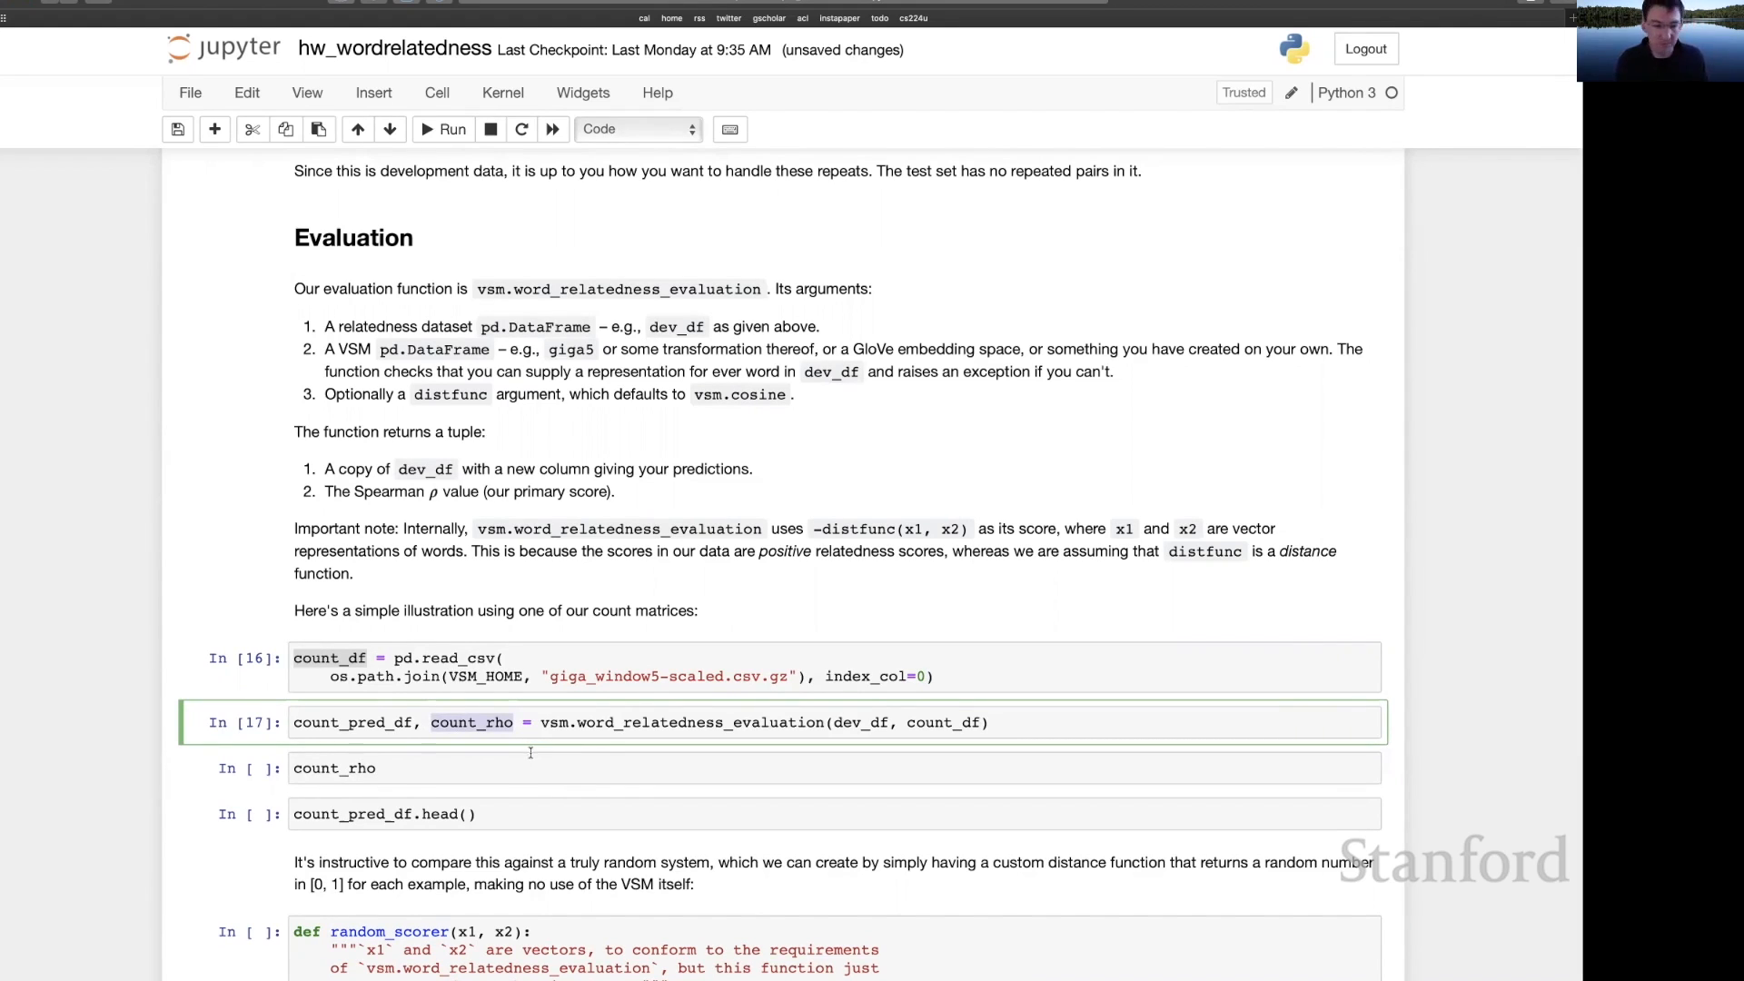
- Review count rho 0.0802, the prediction preview, and the random-scorer baseline of 0.0084
scroll(down, 3)
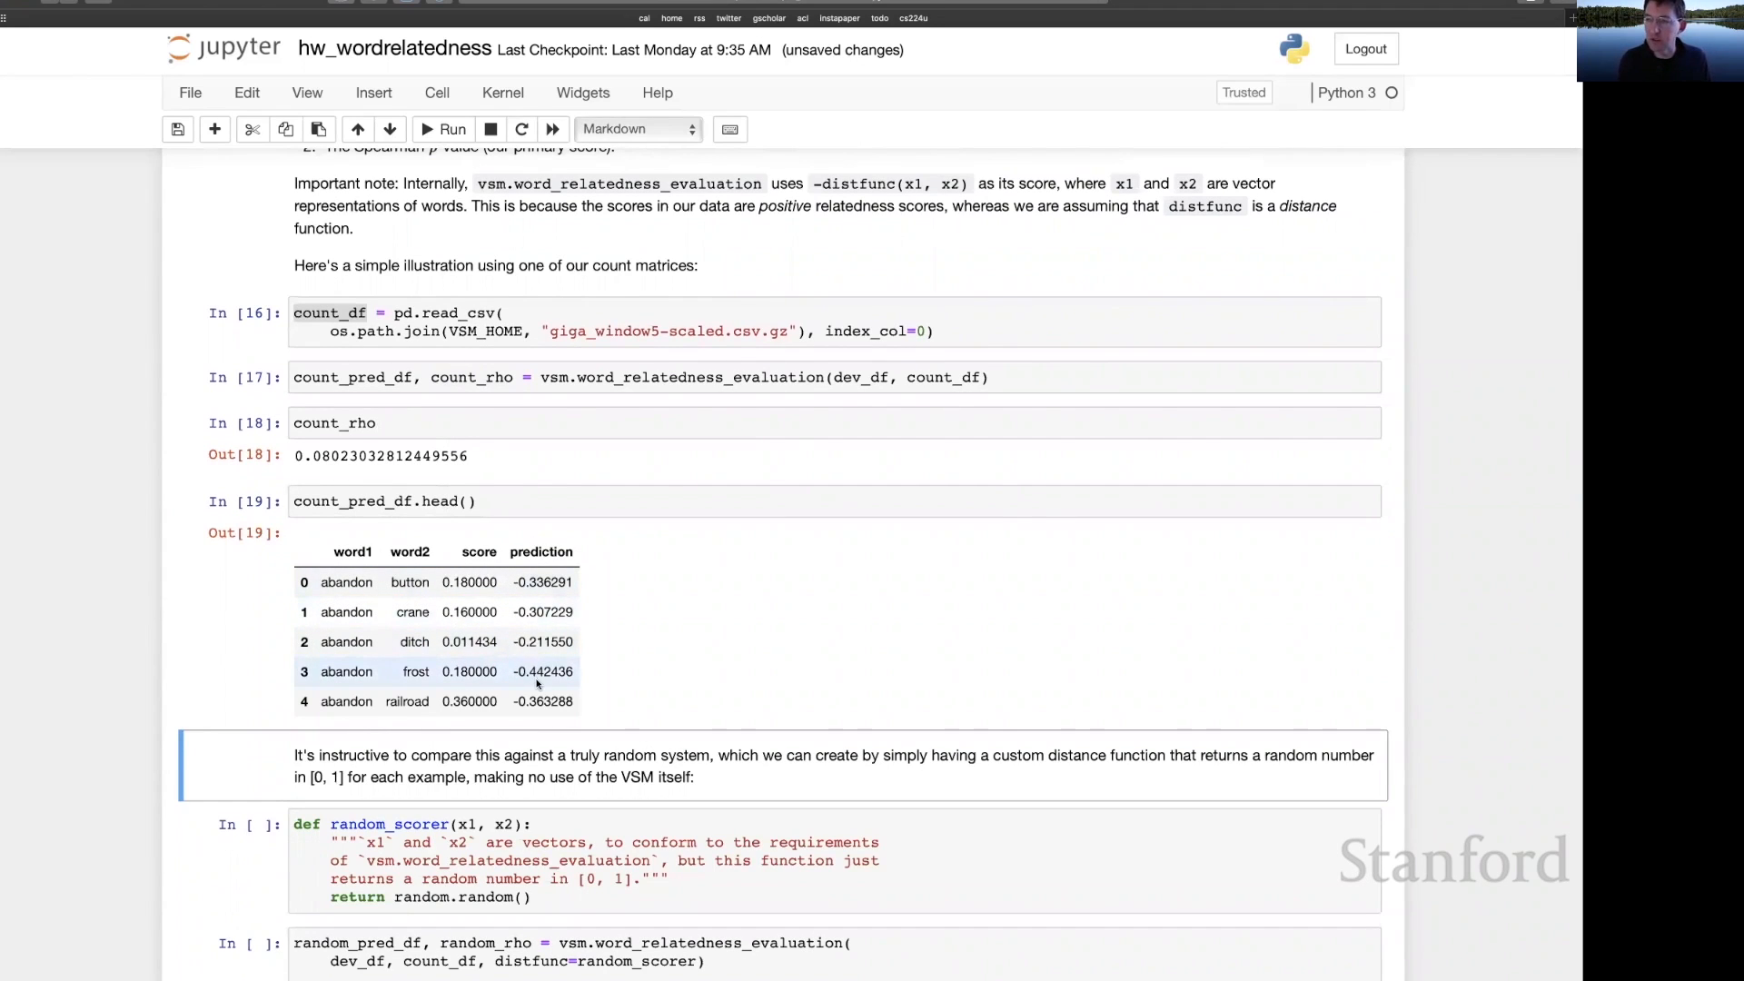
scroll(down, 3)
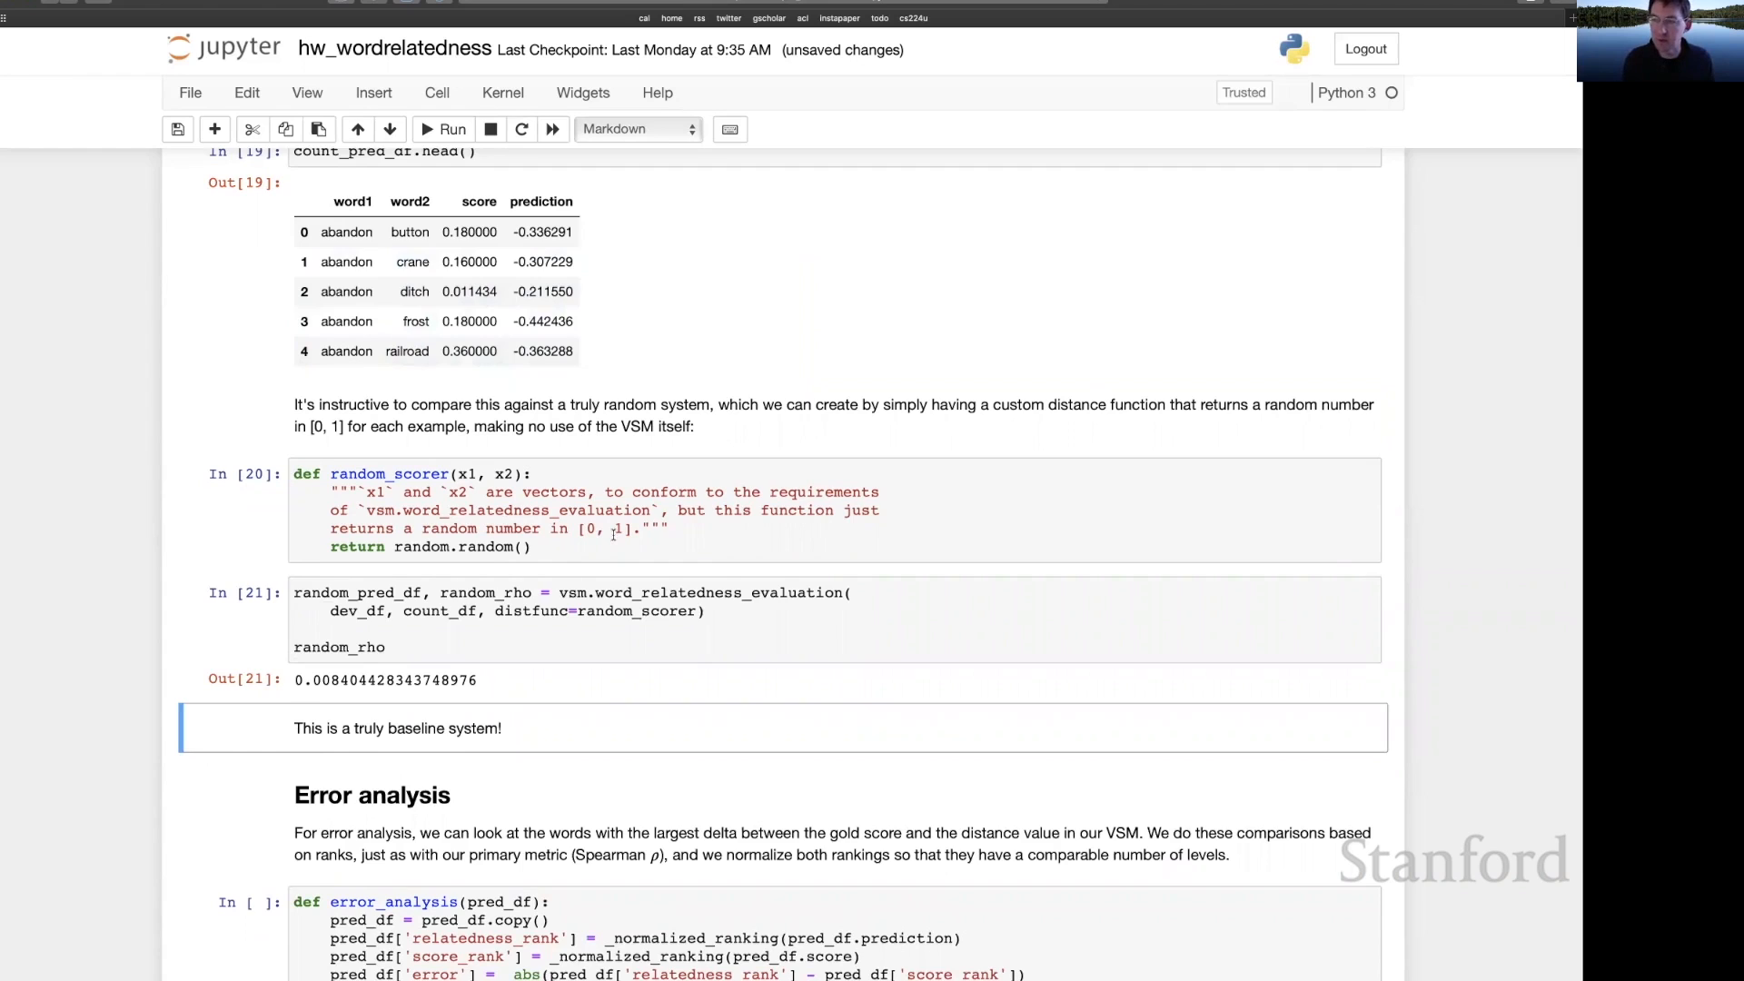
- Run error_analysis with head() and tail(), showing boot–cliff best and grow–sprouting worst
scroll(down, 3)
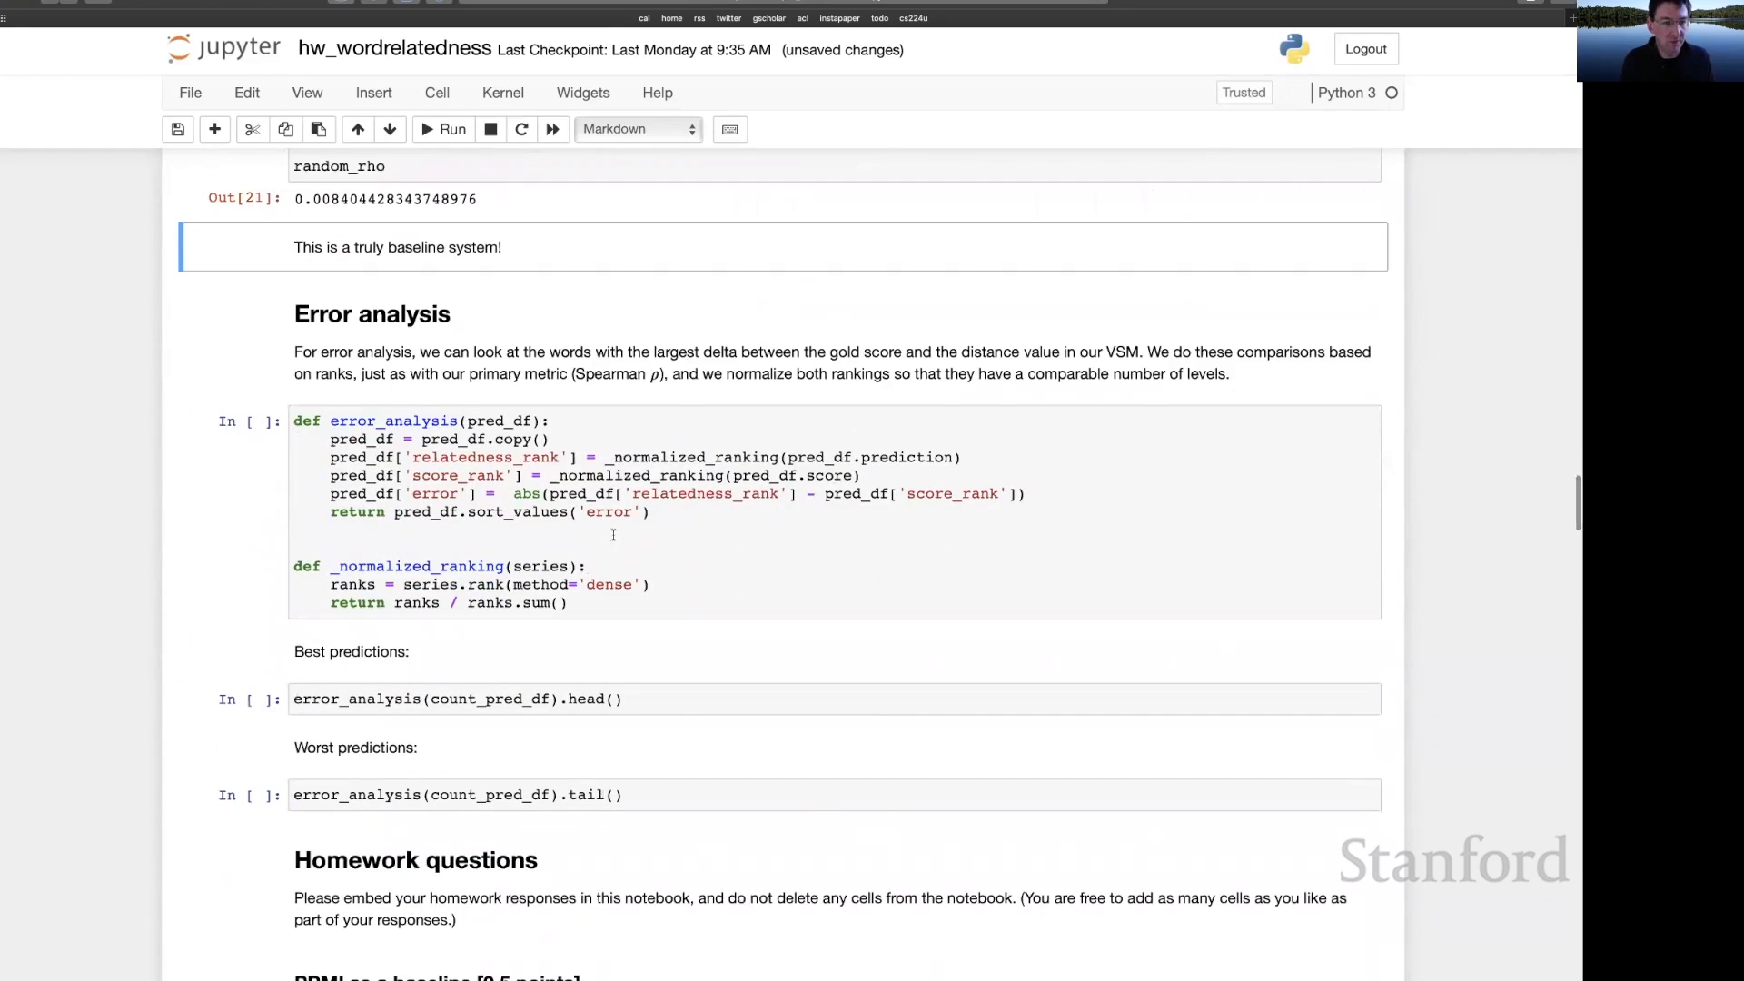
click(444, 129)
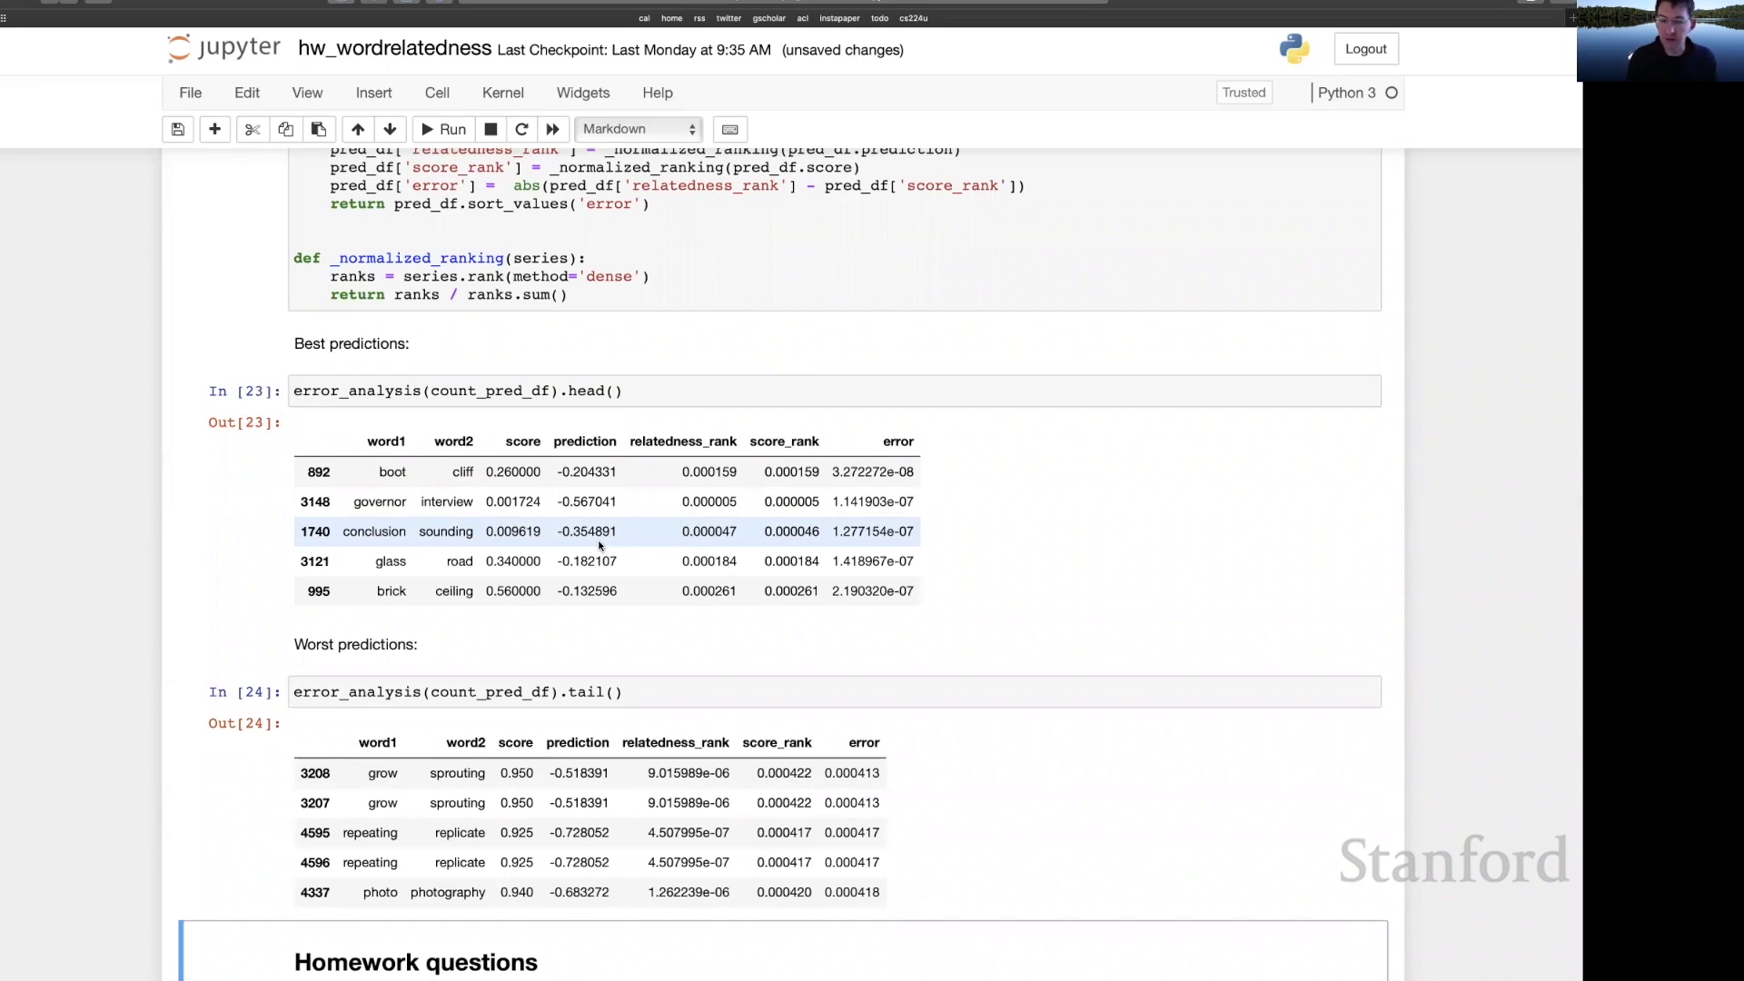
scroll(down, 3)
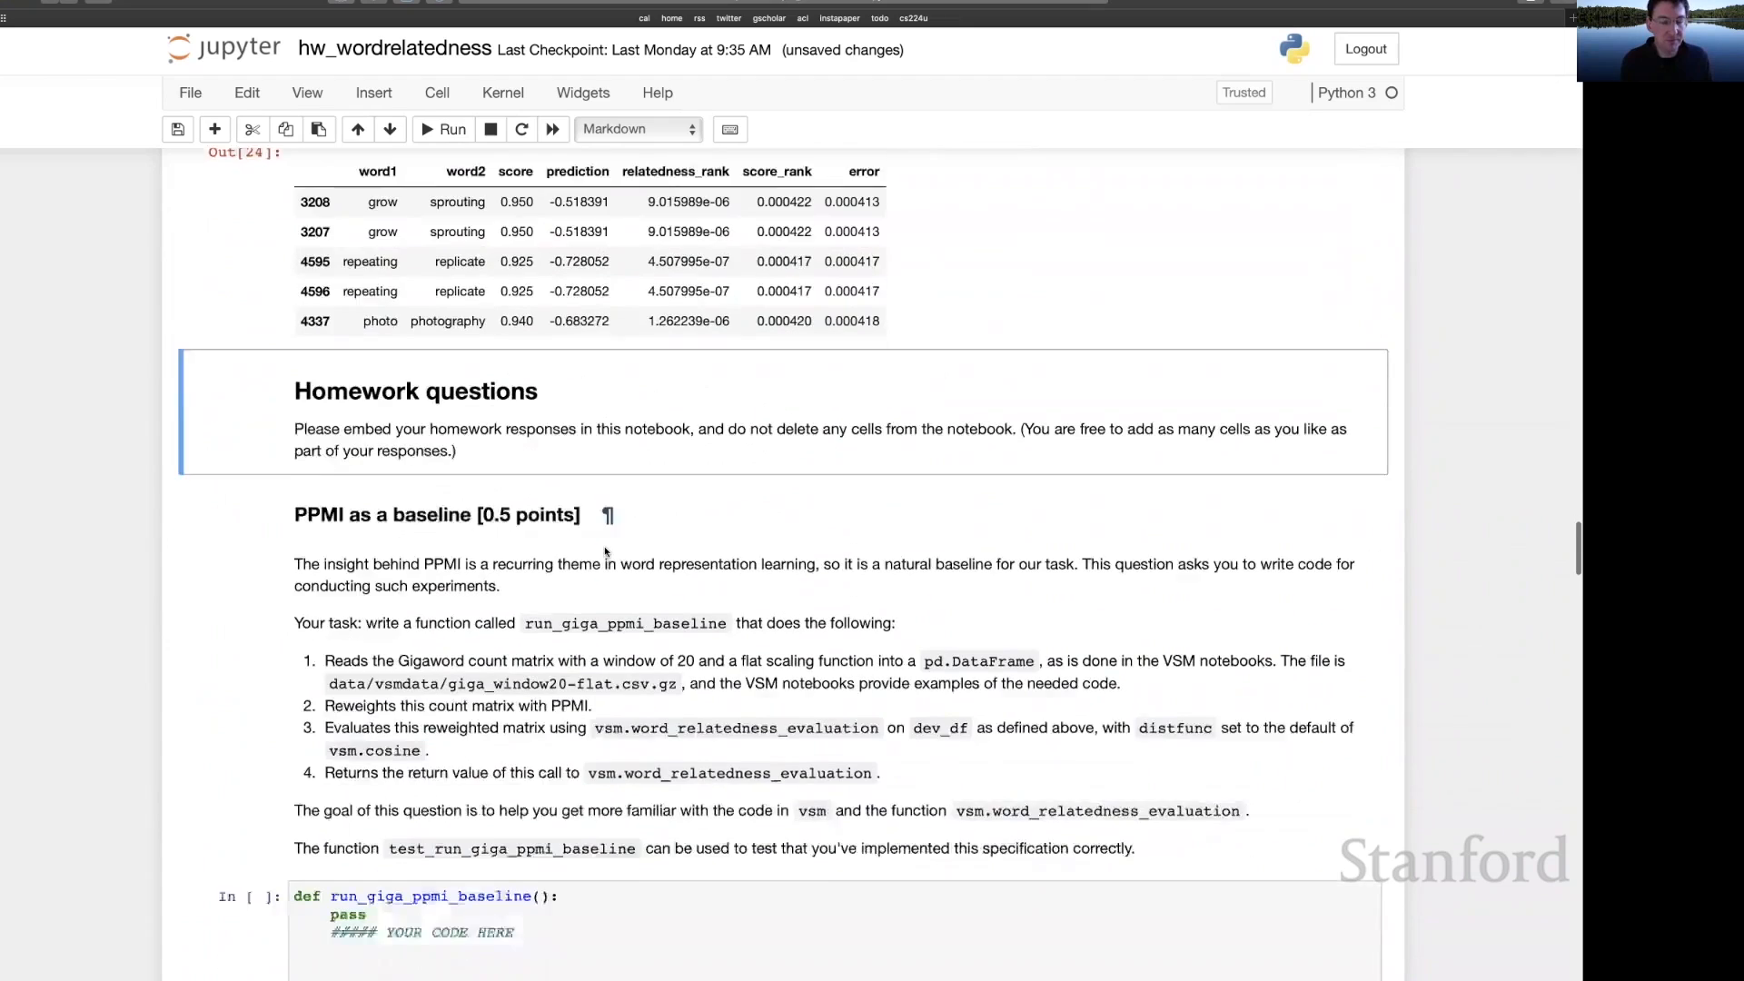
- Run the run_giga_ppmi_baseline stub and its test function as cells 25 and 26
scroll(down, 3)
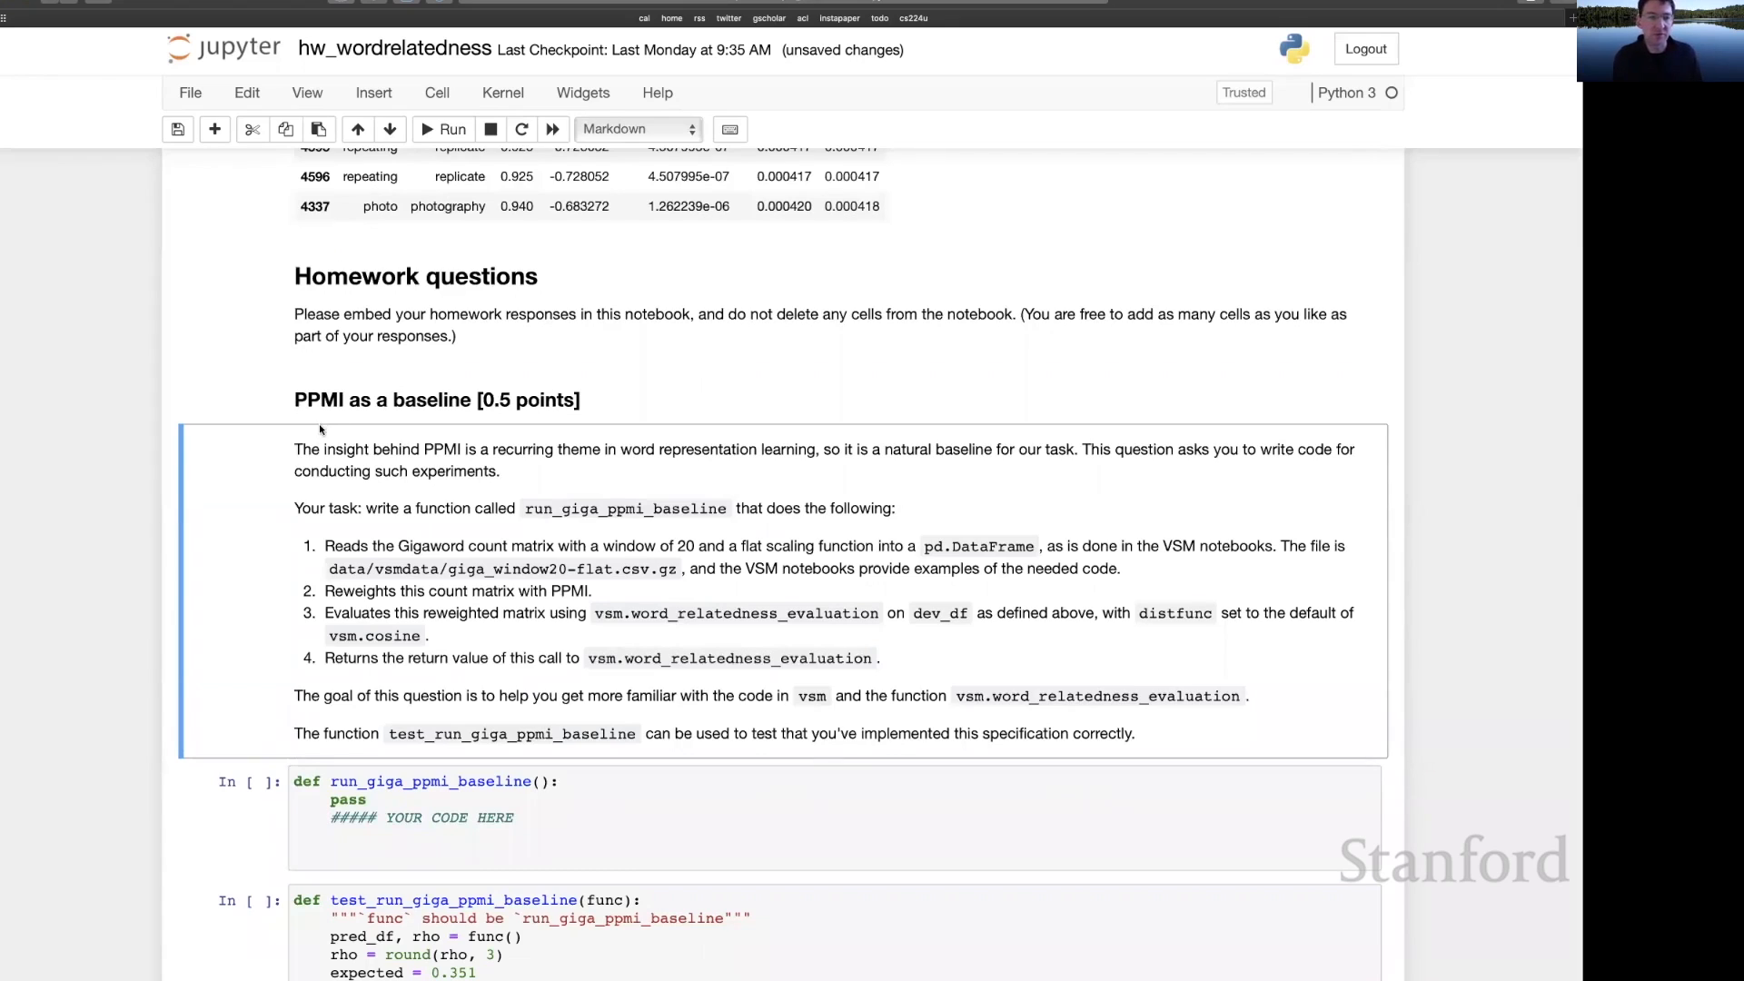
mouse_move(307, 440)
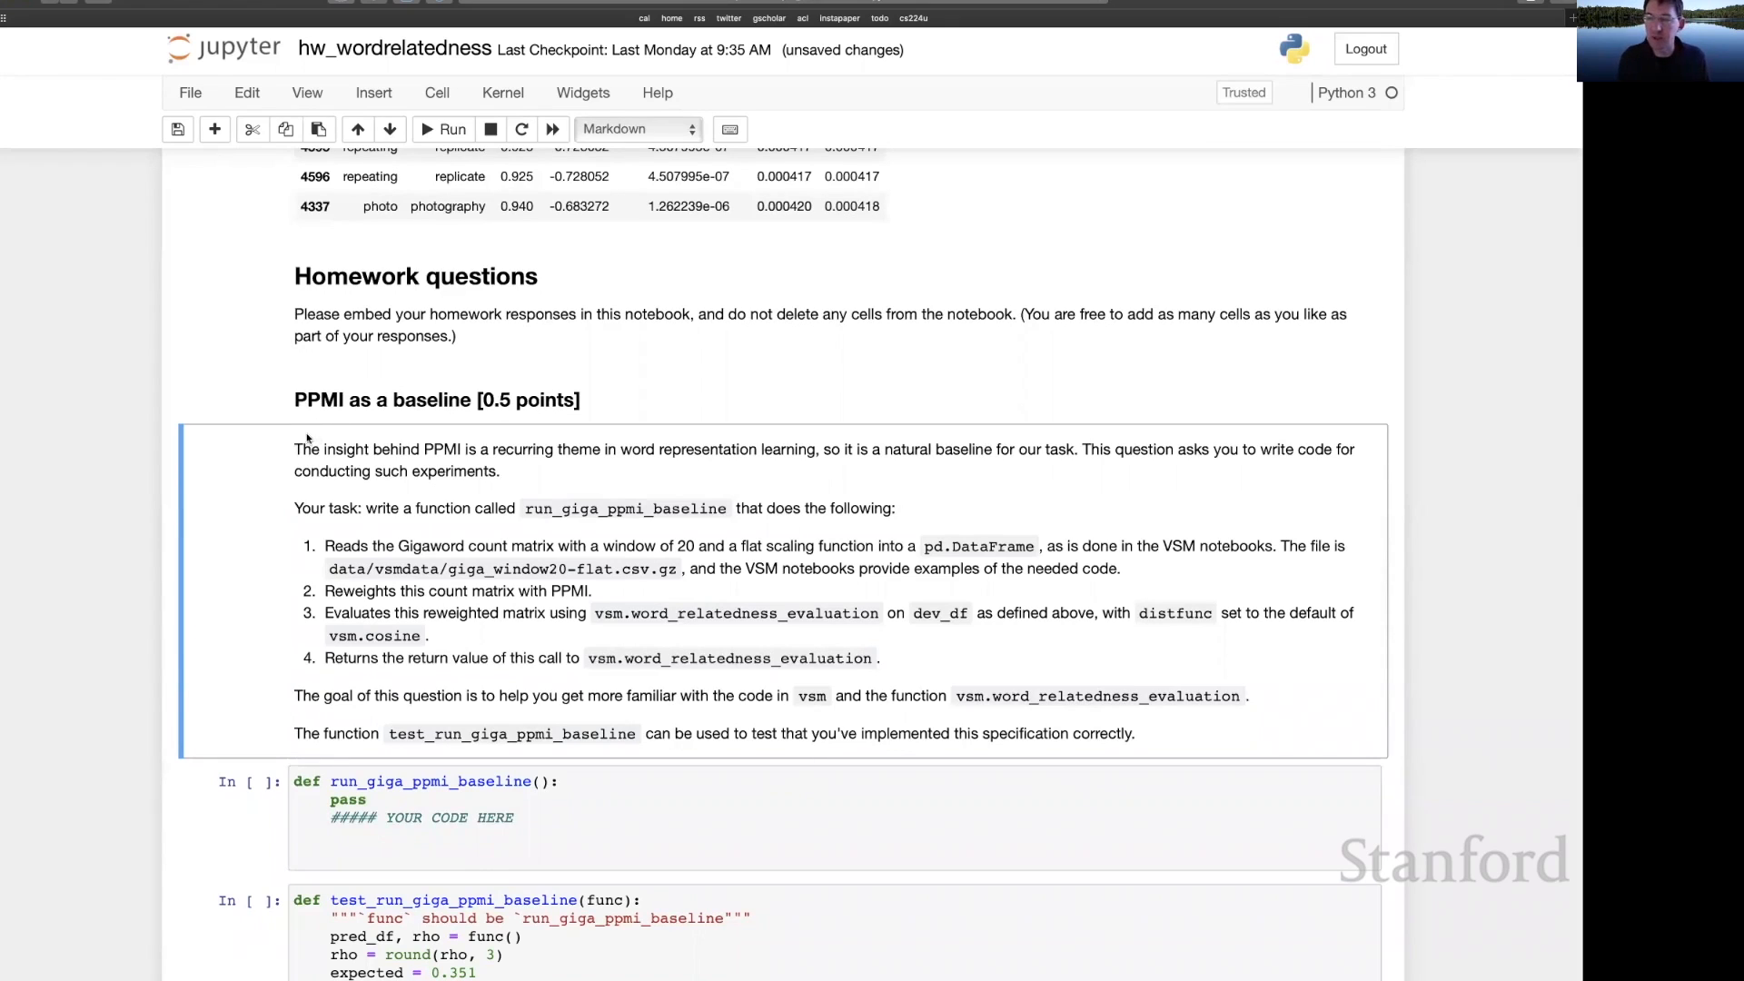
mouse_move(293, 441)
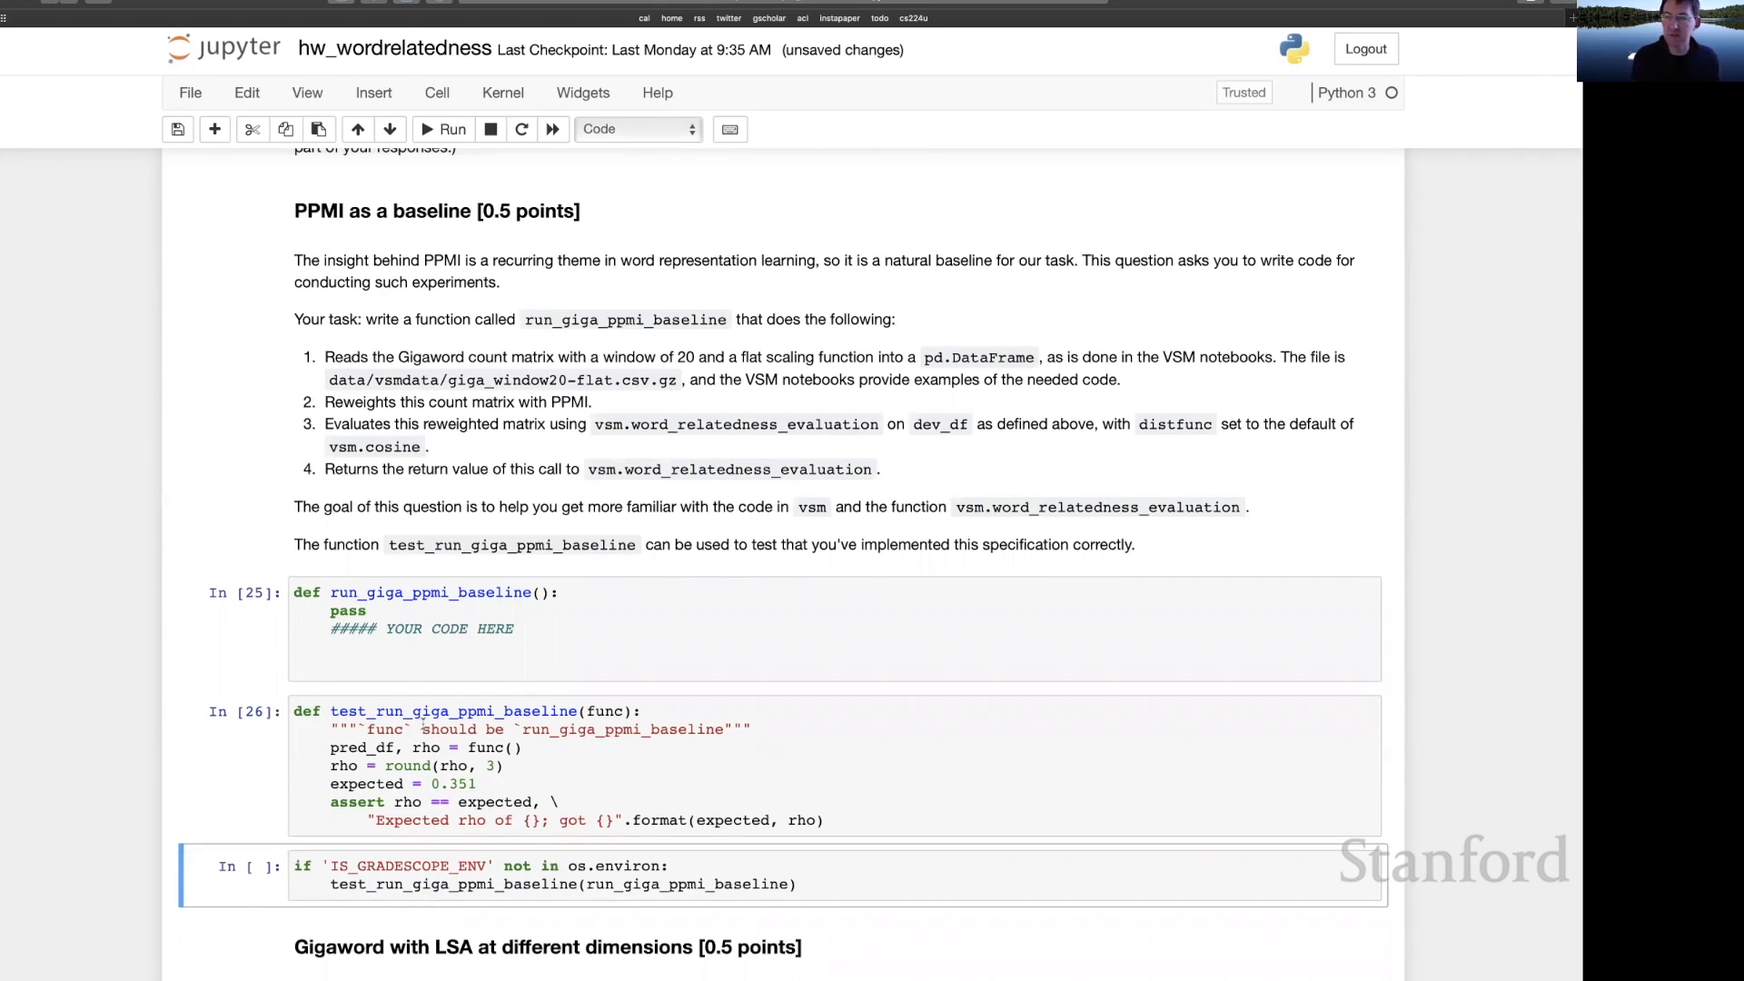
scroll(down, 3)
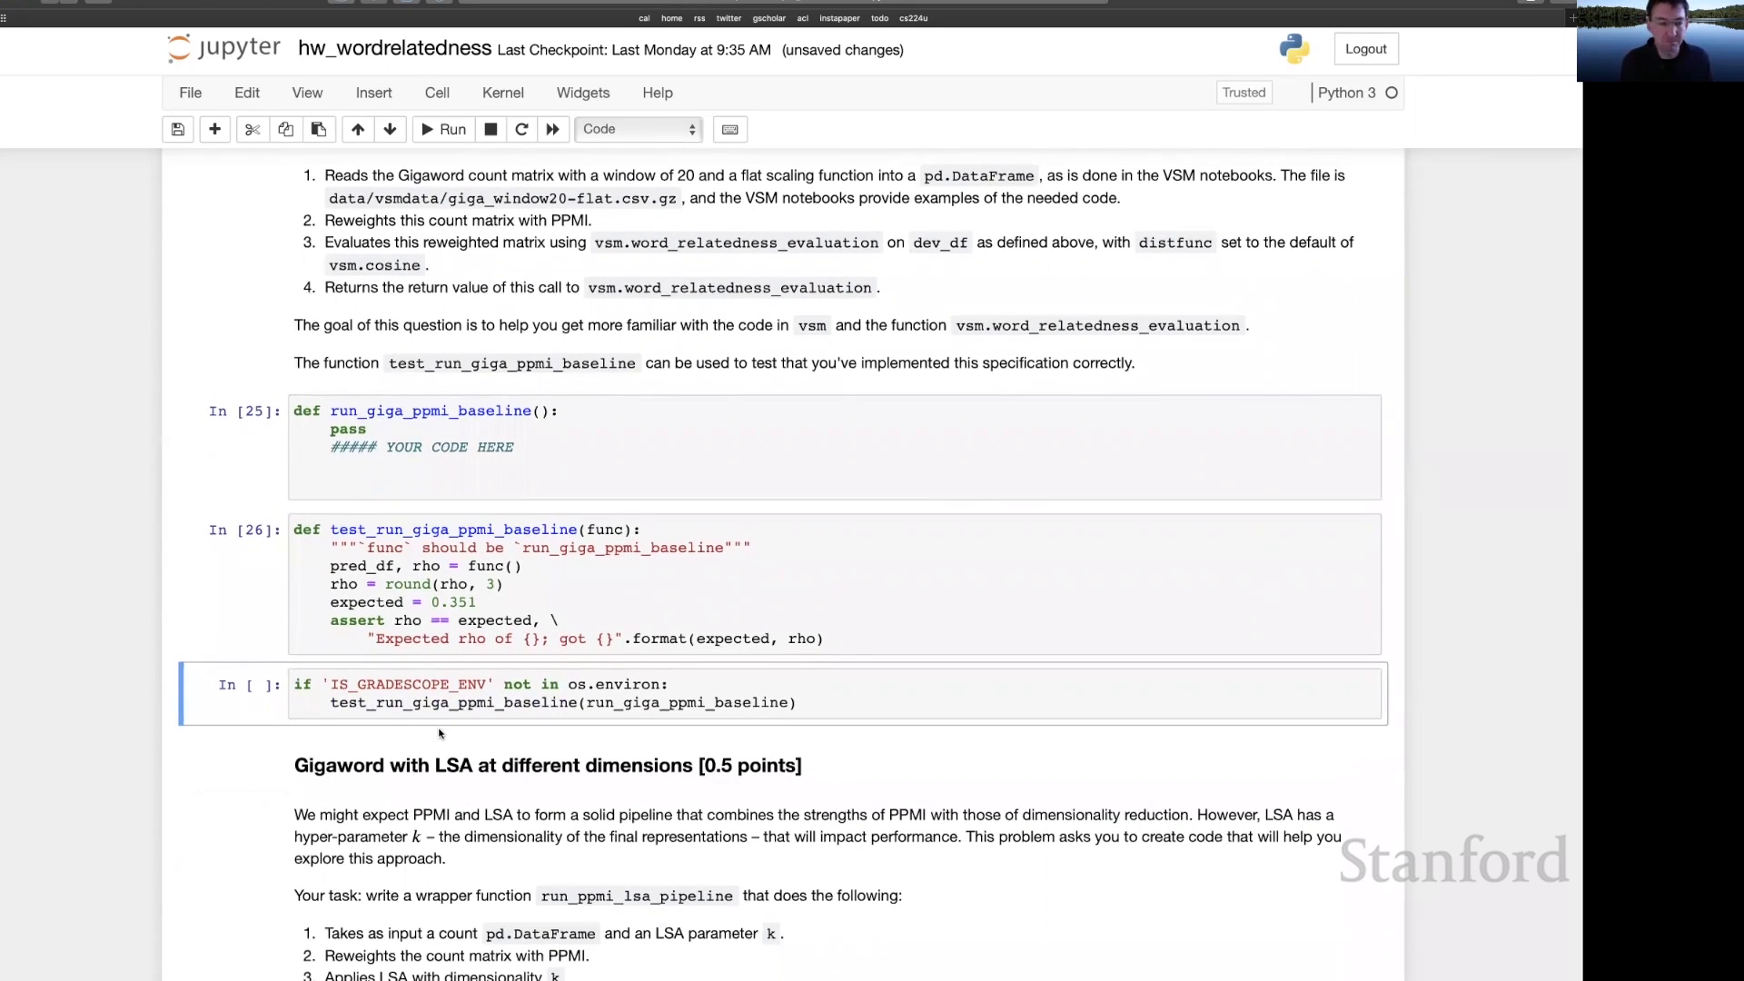
scroll(down, 3)
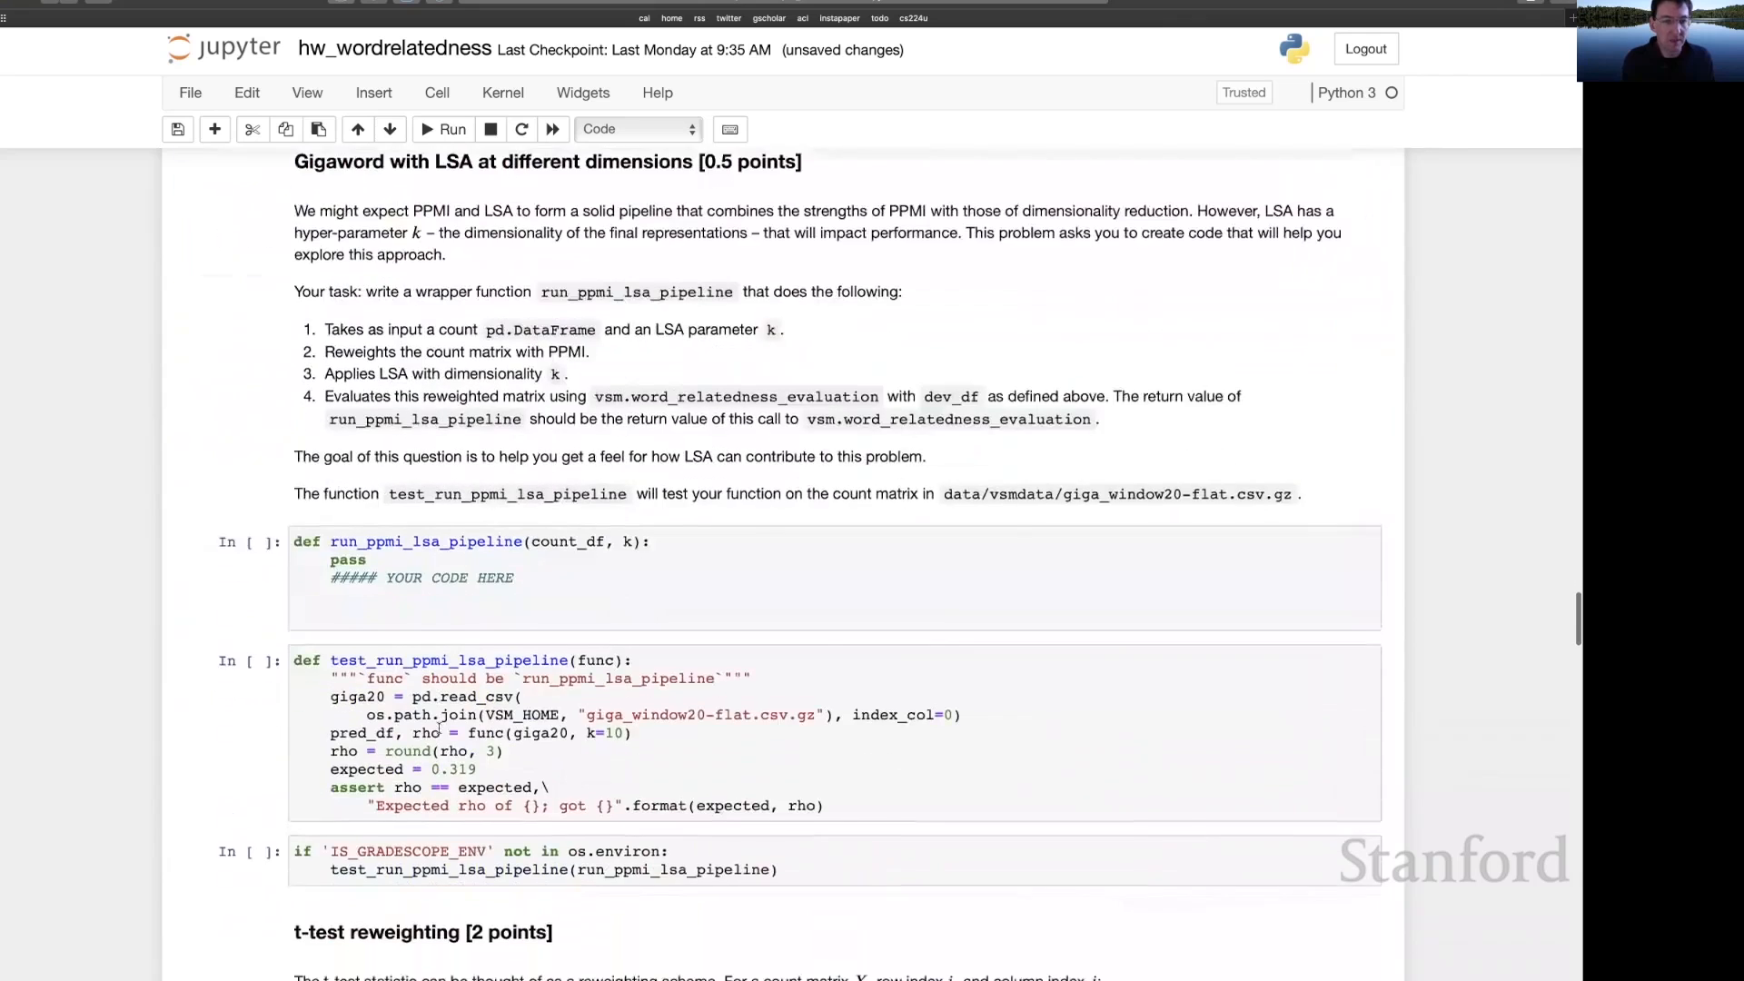
- Run the run_ppmi_lsa_pipeline stub and test_run_ppmi_lsa_pipeline as cells 27 and 28
scroll(up, 3)
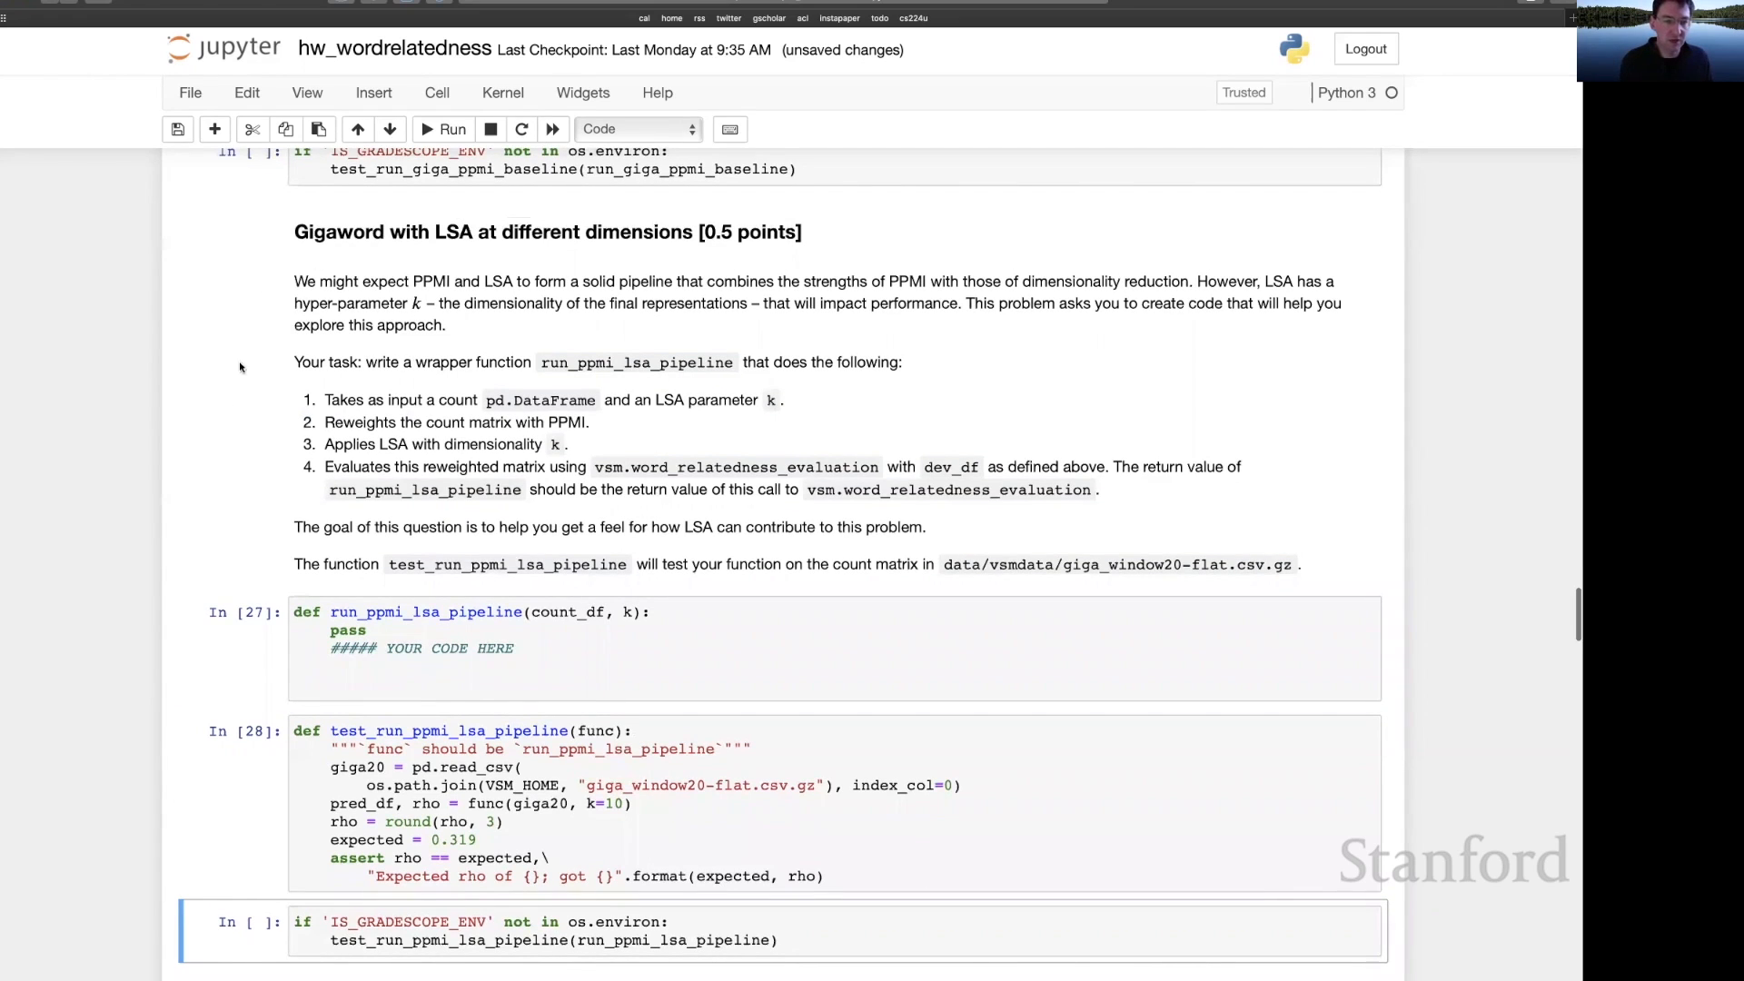
click(461, 630)
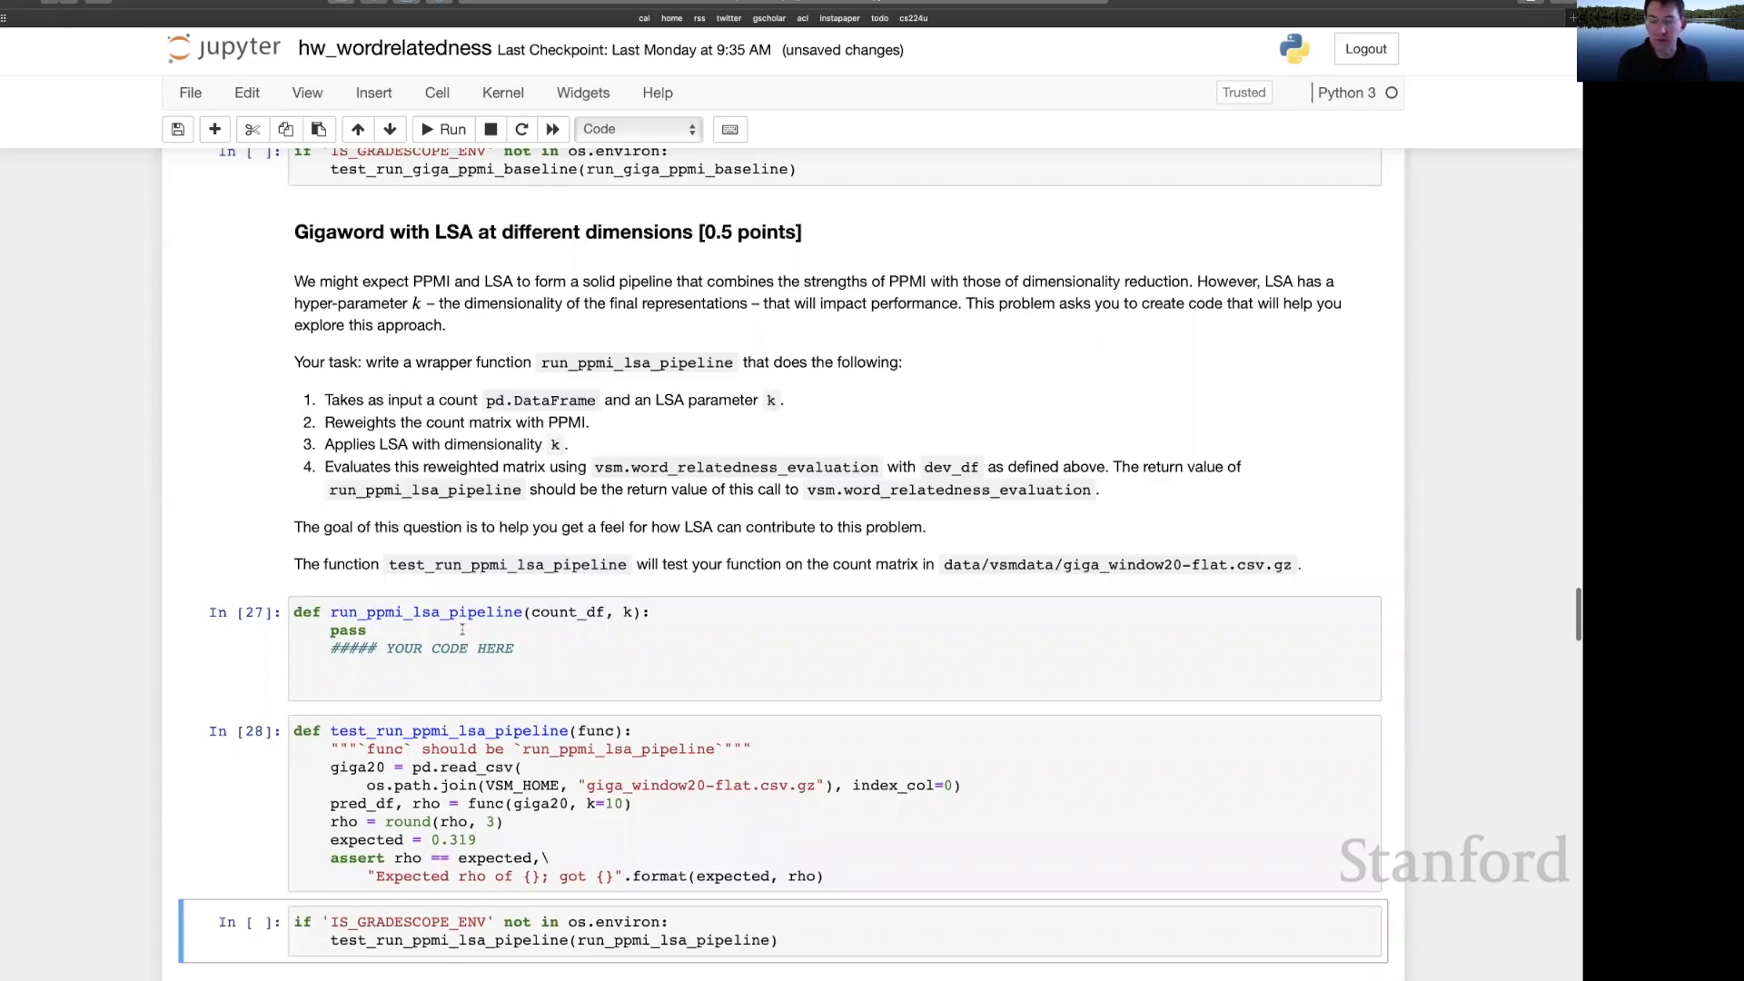
scroll(down, 3)
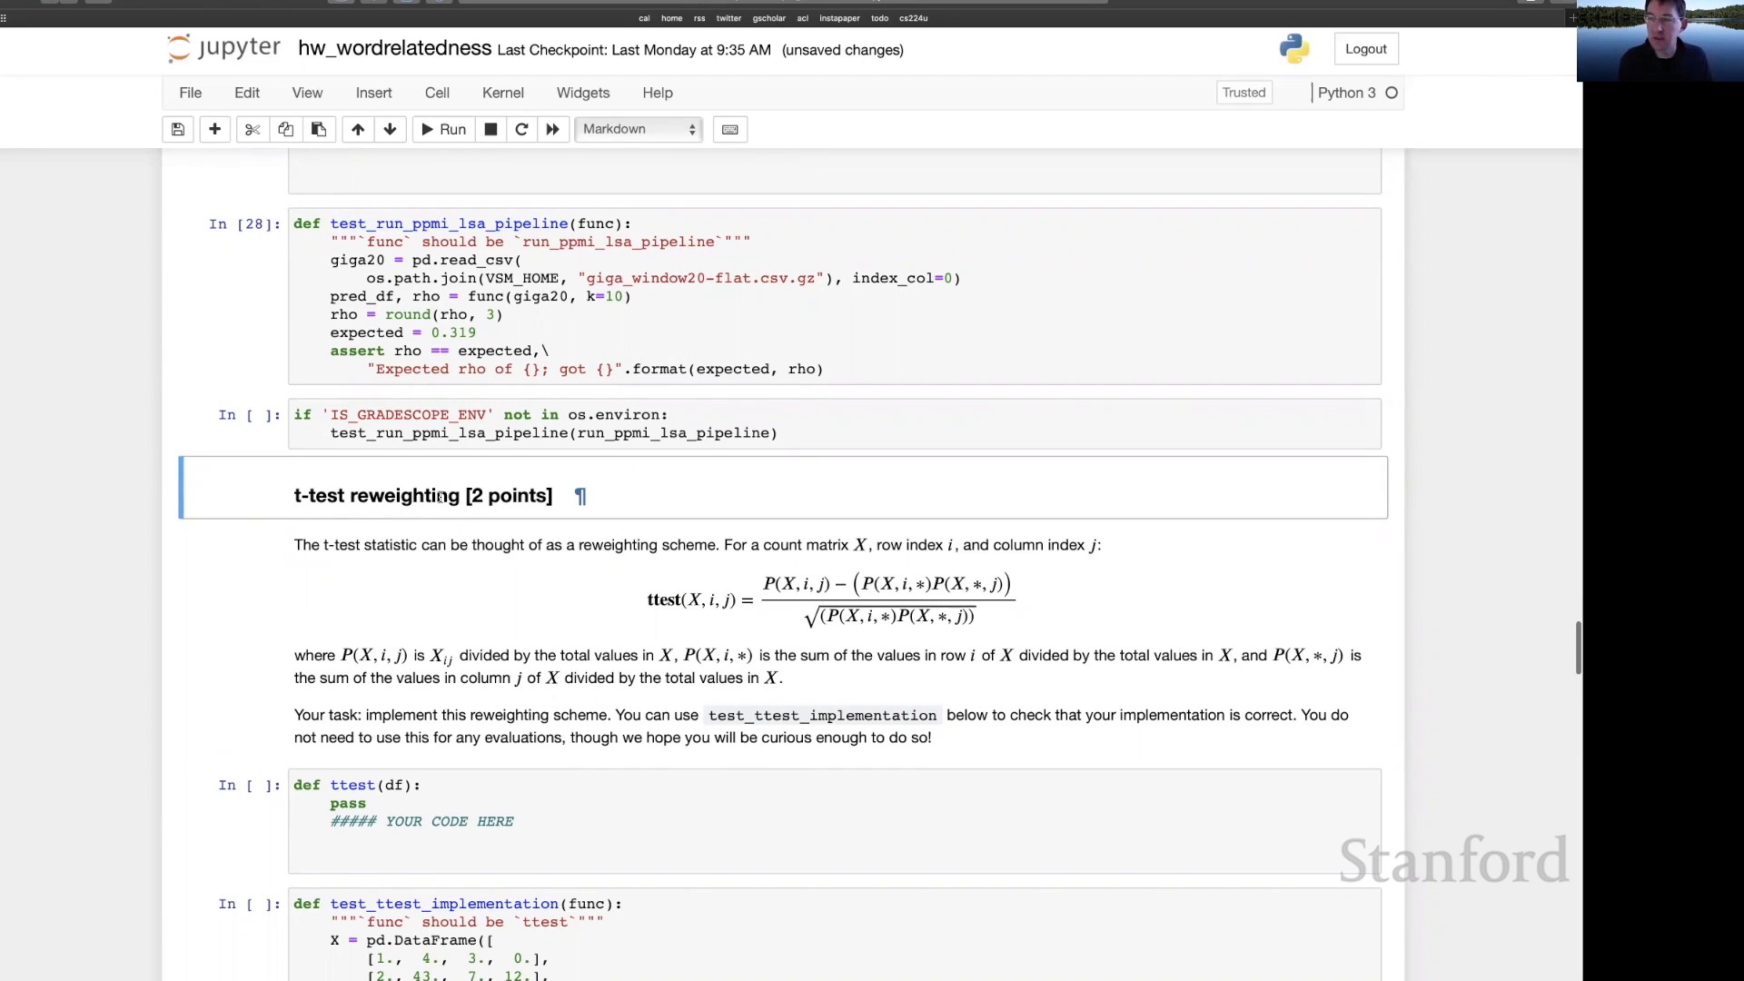
- Run the ttest stub and test_ttest_implementation as In [29] and In [30]
scroll(down, 3)
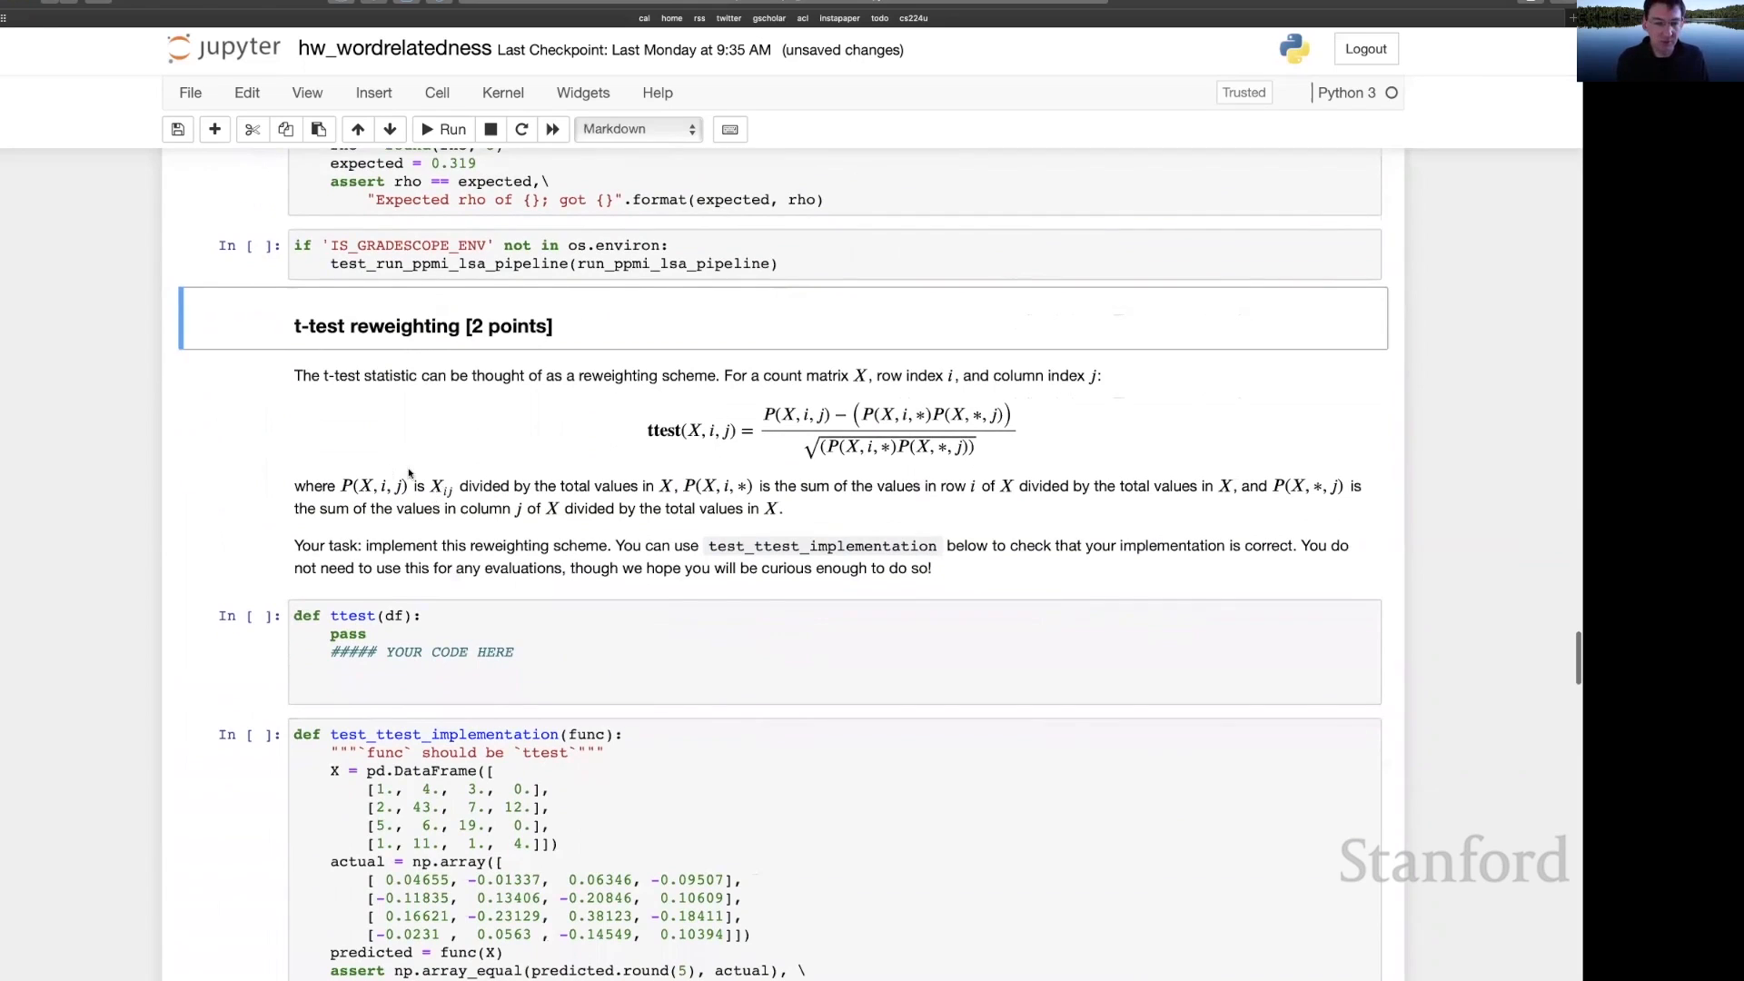
mouse_move(524, 521)
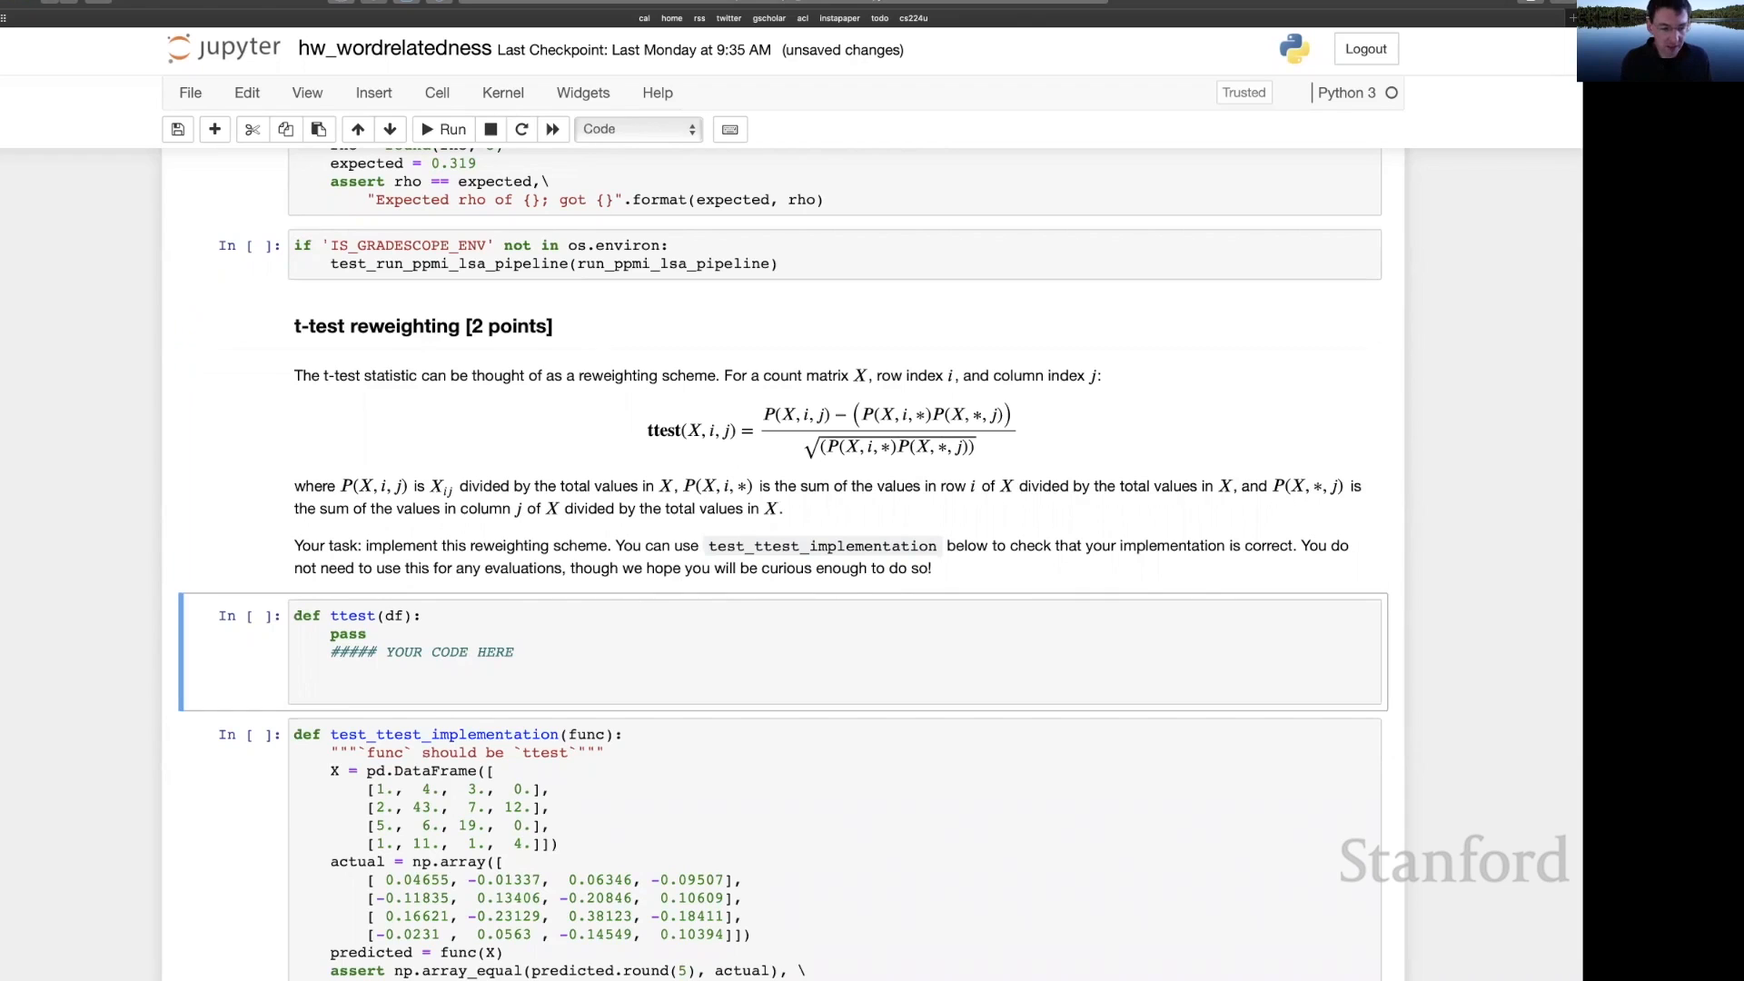
scroll(down, 3)
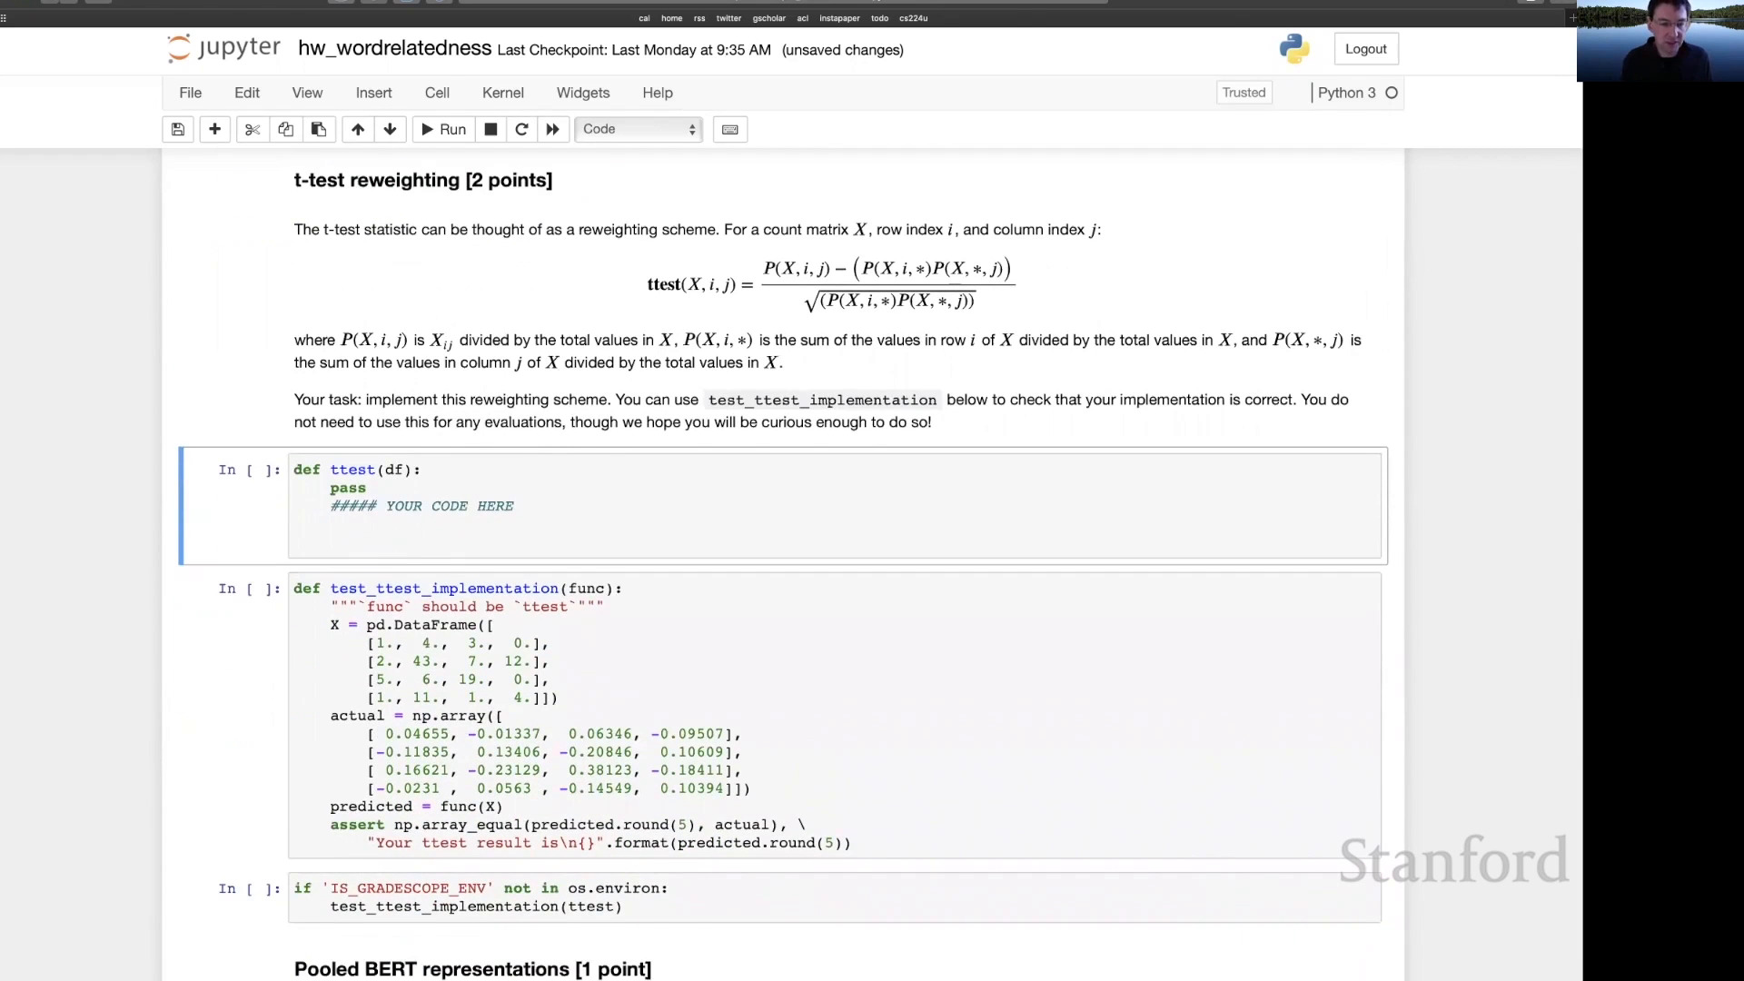
click(443, 129)
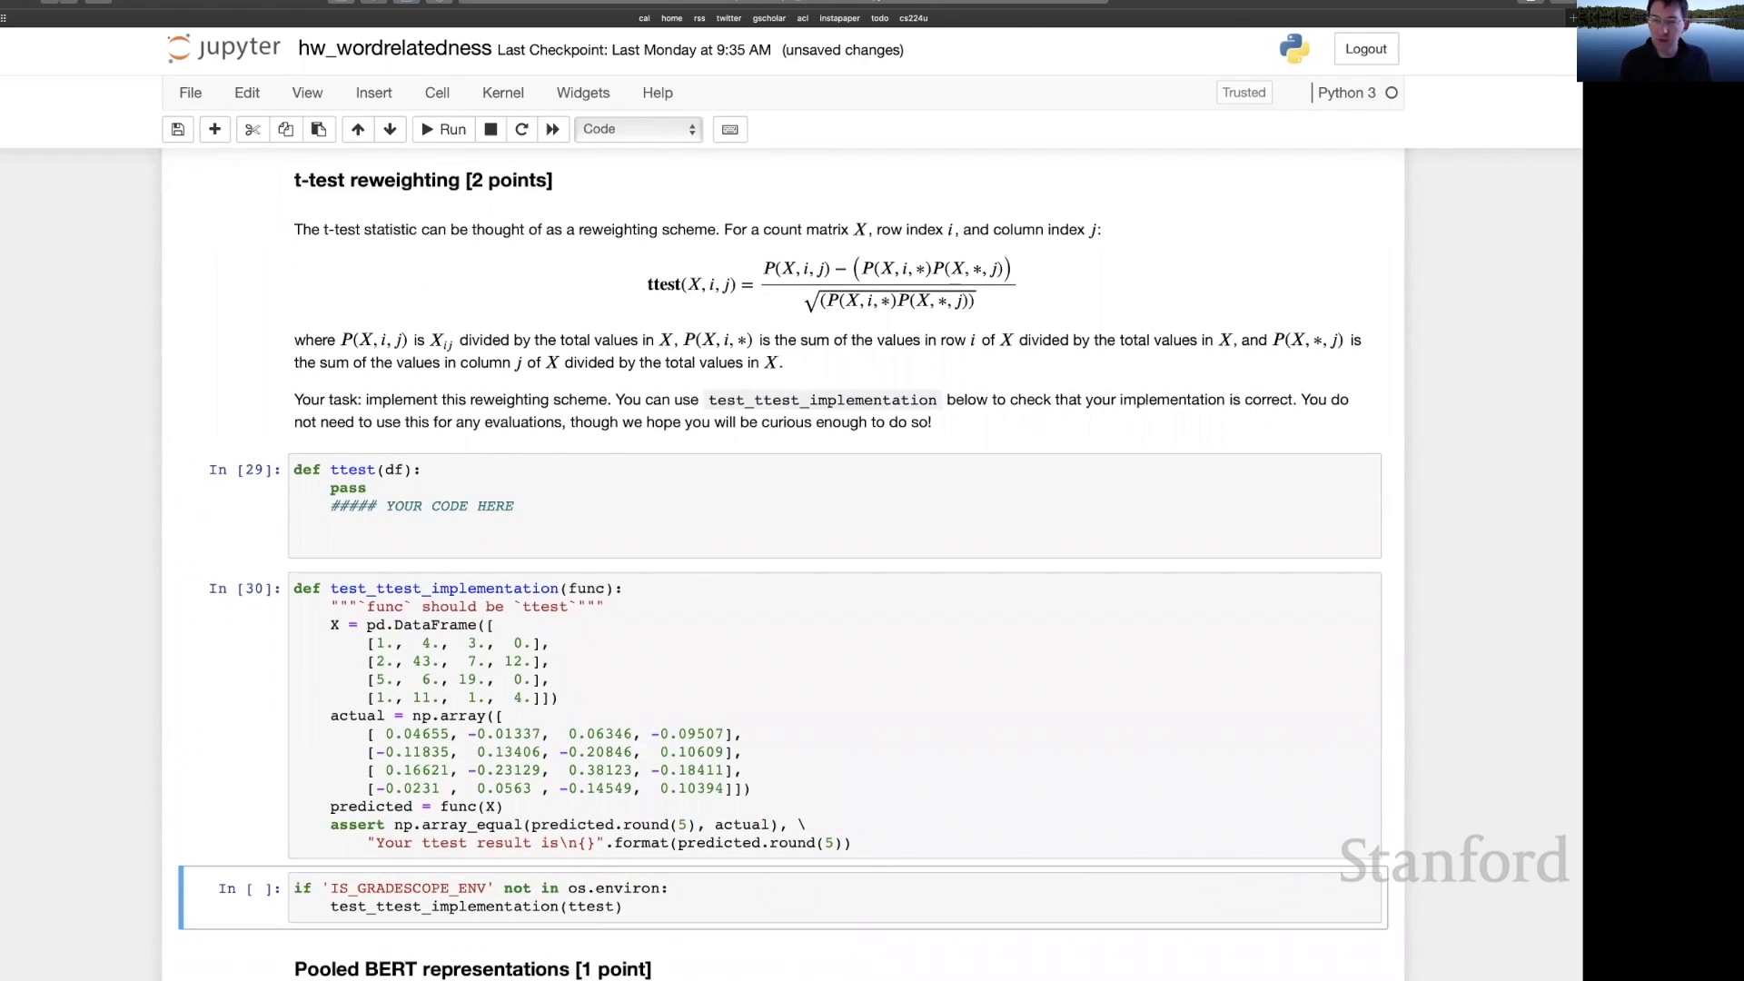
scroll(down, 3)
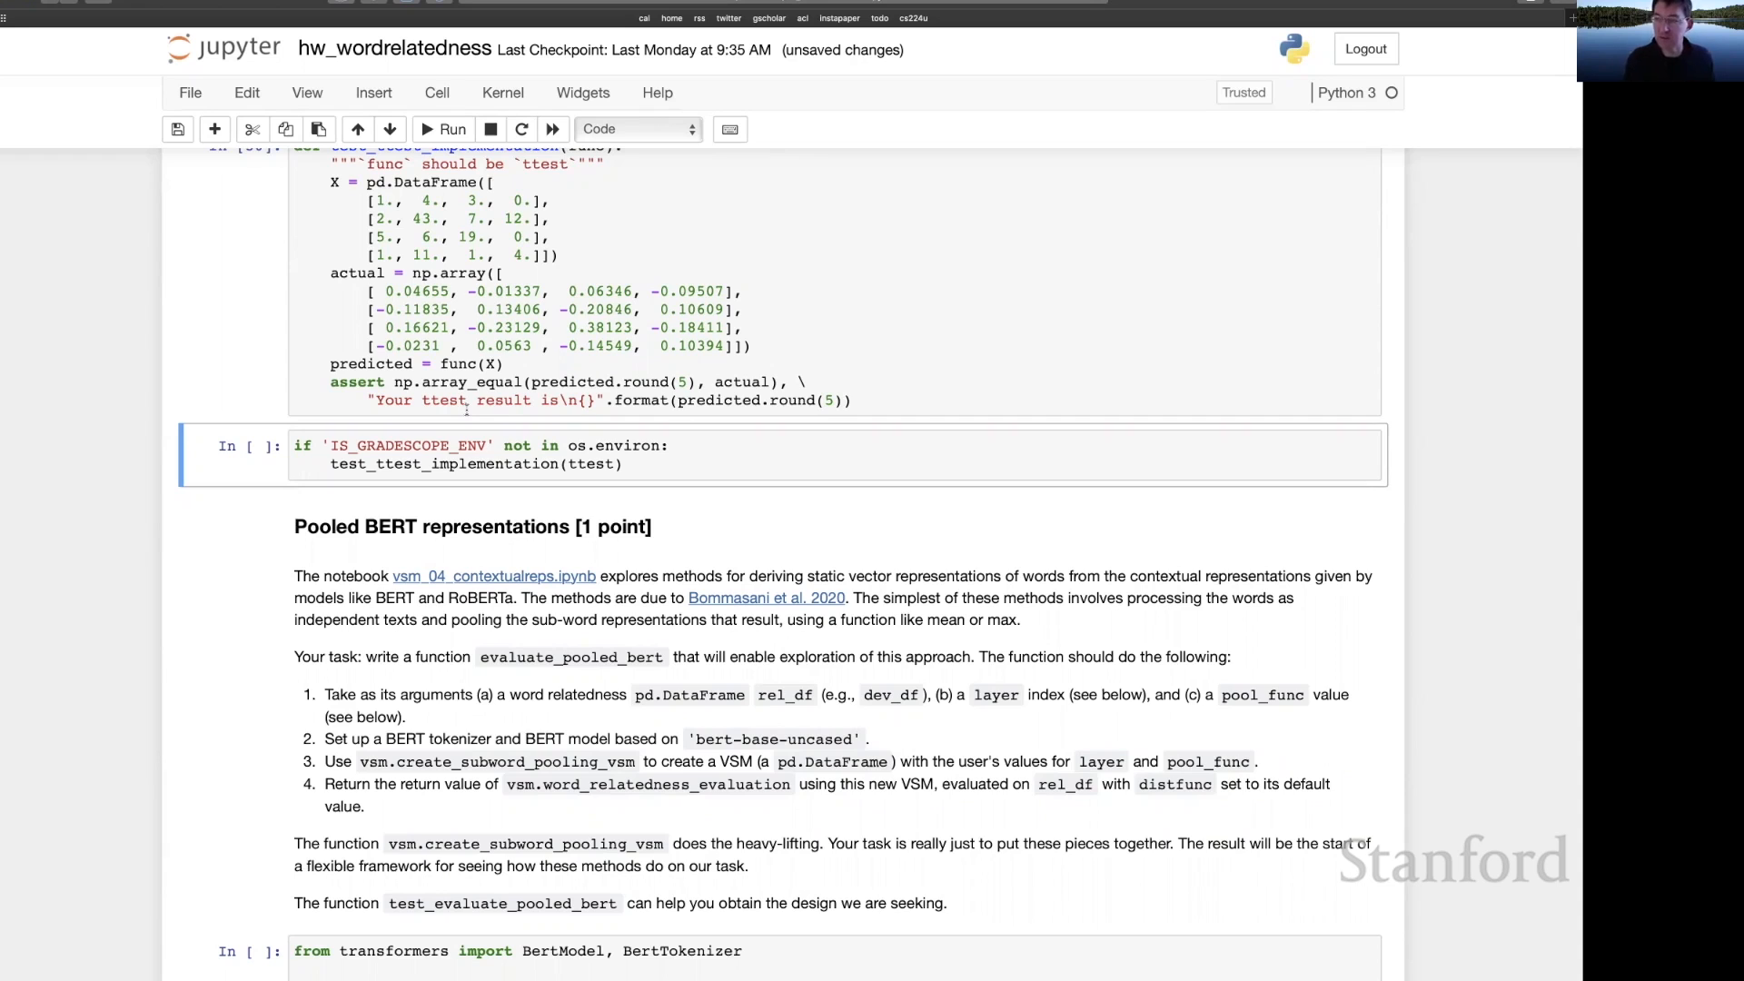
- Run the evaluate_pooled_bert stub as In [31] and reach Learned distance functions
scroll(down, 3)
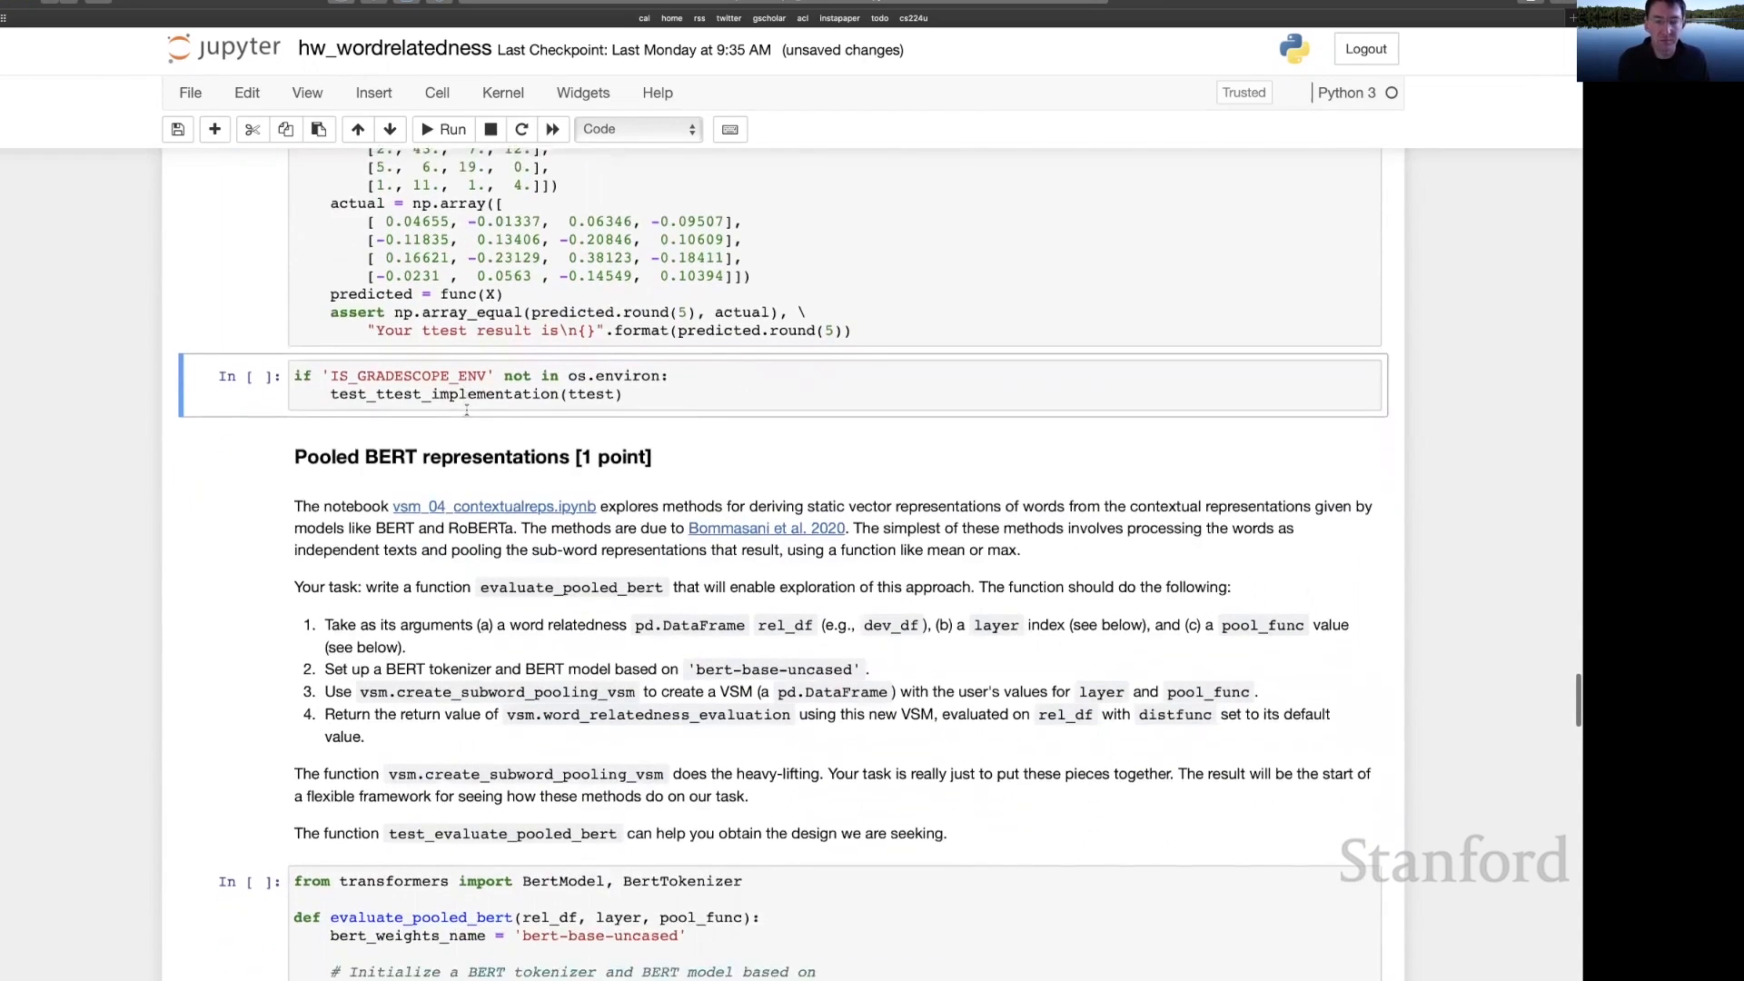
scroll(down, 3)
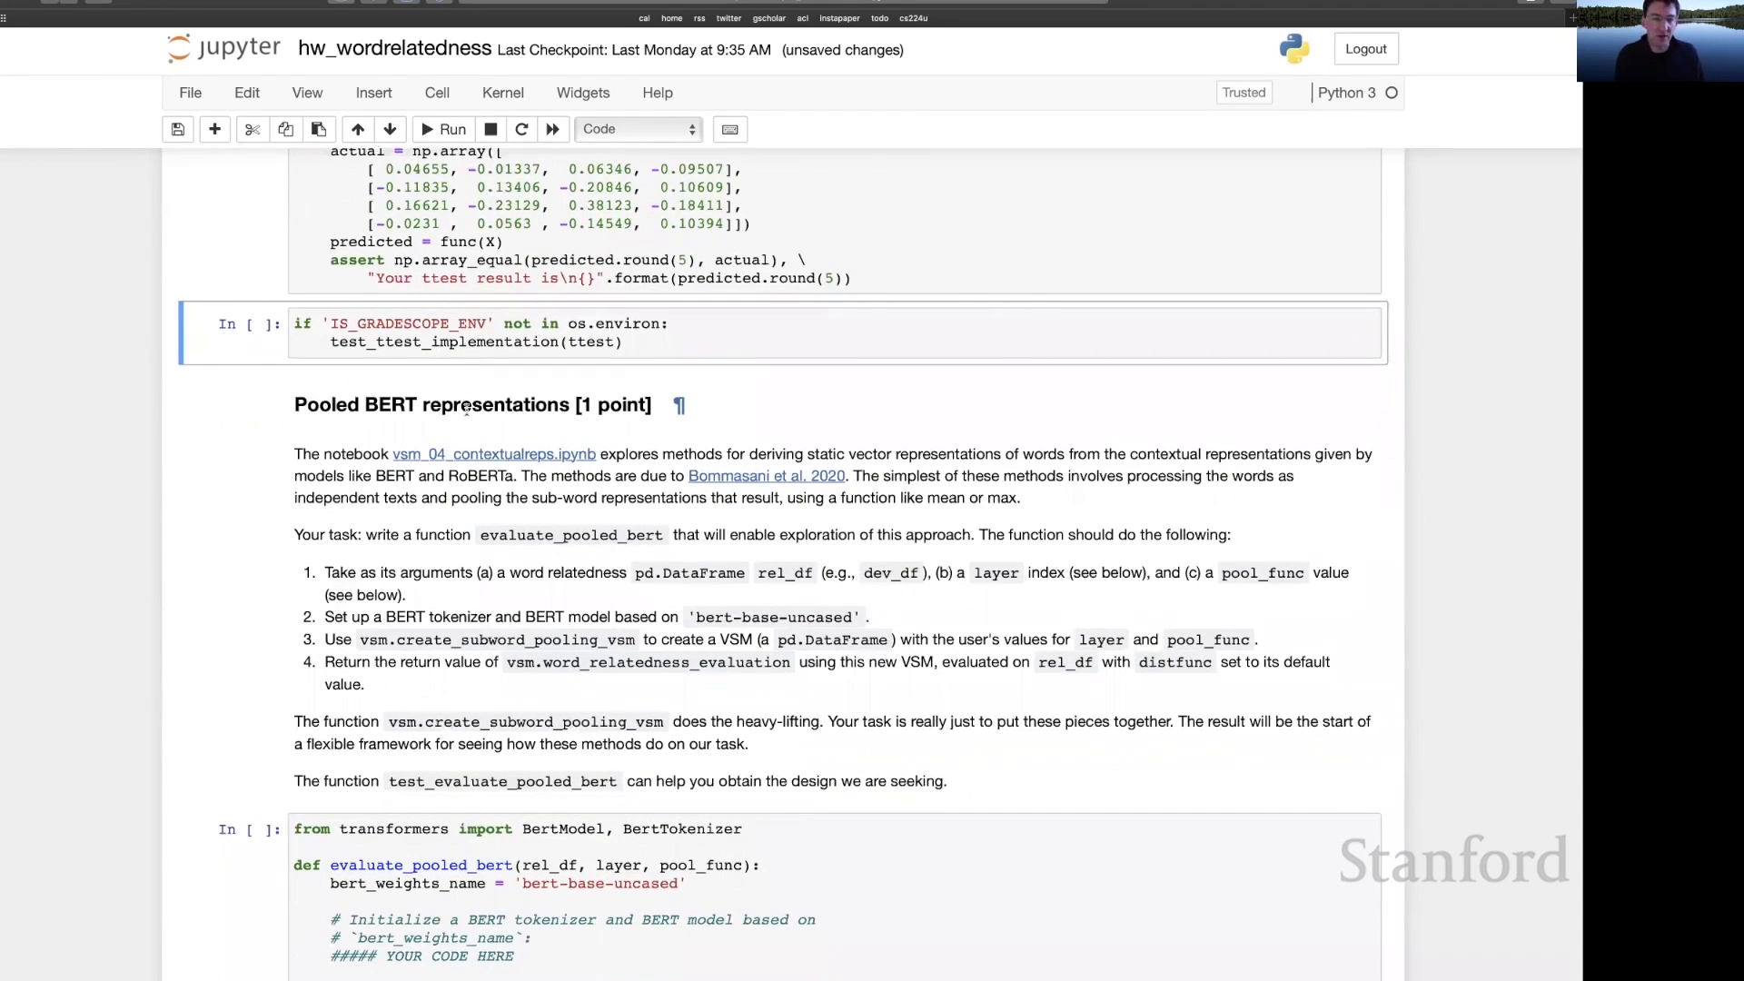
mouse_move(401, 420)
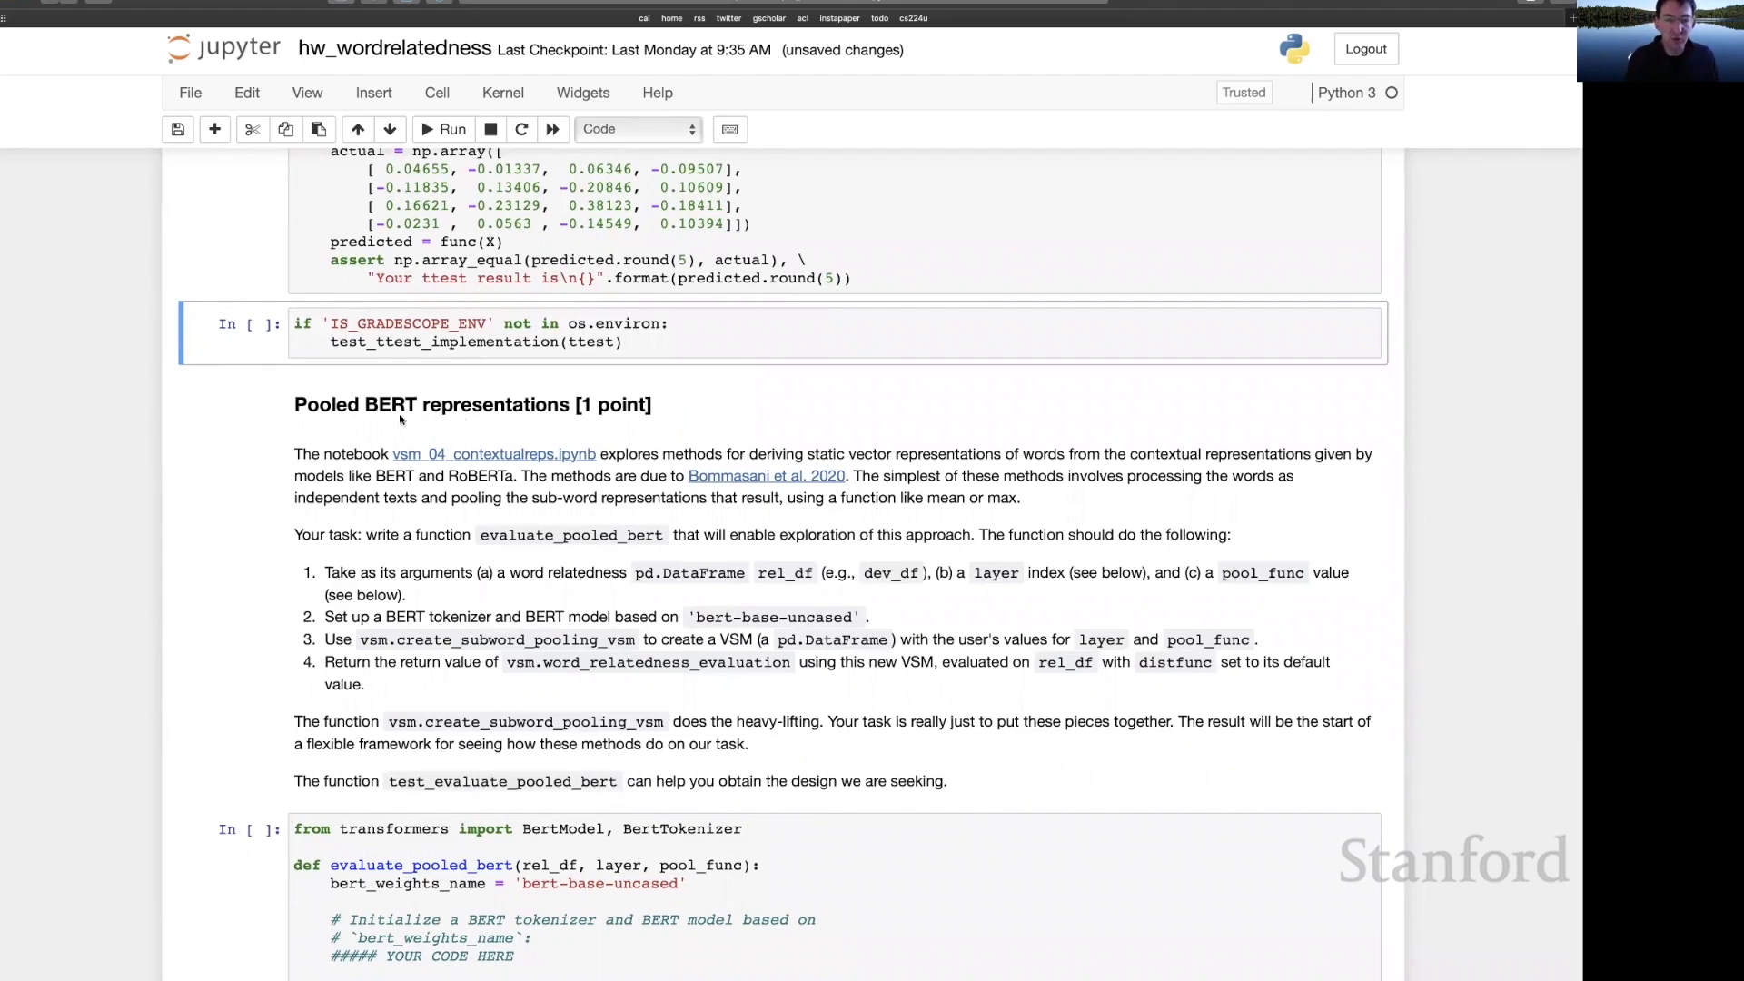
mouse_move(501, 434)
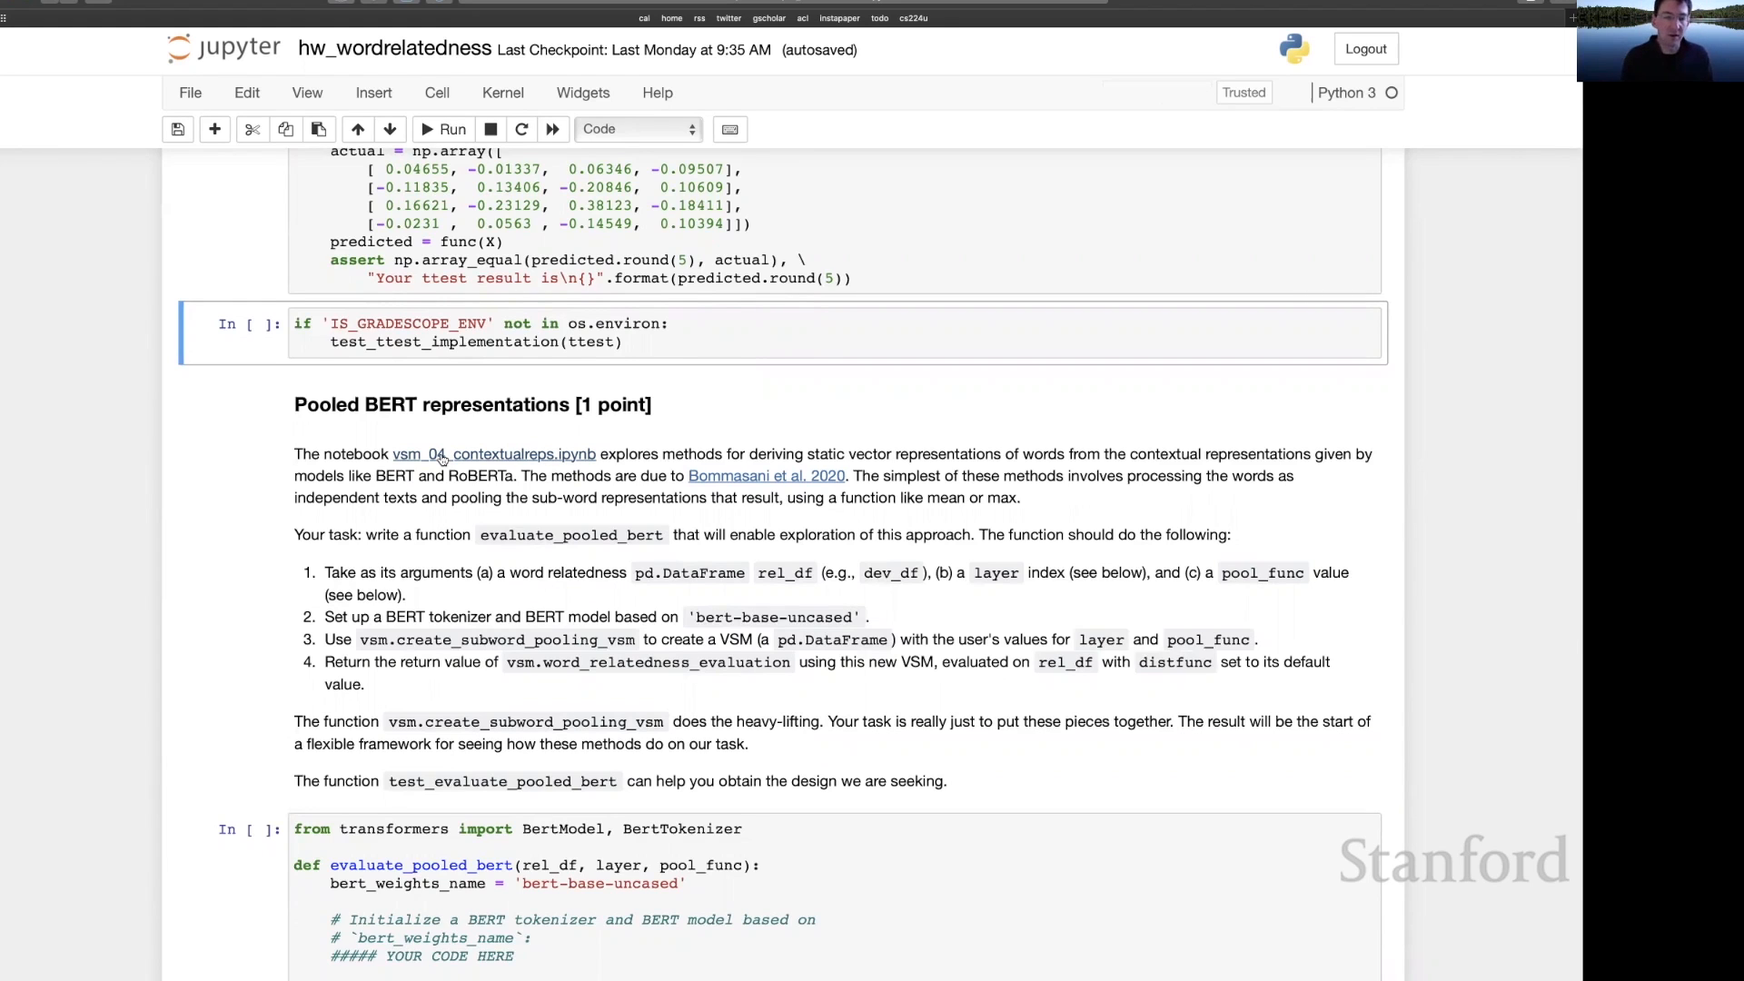
scroll(down, 3)
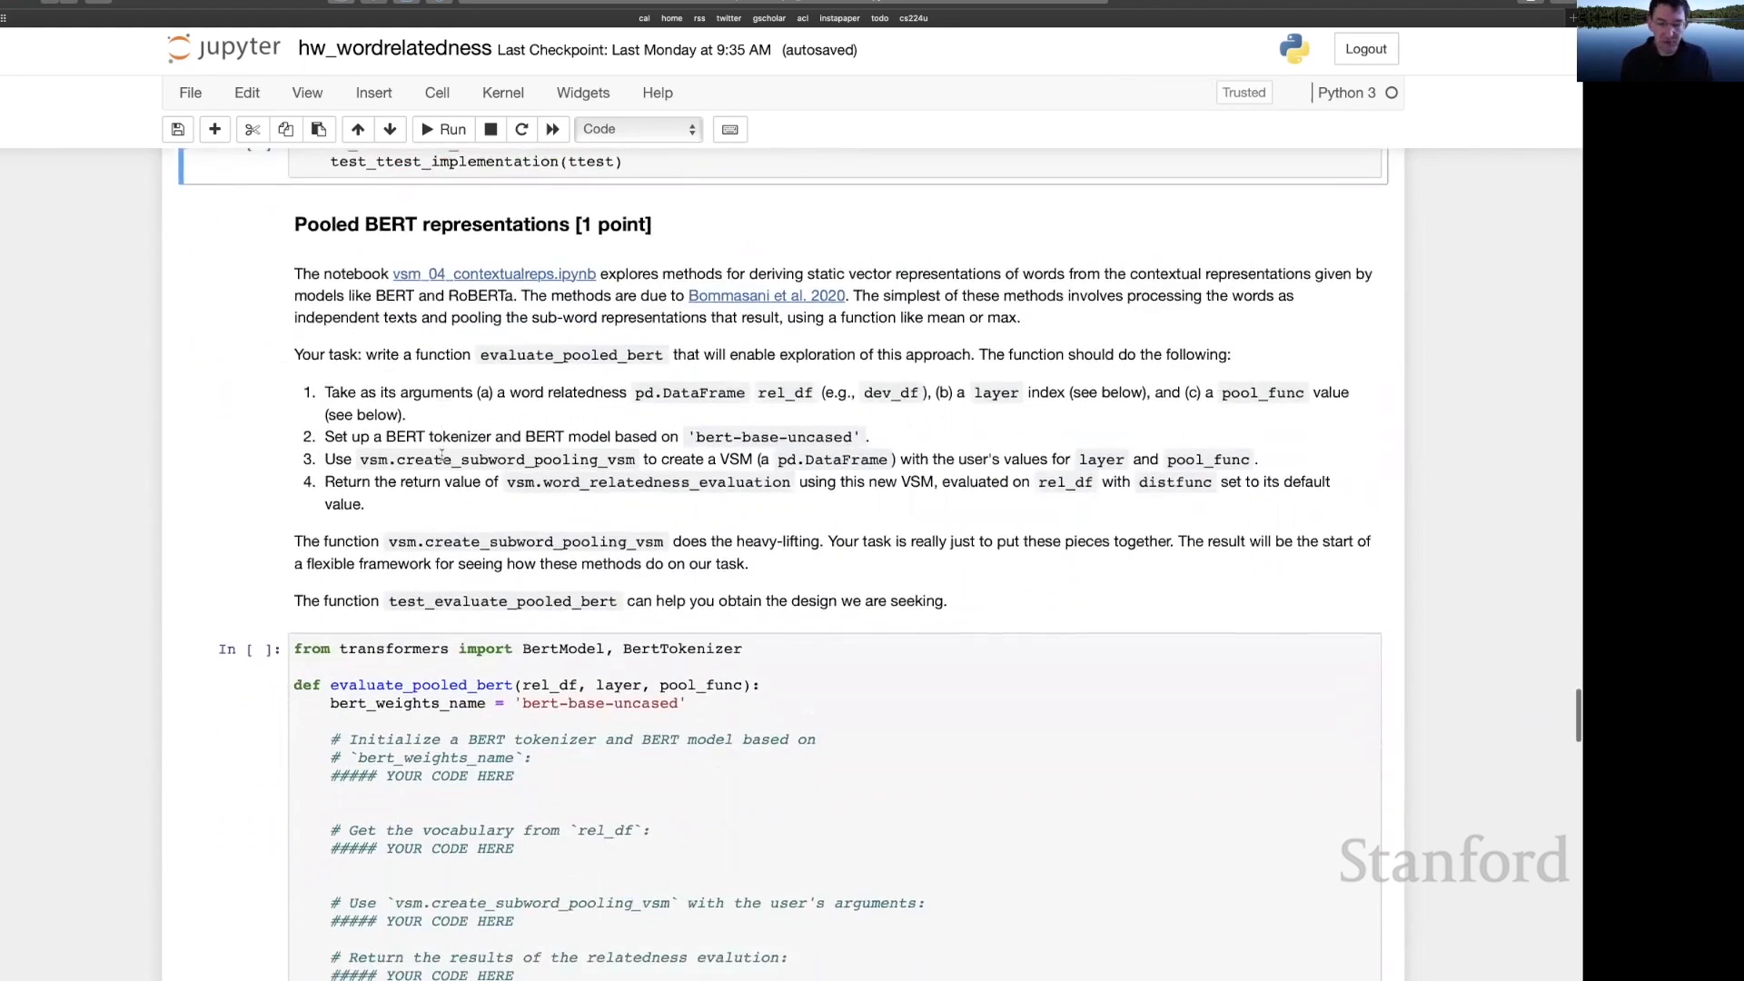
scroll(down, 3)
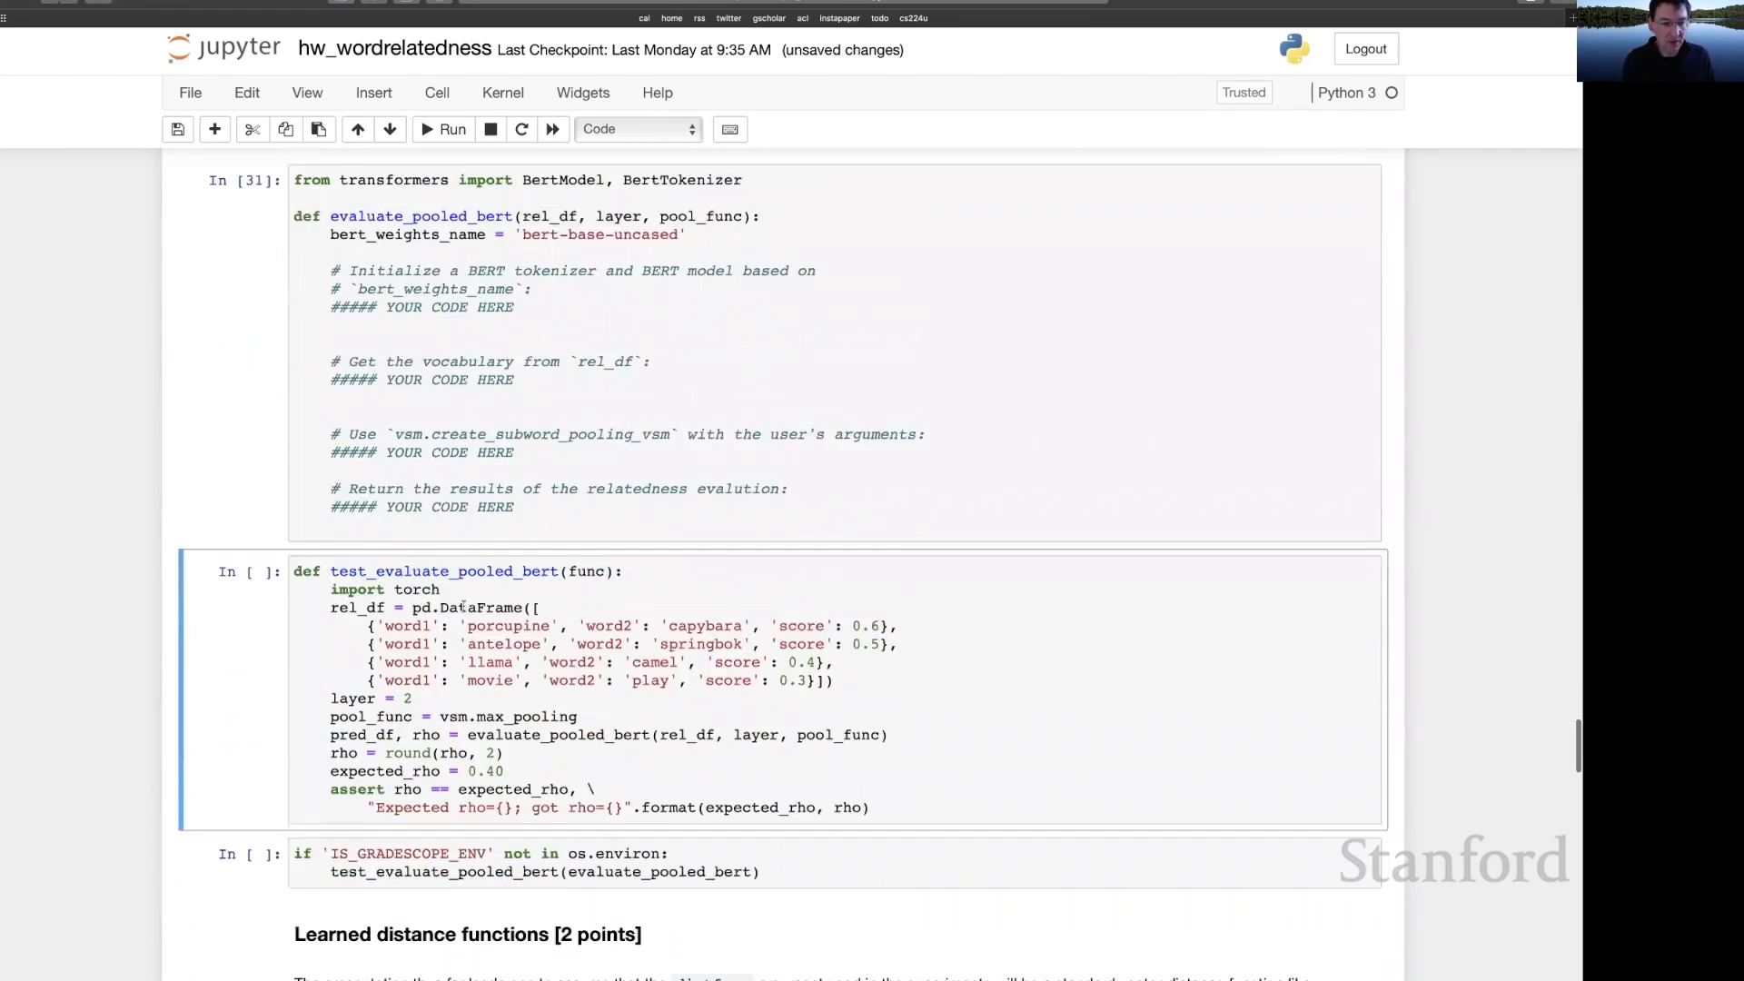
scroll(down, 3)
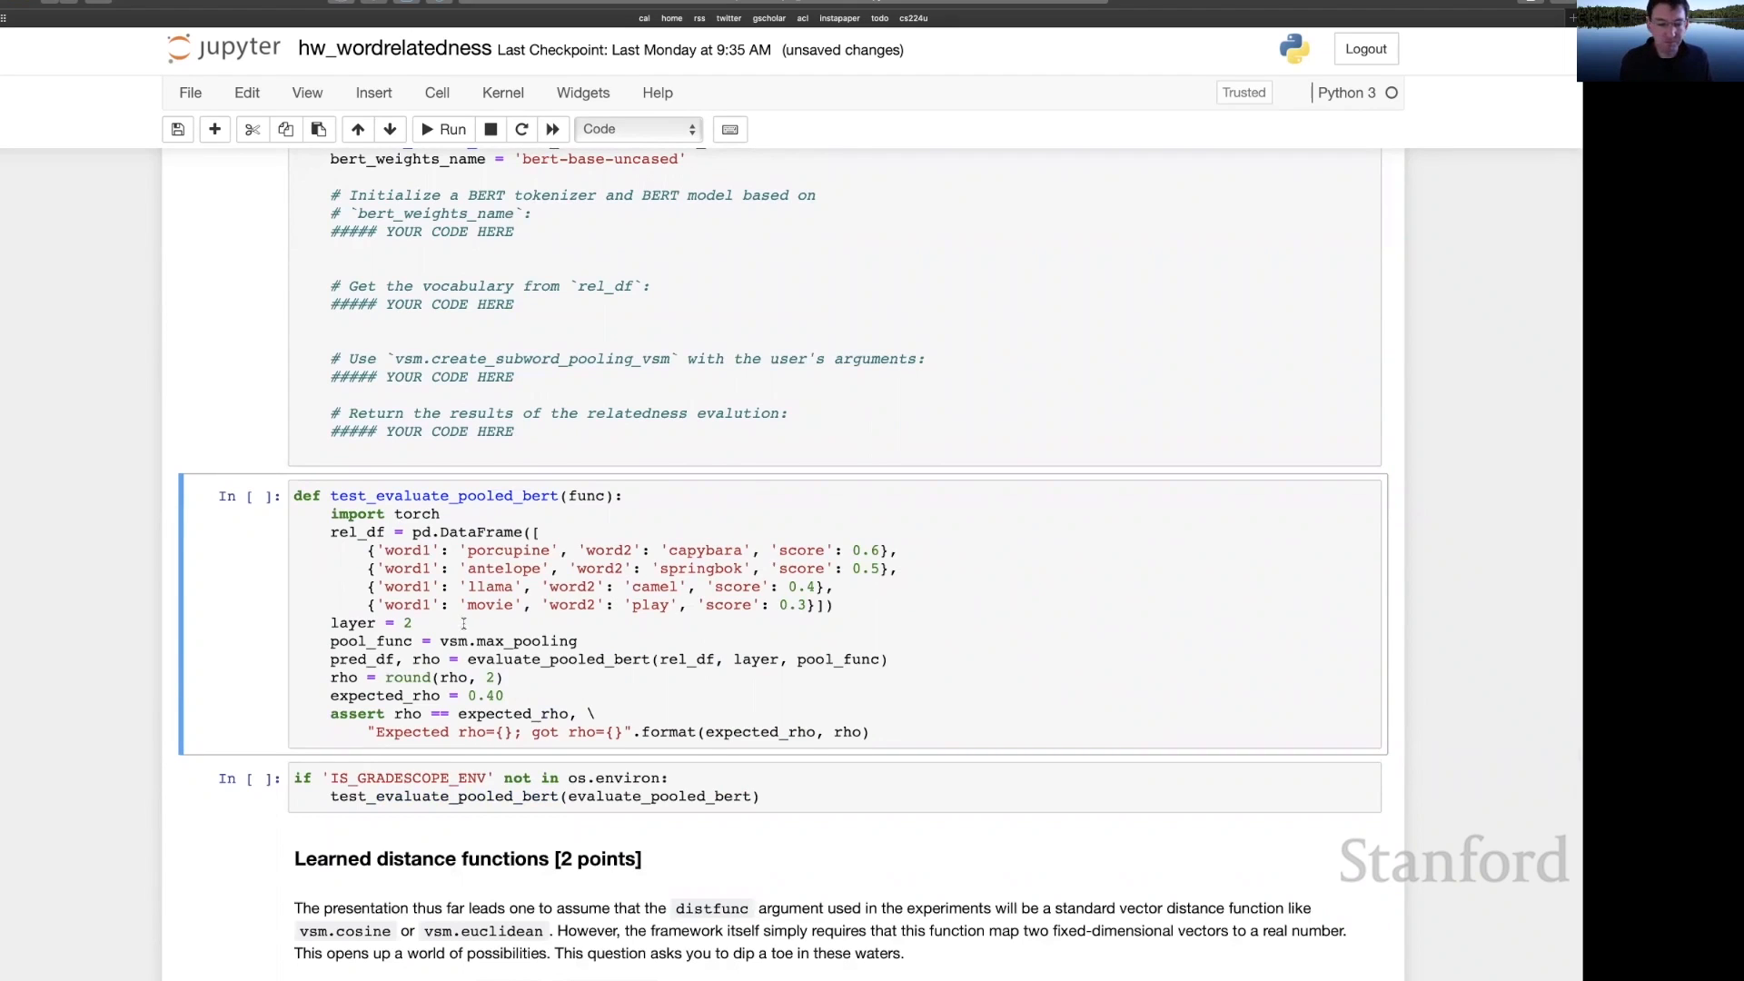
scroll(down, 3)
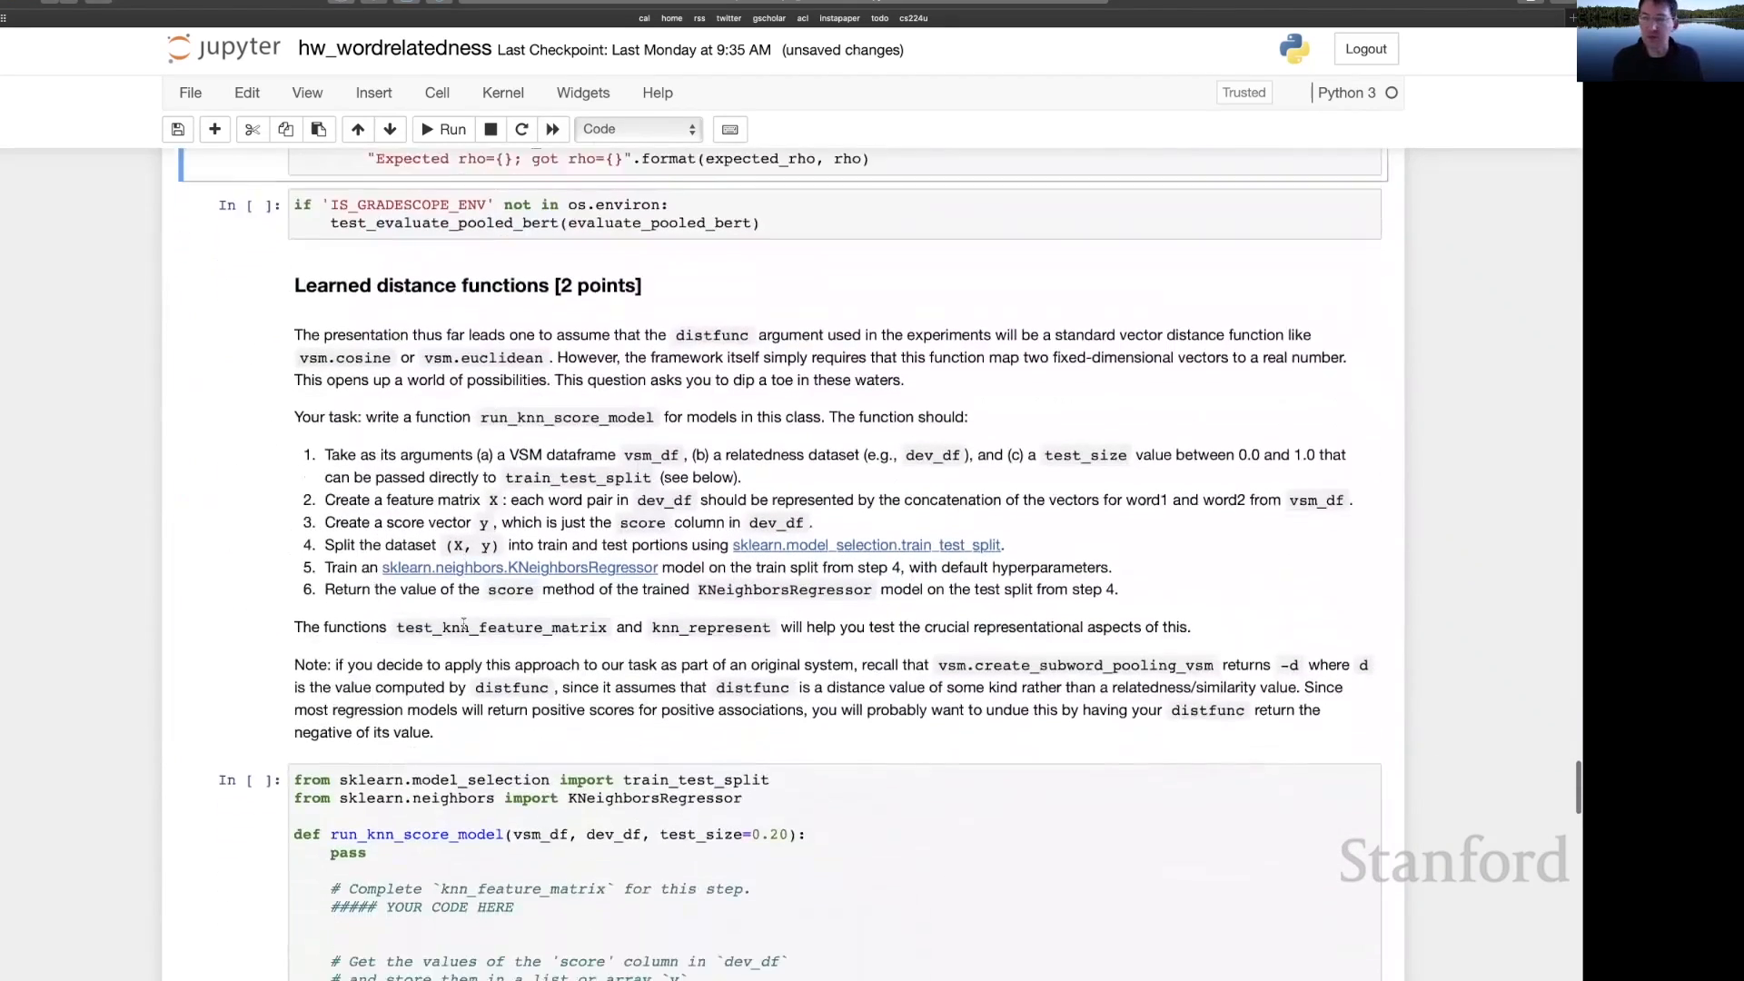
scroll(down, 3)
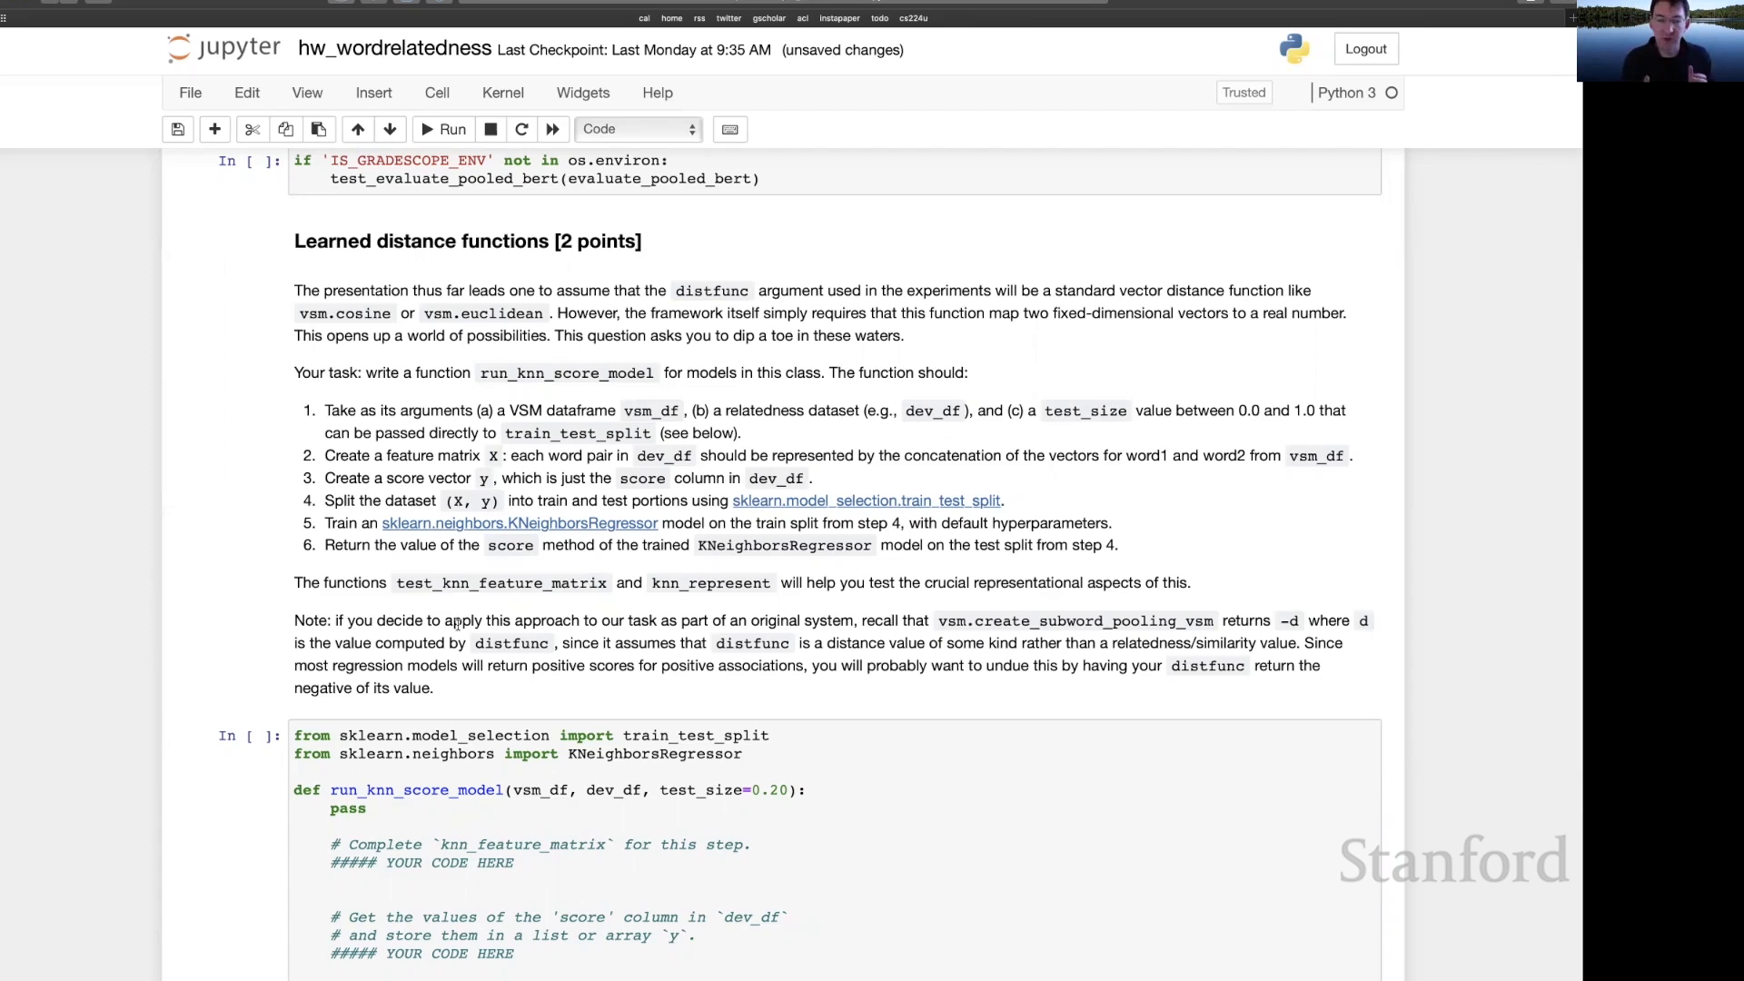
scroll(down, 3)
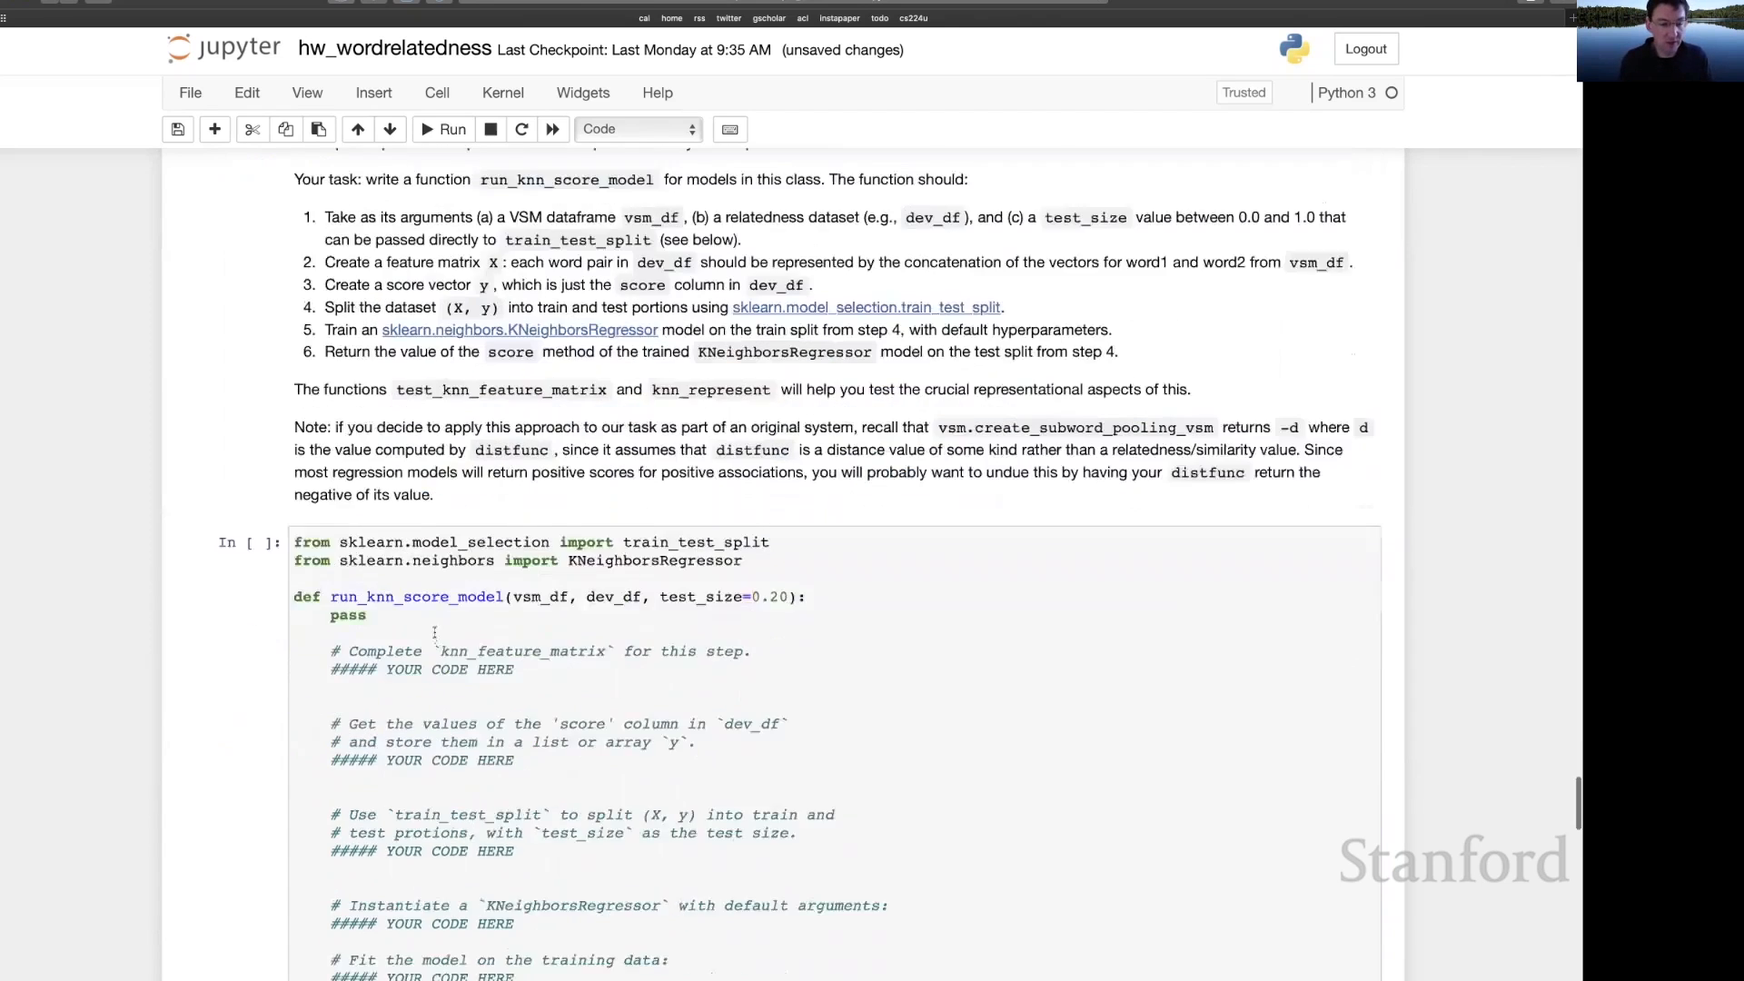
scroll(down, 3)
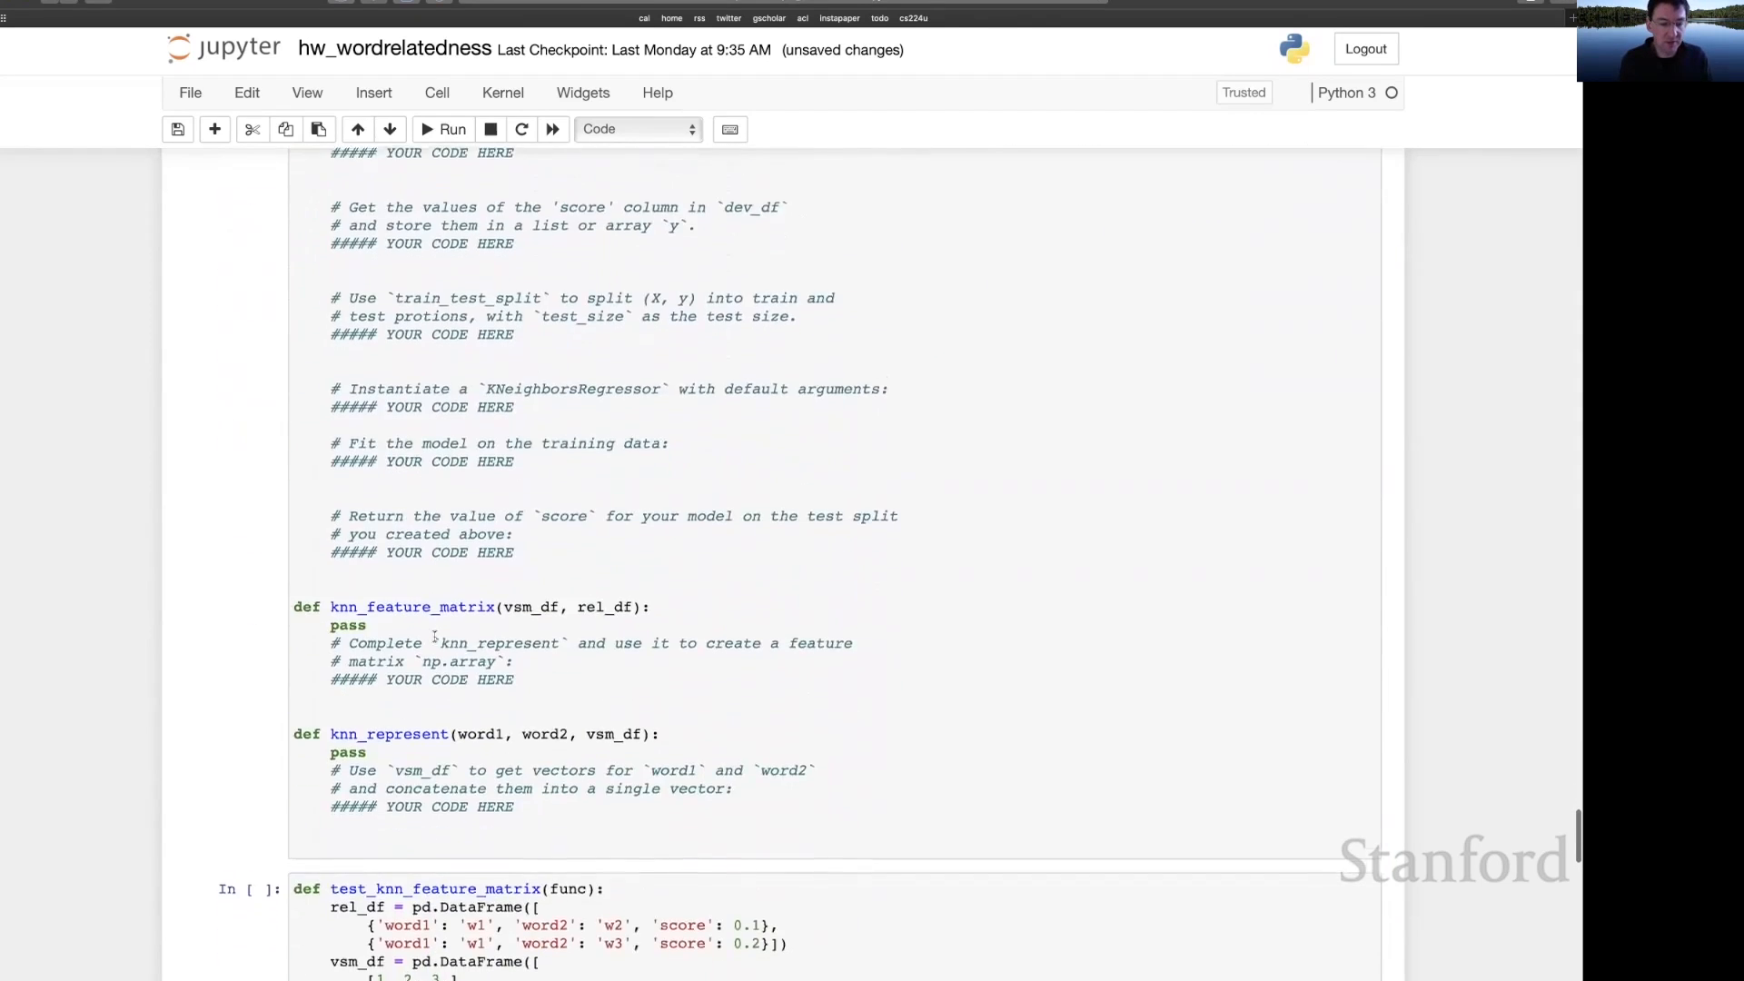
scroll(down, 3)
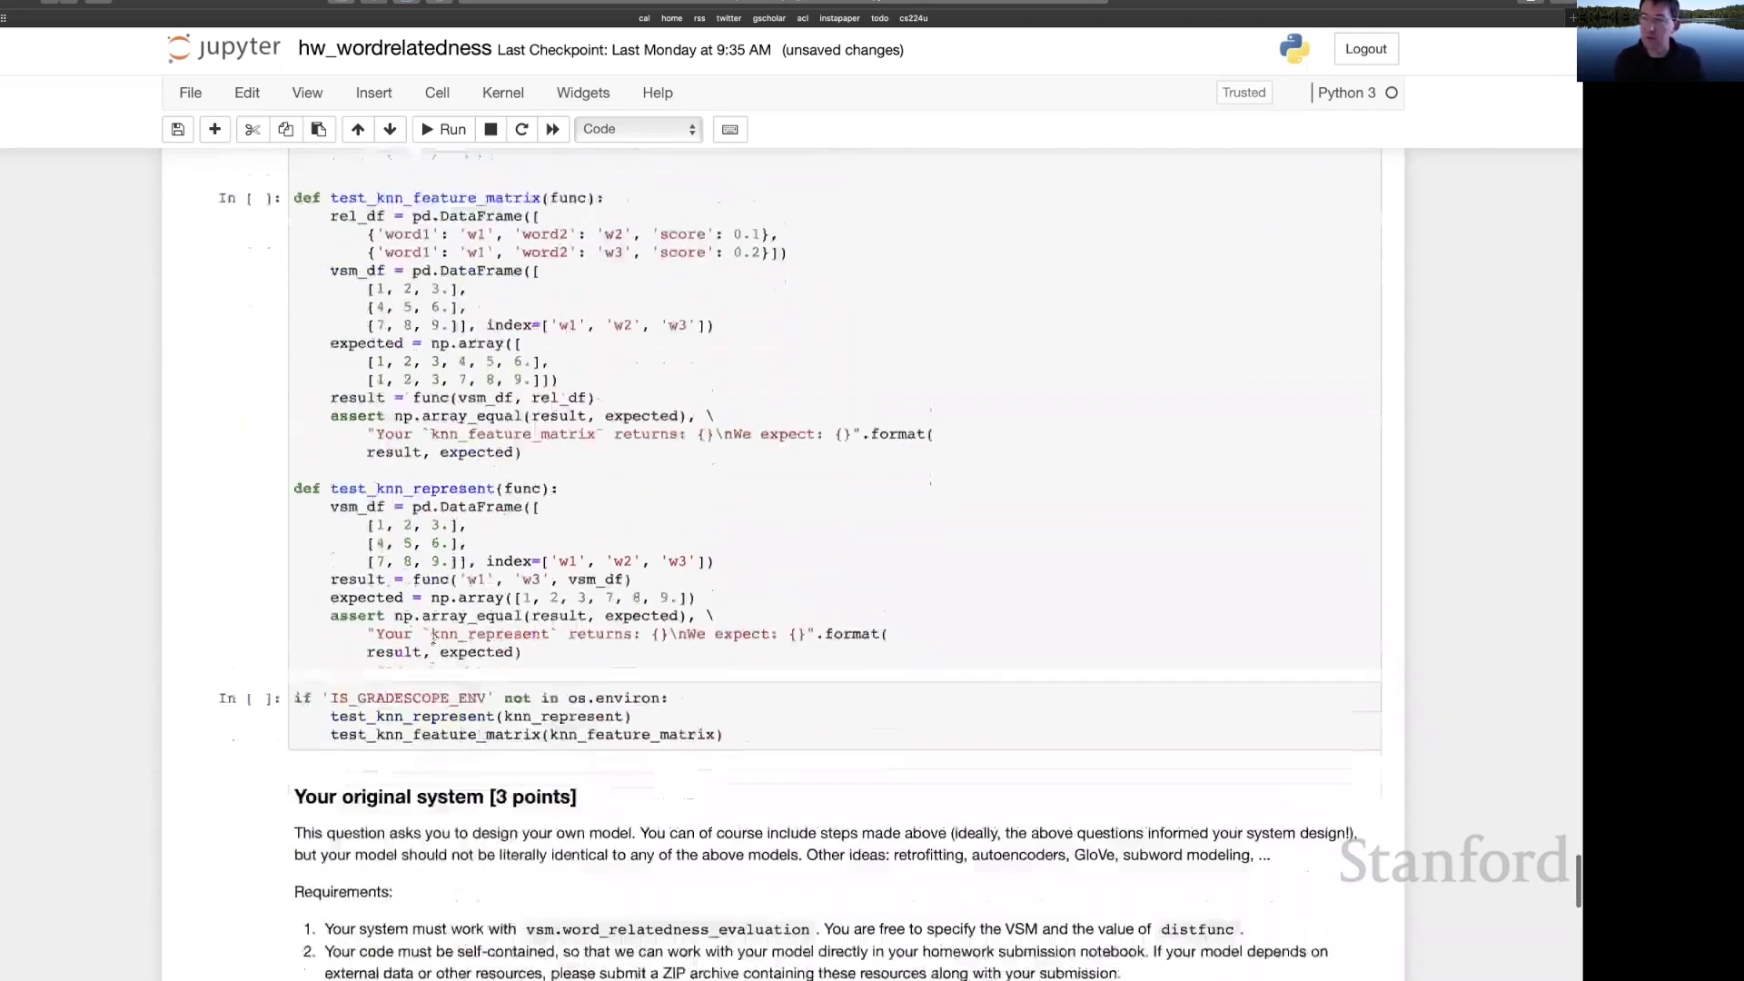
scroll(down, 3)
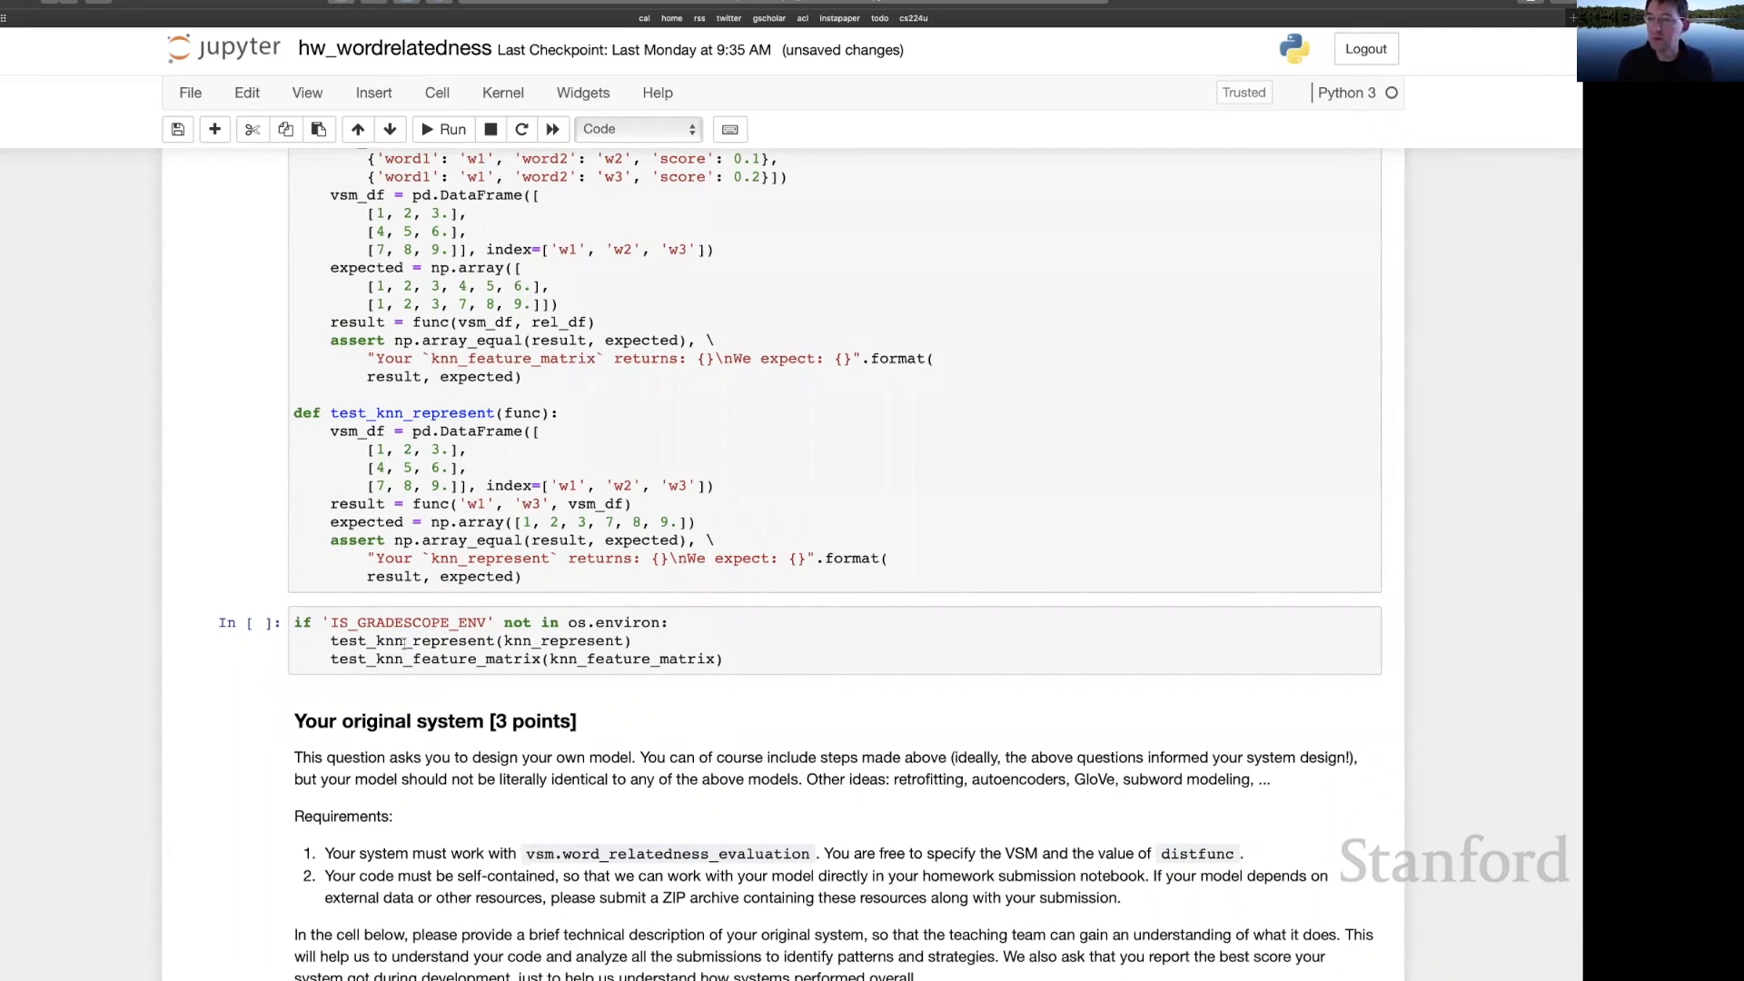
scroll(down, 3)
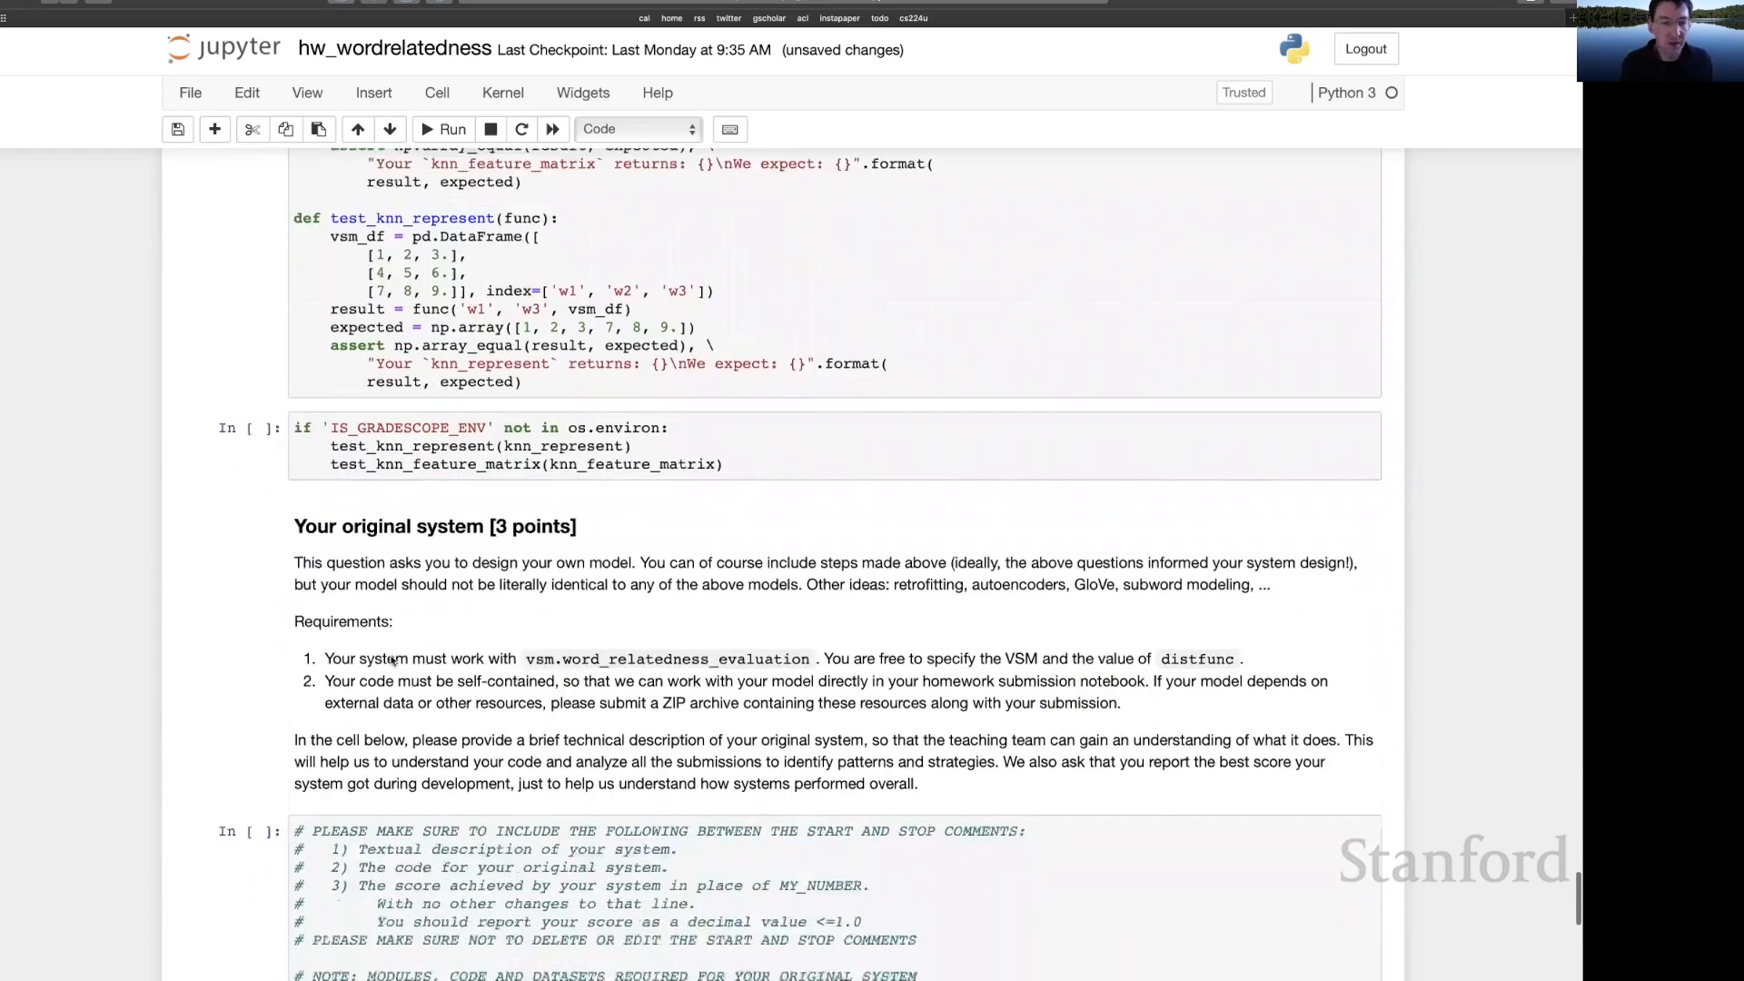
scroll(down, 3)
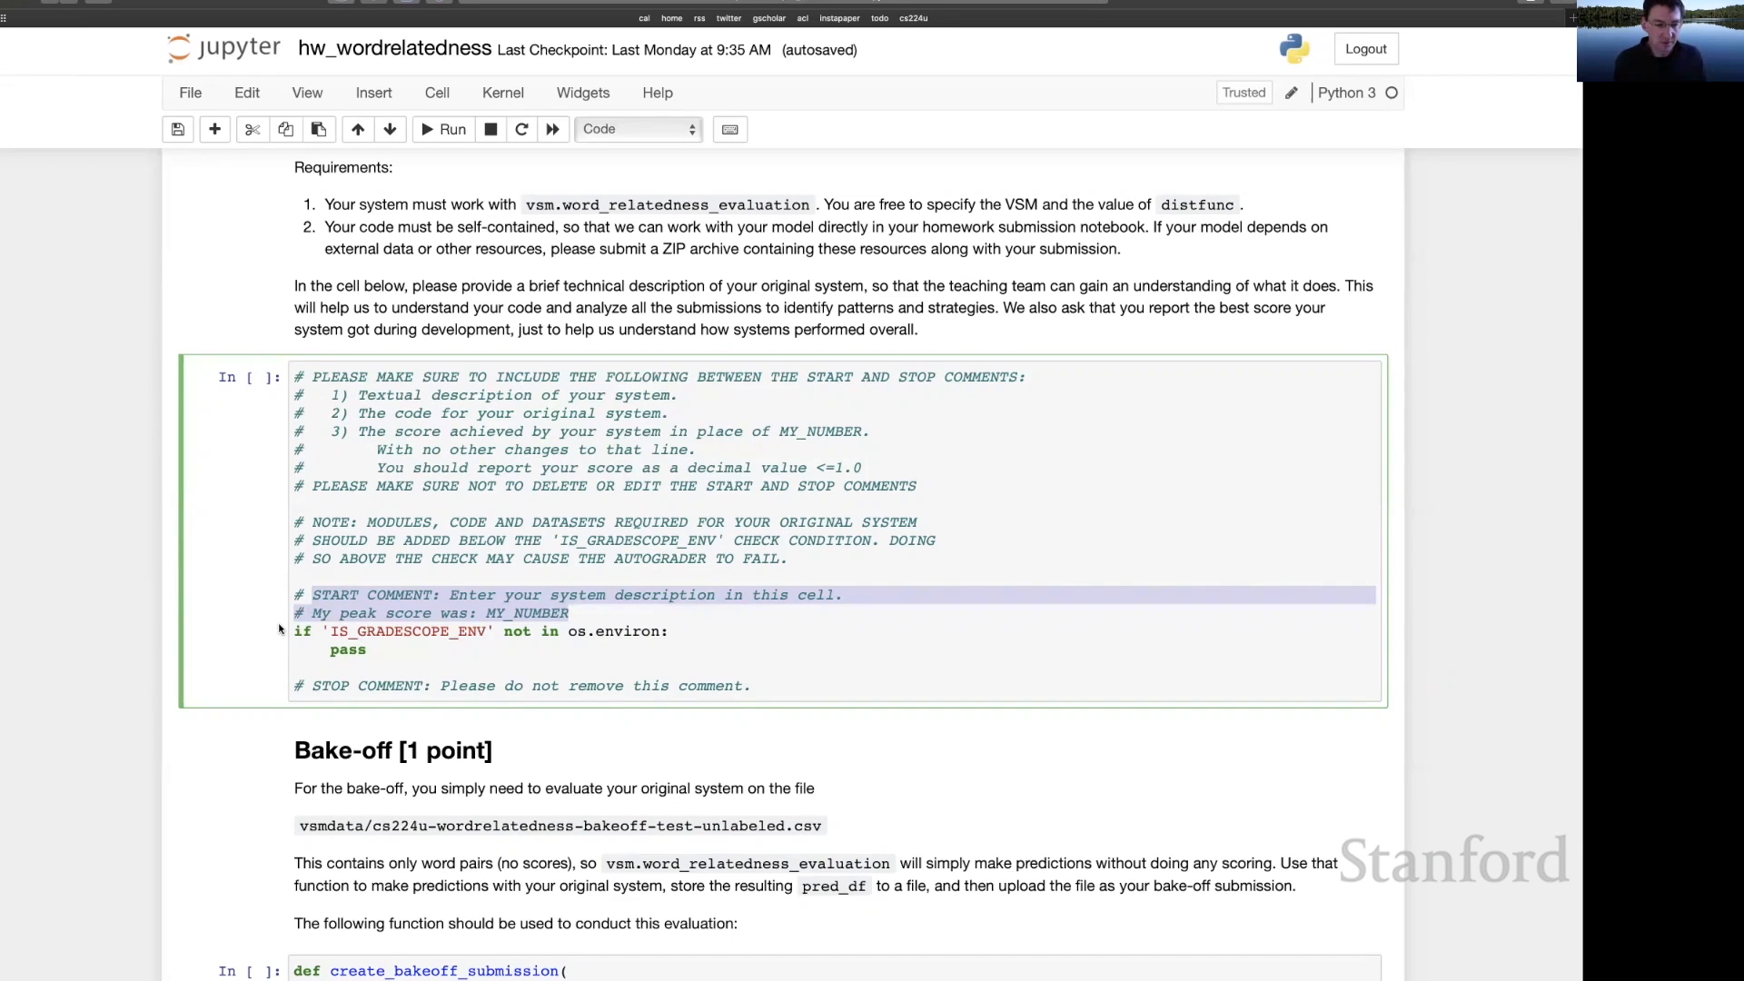
scroll(down, 3)
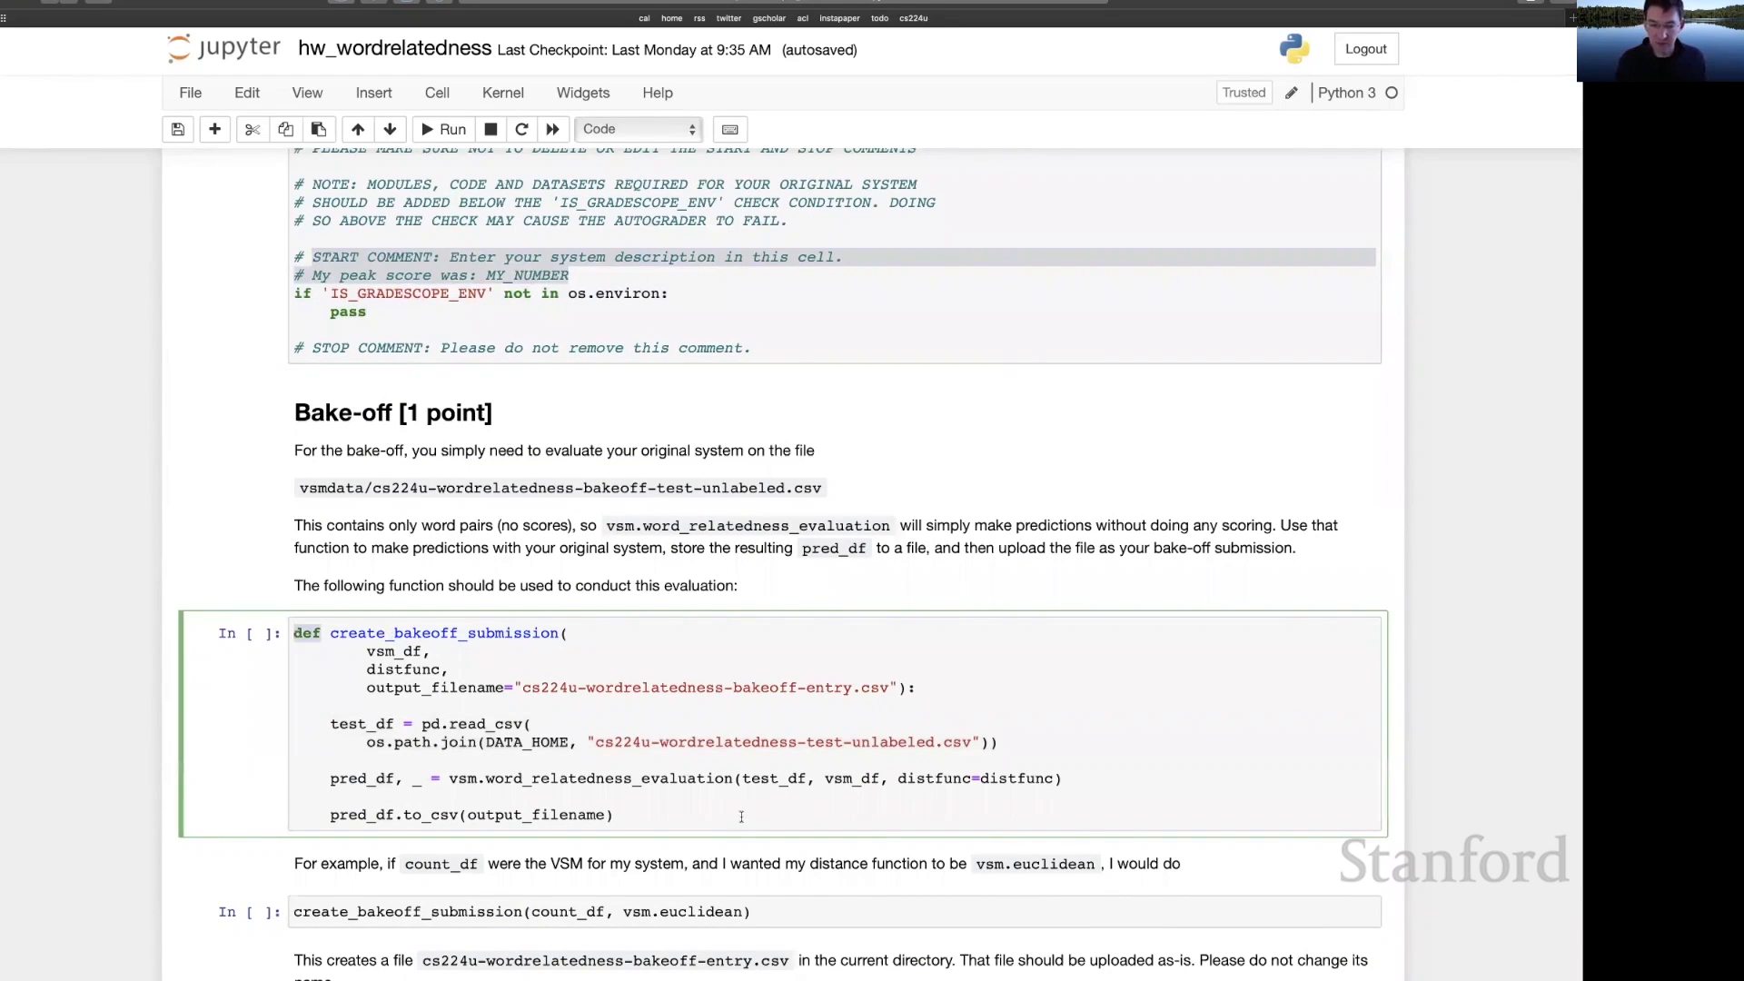
- Run the create_bakeoff_submission definition, then its example call using count_df and vsm.euclidean
scroll(down, 3)
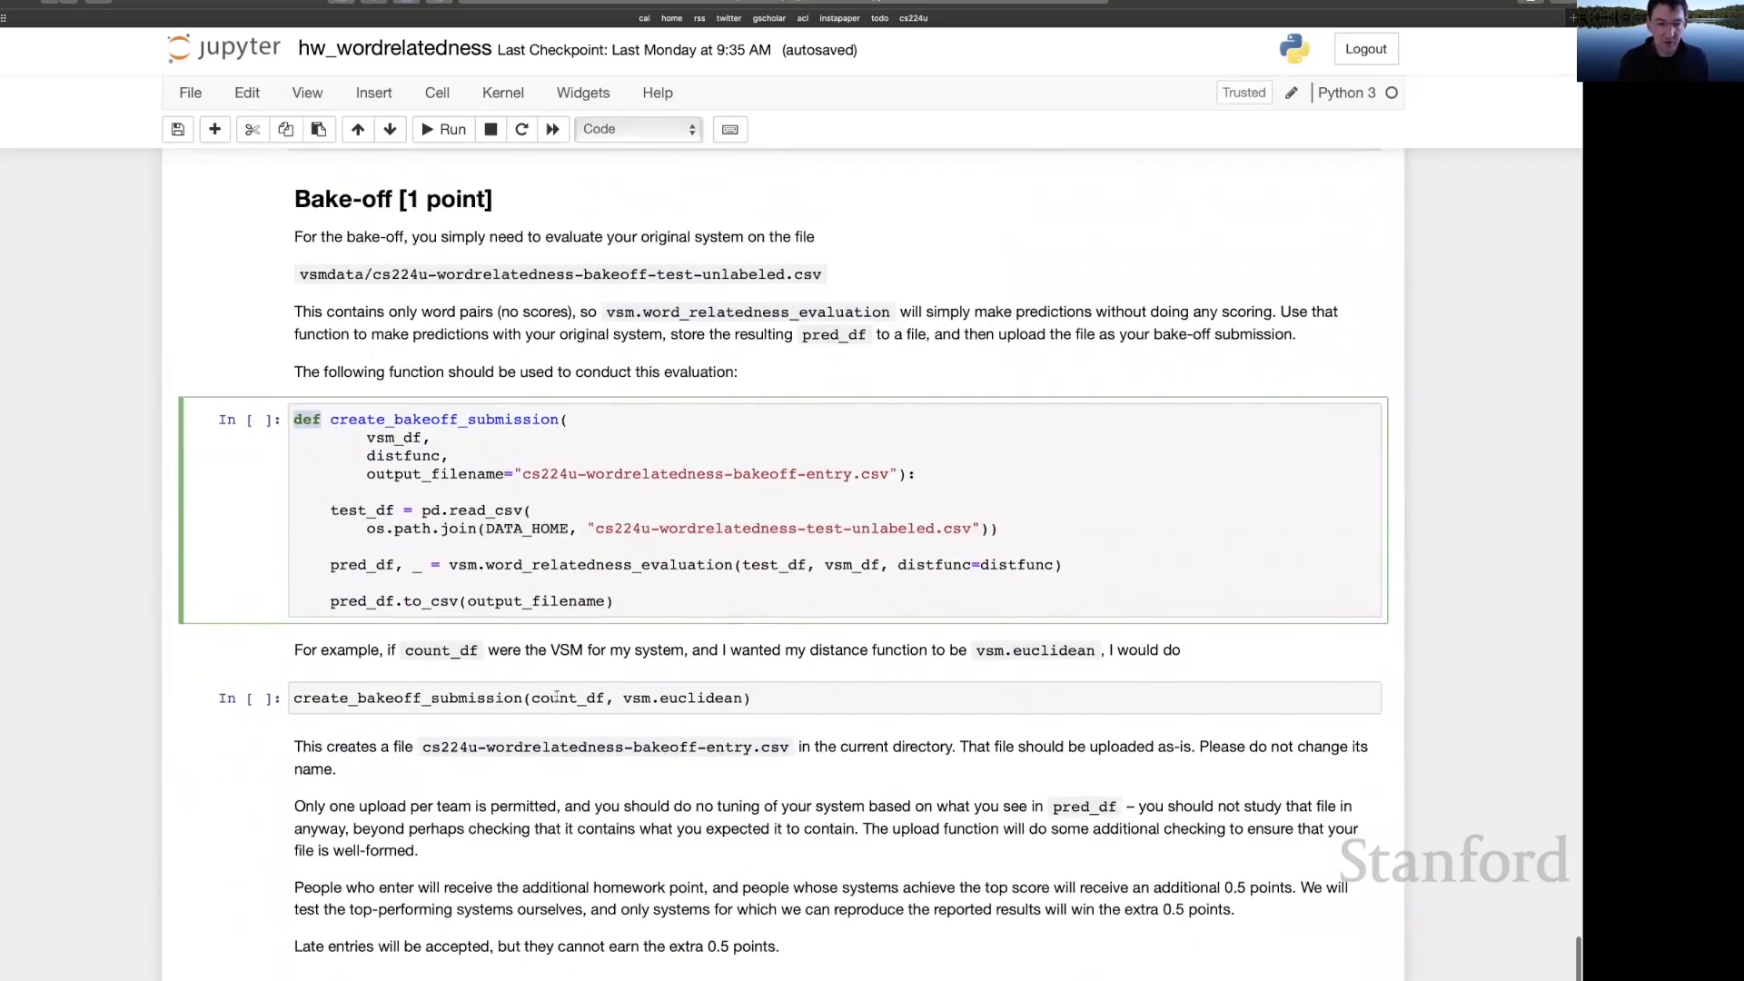
double_click(566, 697)
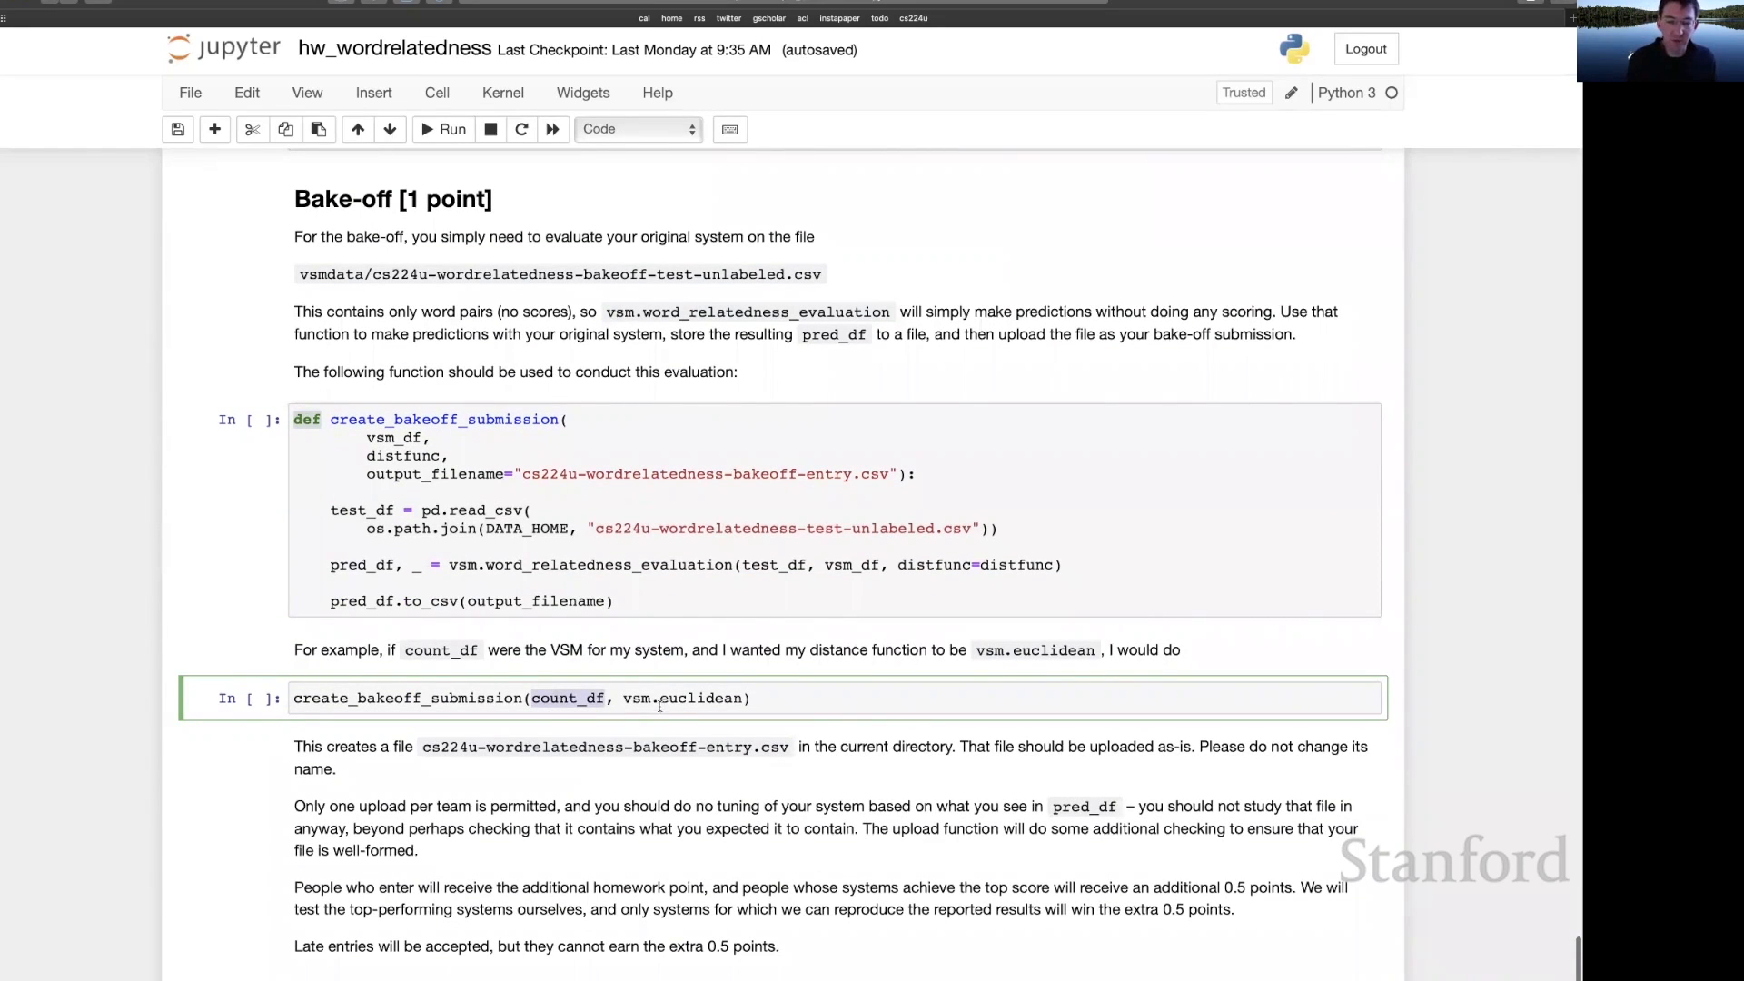
click(626, 698)
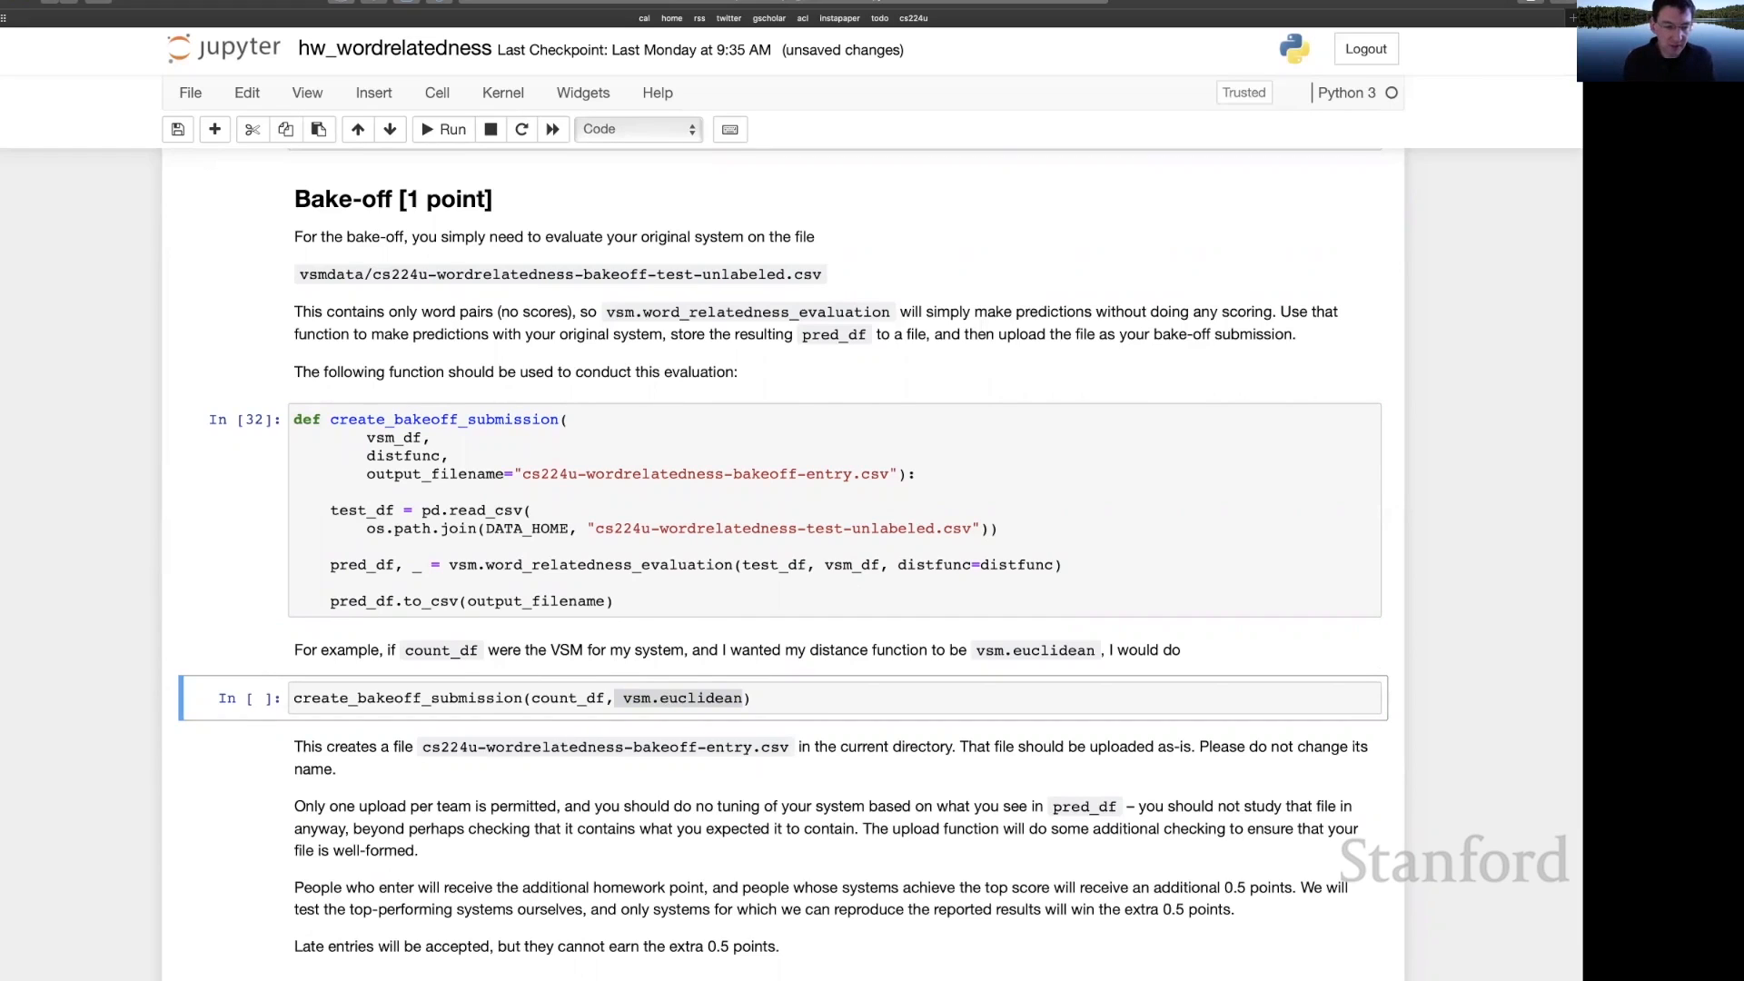
click(442, 128)
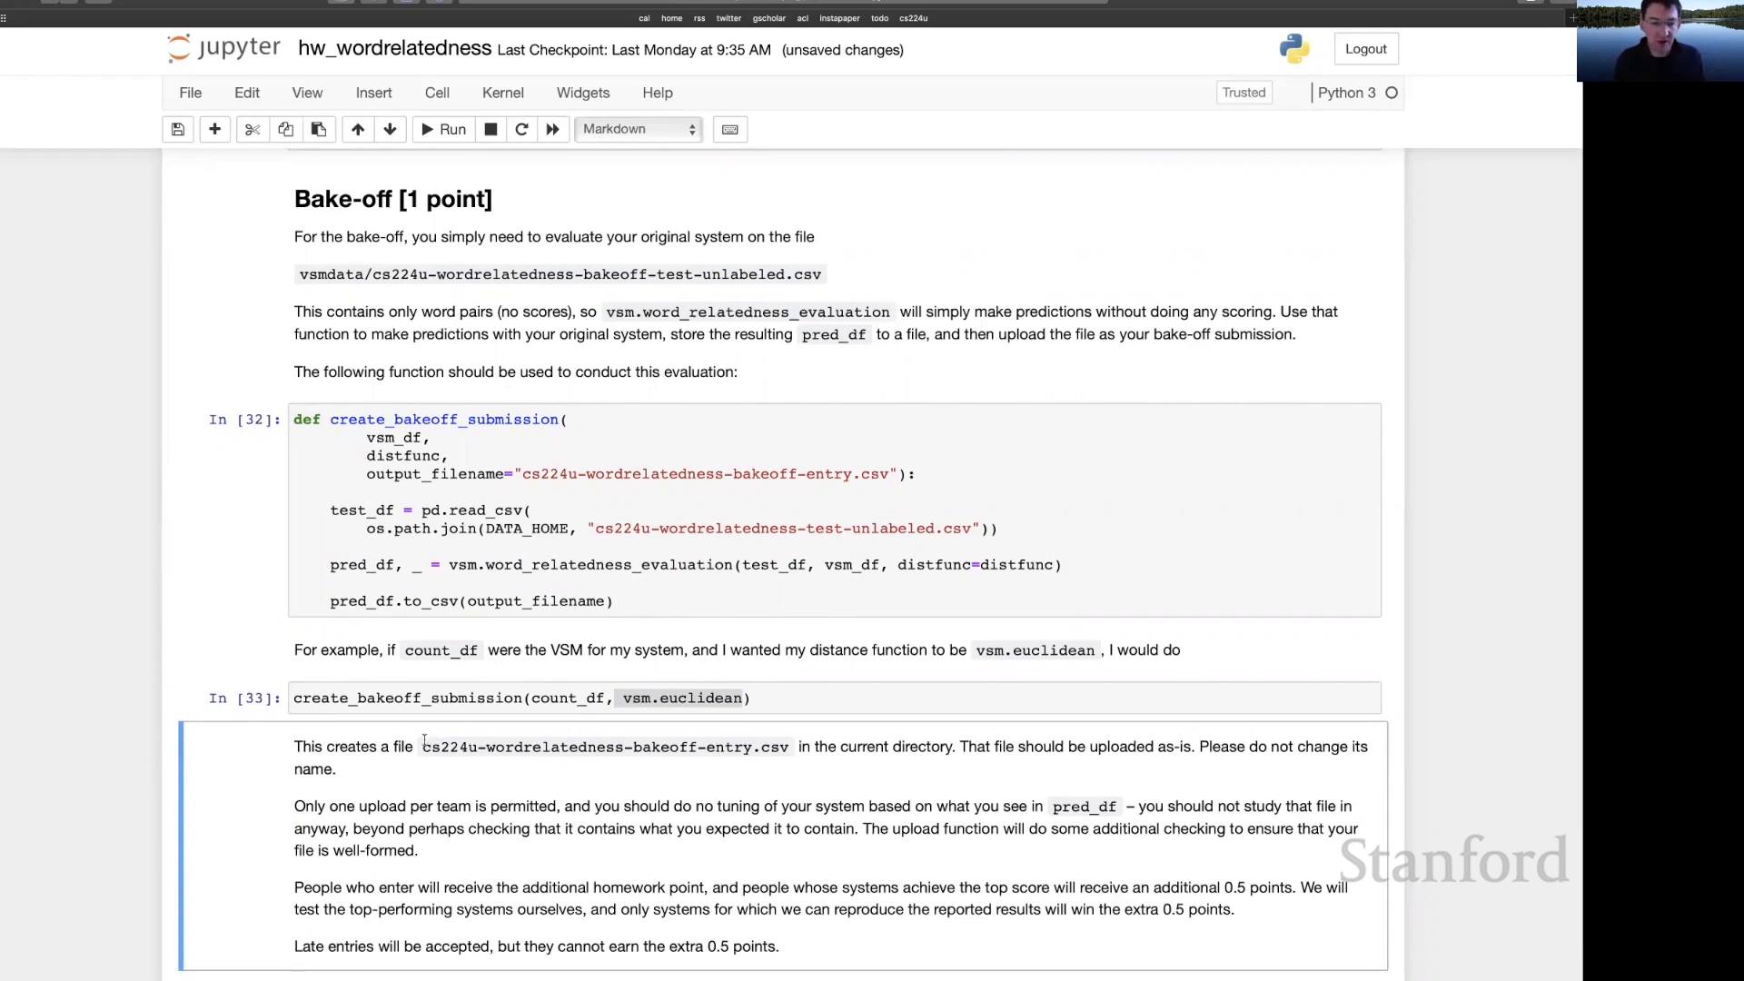